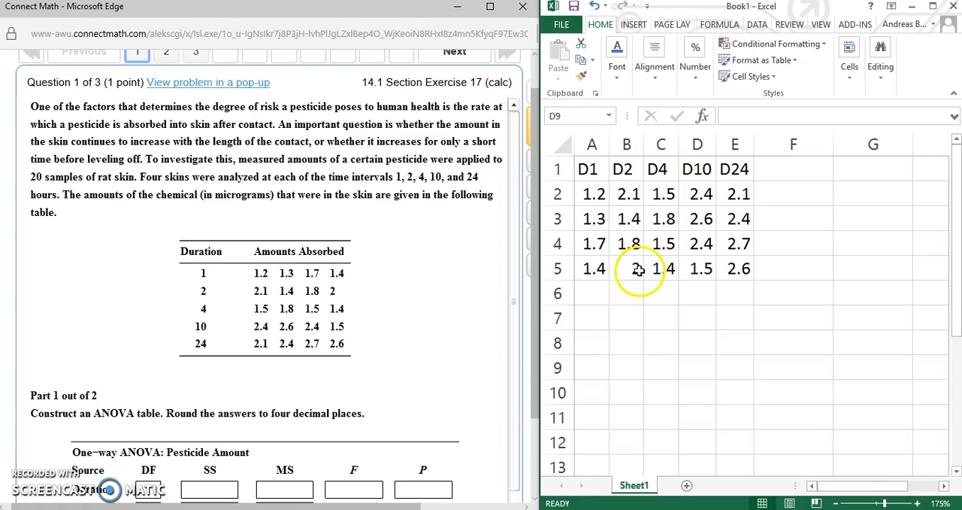
mouse_move(598, 178)
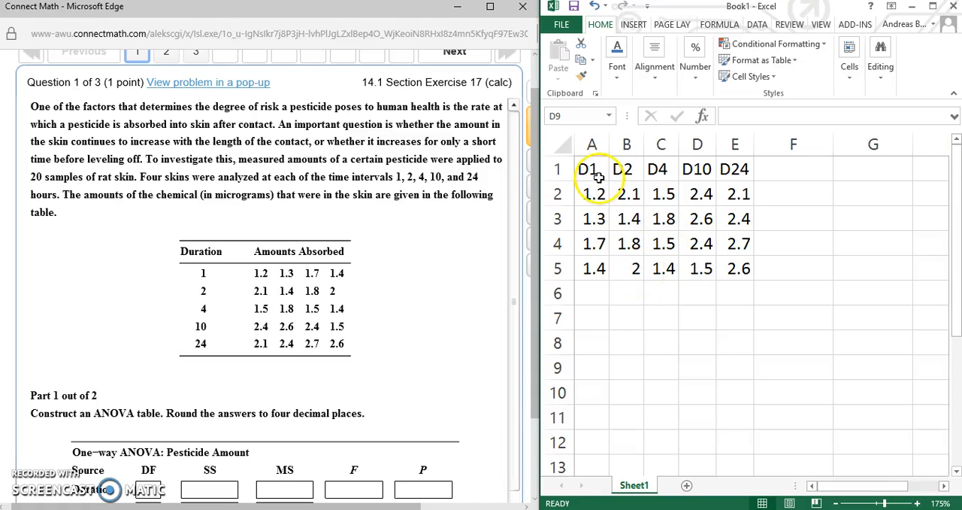
mouse_move(593, 168)
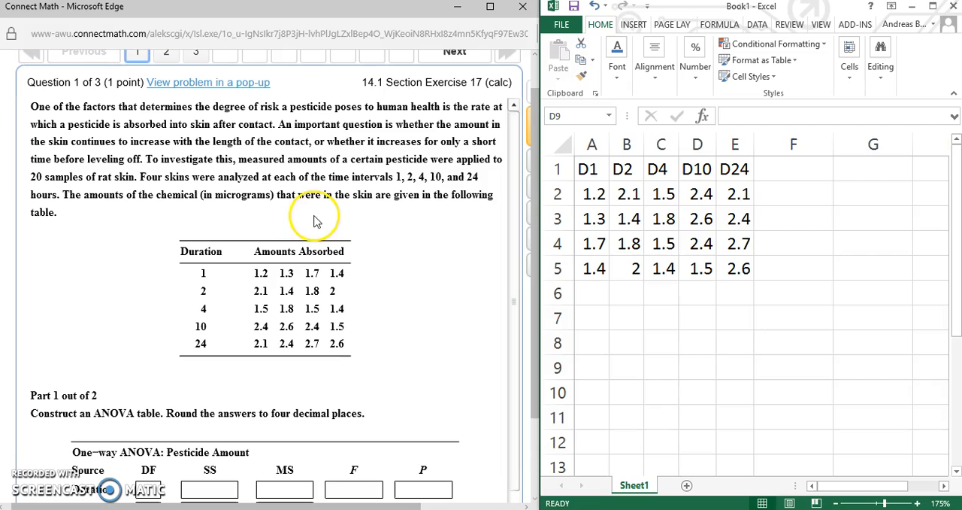
mouse_move(578, 250)
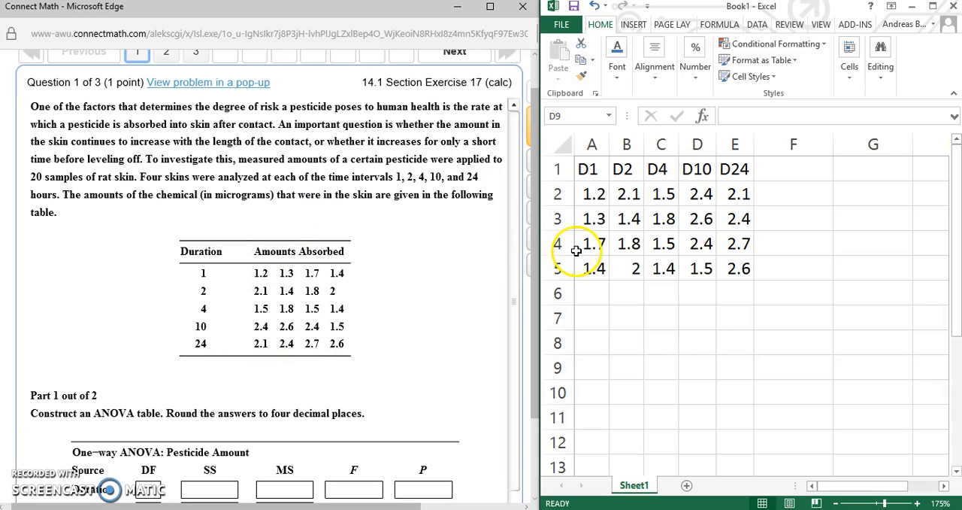
Step: Run MegaStat's One-Factor ANOVA on the five duration columns from the Add-Ins menu
click(592, 194)
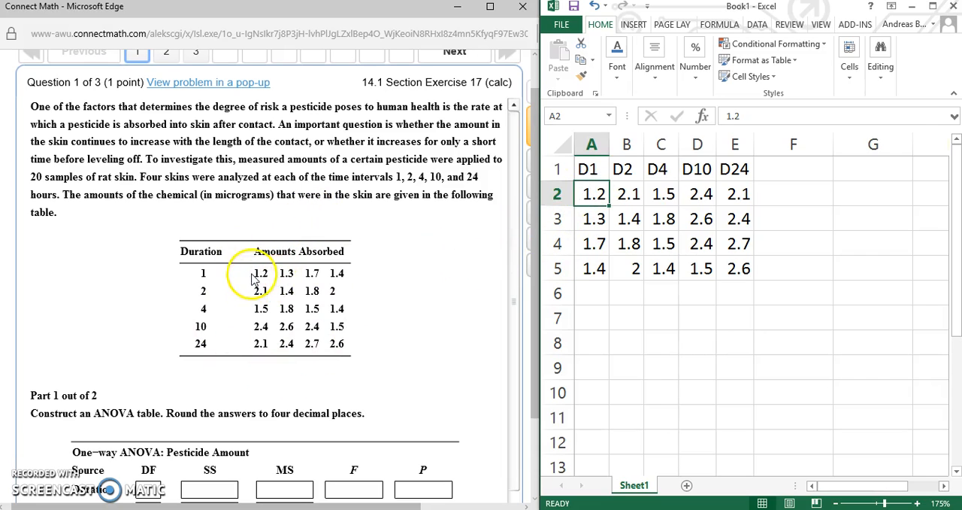
mouse_move(293, 278)
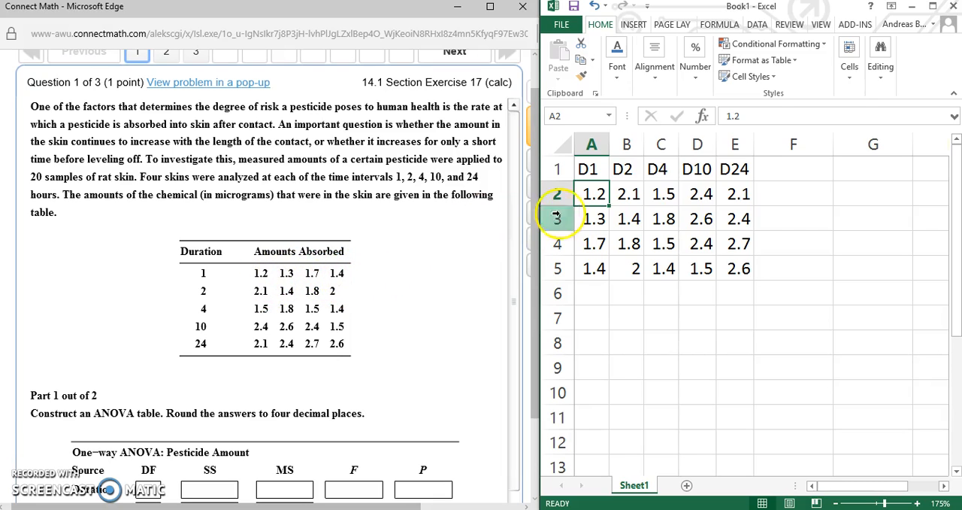
mouse_move(680, 340)
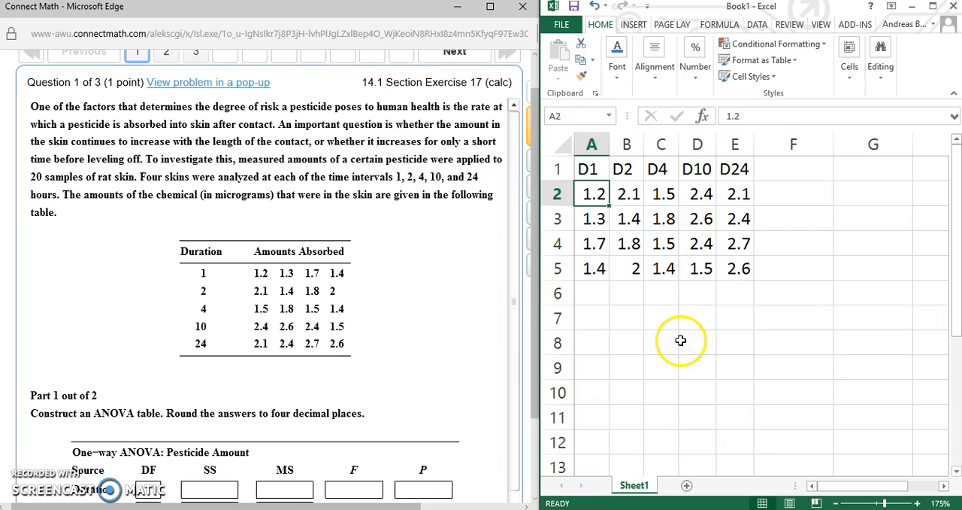
mouse_move(594, 171)
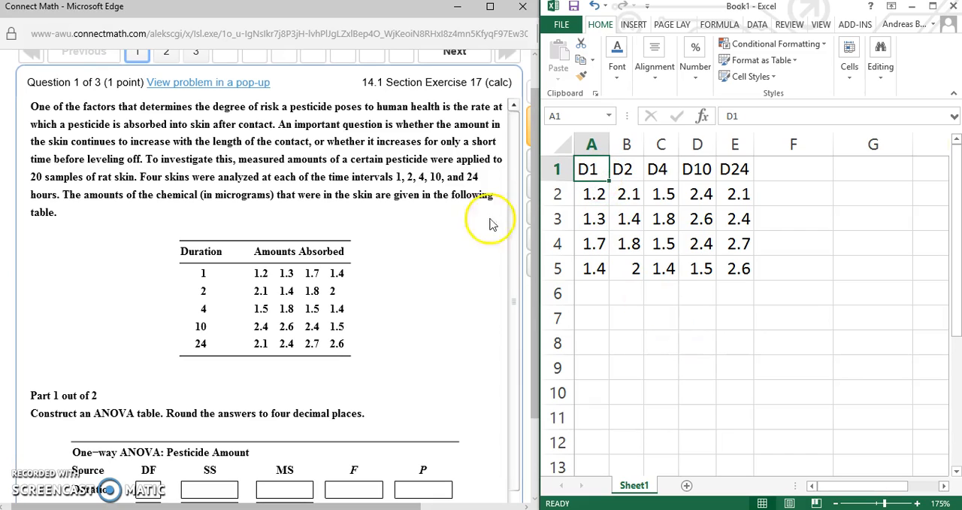
mouse_move(204, 274)
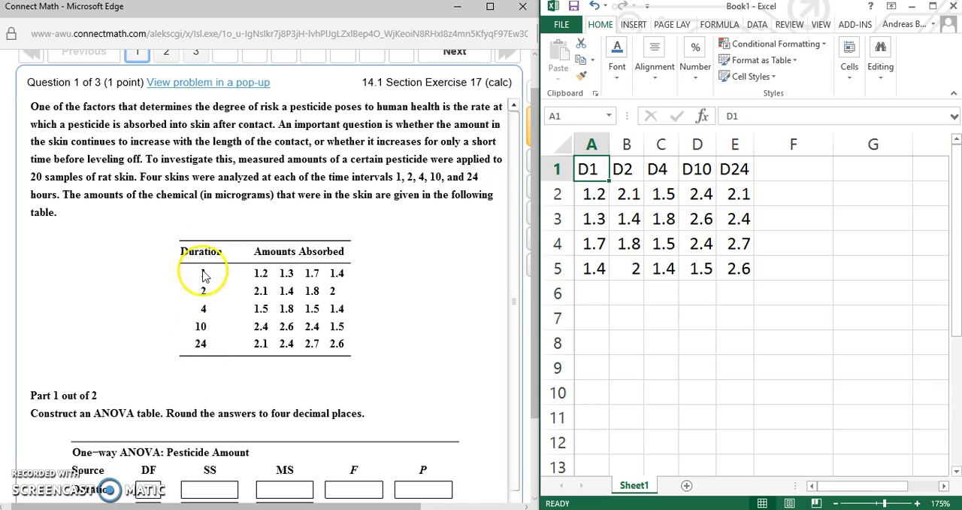
mouse_move(201, 348)
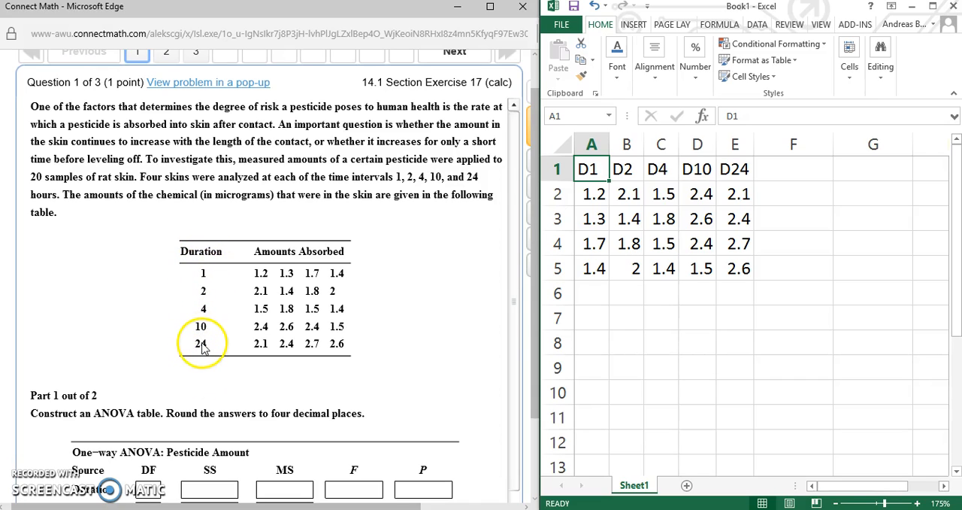
mouse_move(481, 180)
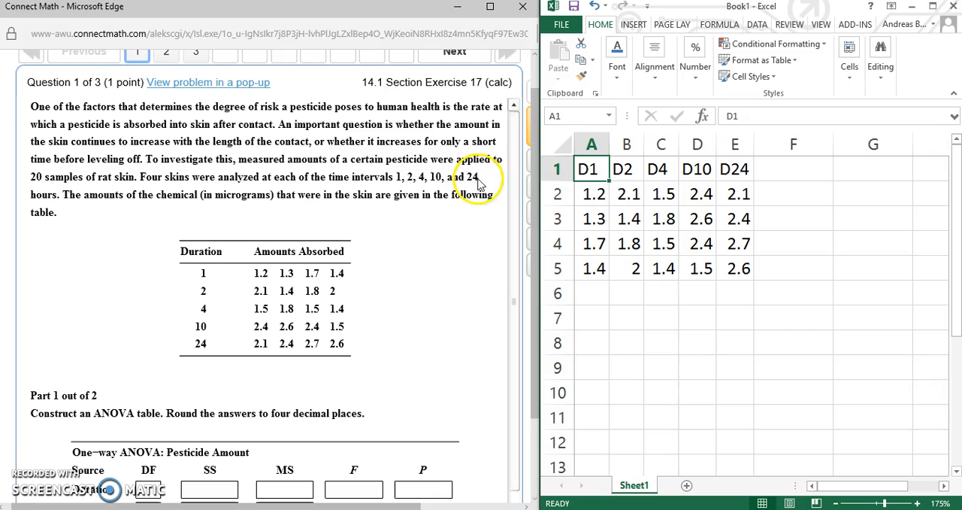
mouse_move(594, 178)
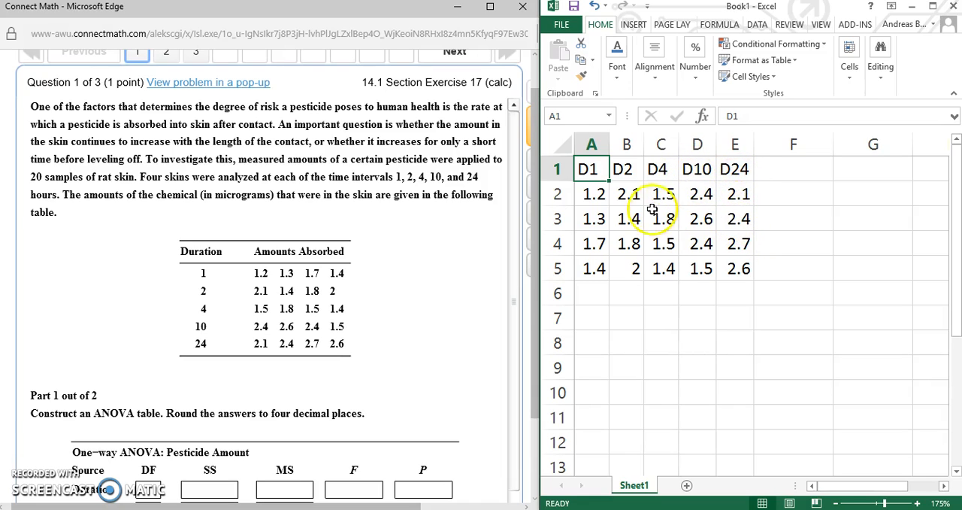
mouse_move(502, 211)
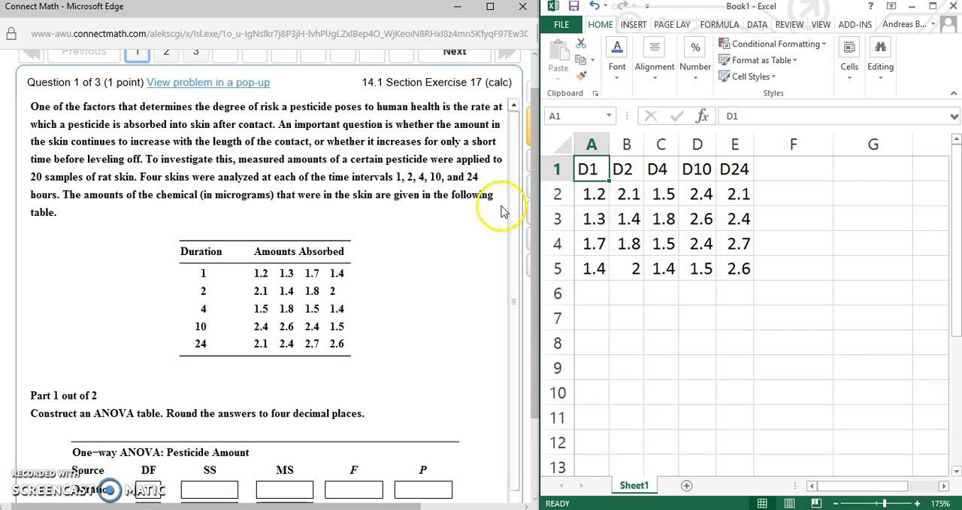
mouse_move(273, 222)
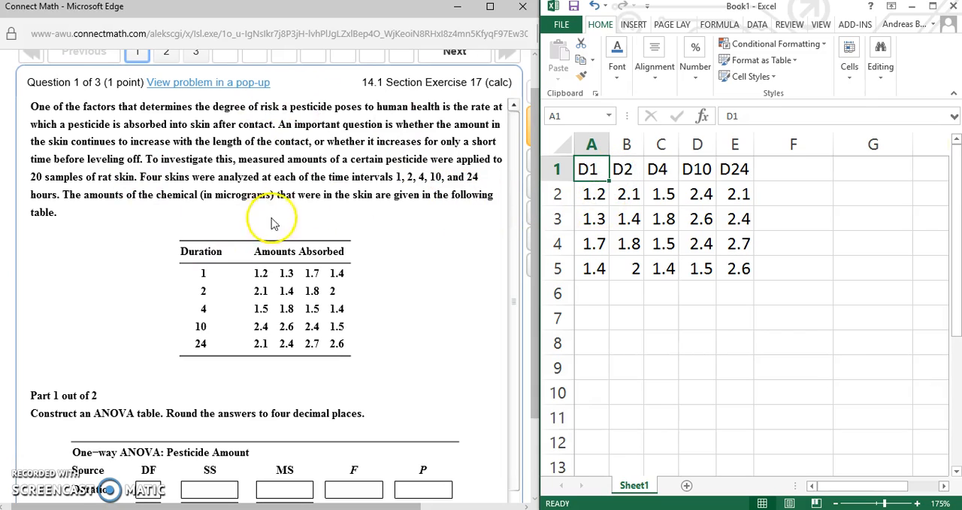
mouse_move(645, 237)
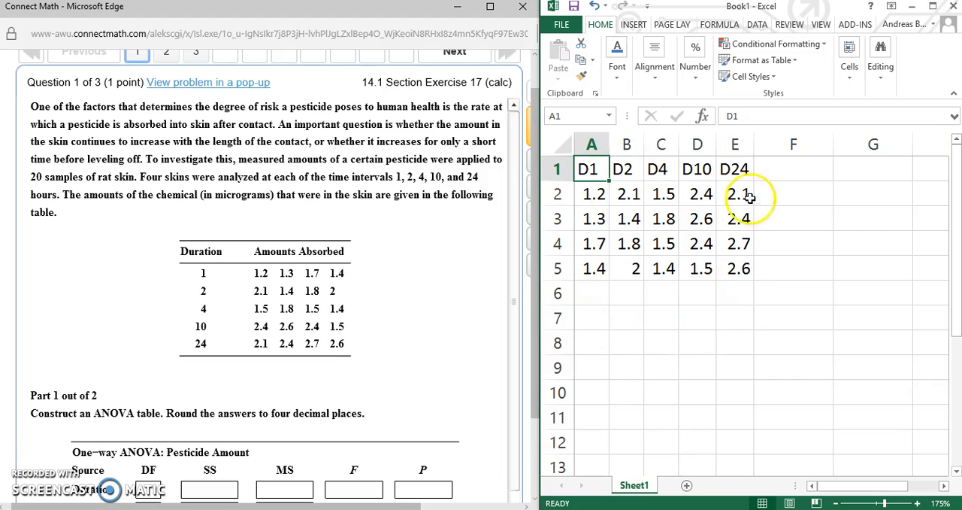
click(854, 24)
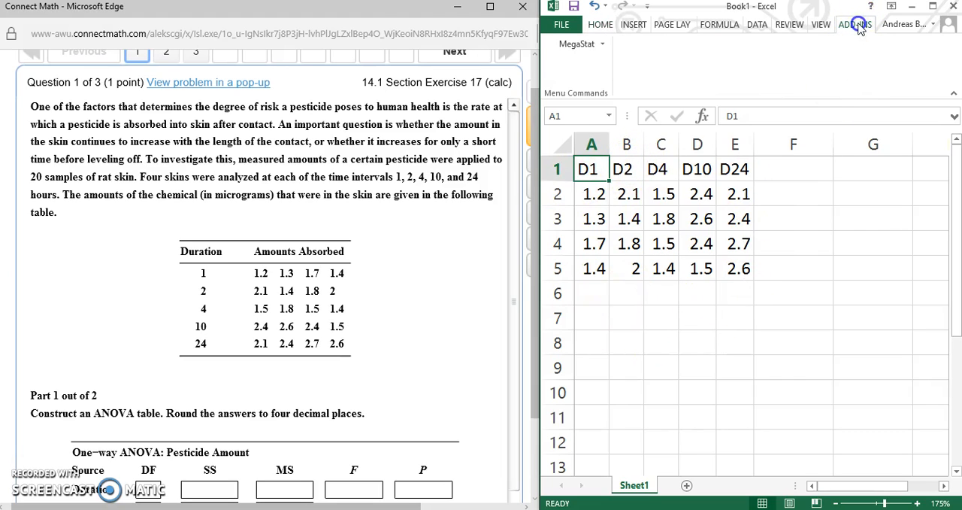
click(577, 44)
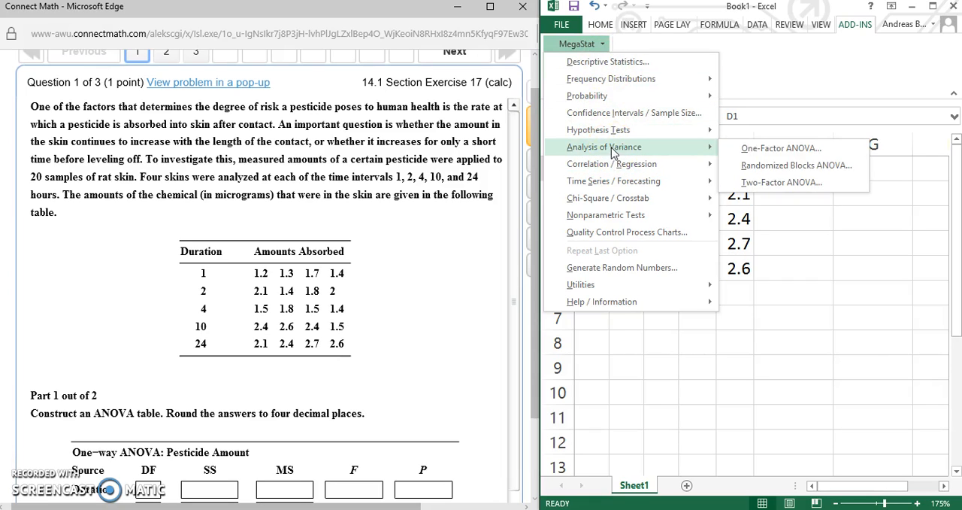
mouse_move(782, 148)
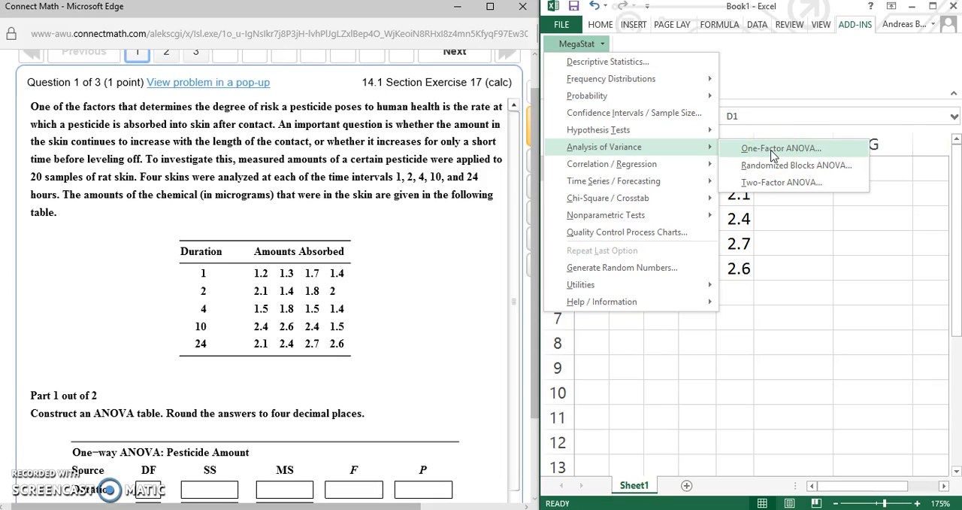
click(781, 147)
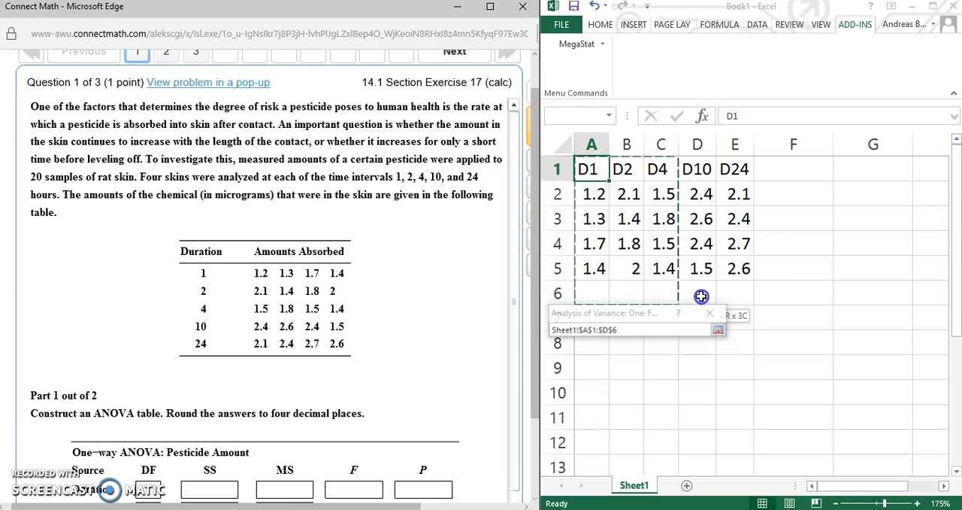
click(716, 329)
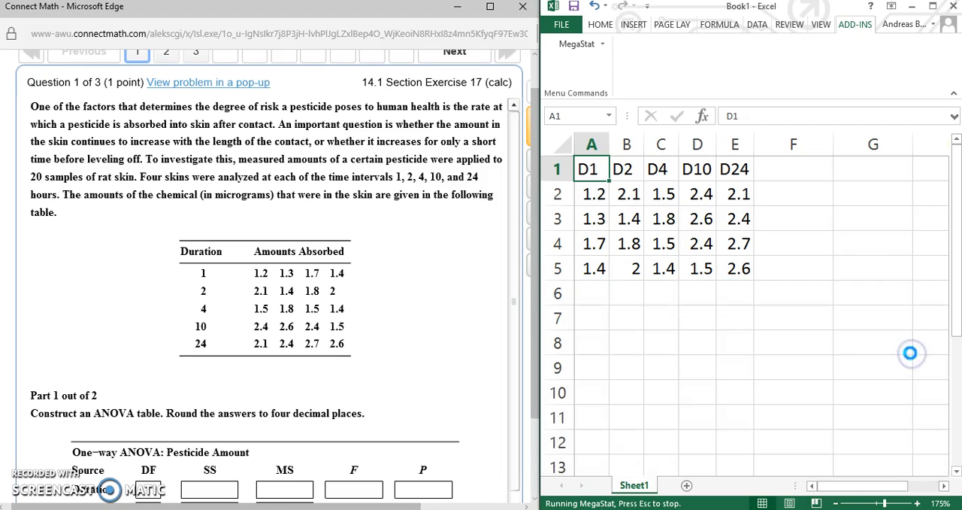
mouse_move(906, 352)
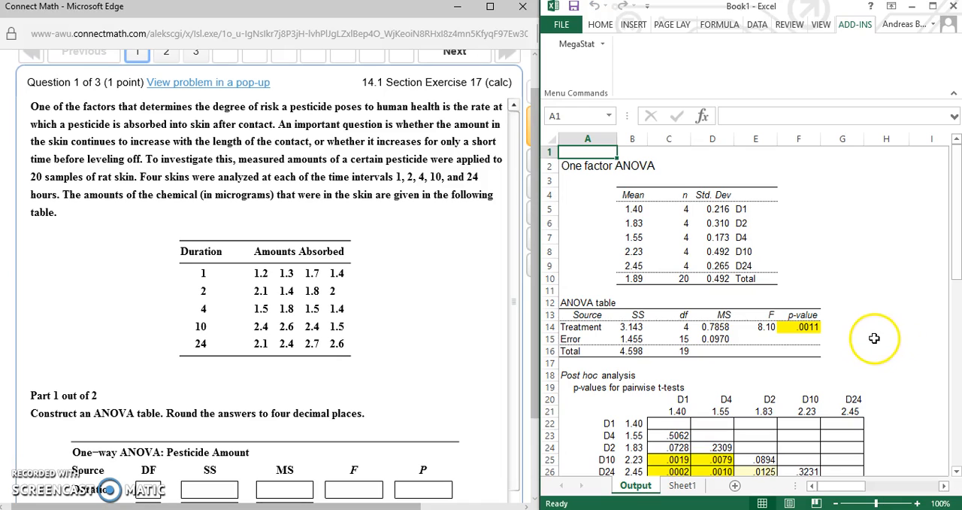
mouse_move(489, 273)
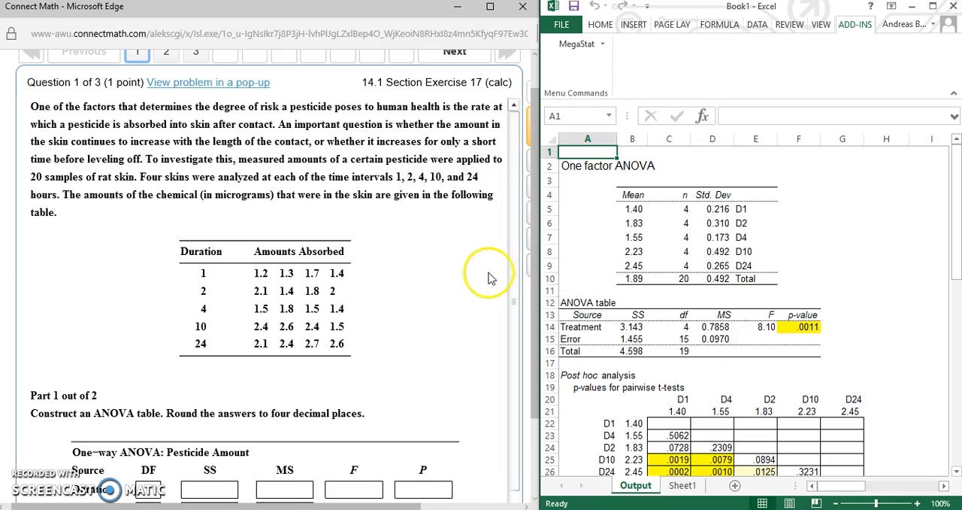
scroll(down, 3)
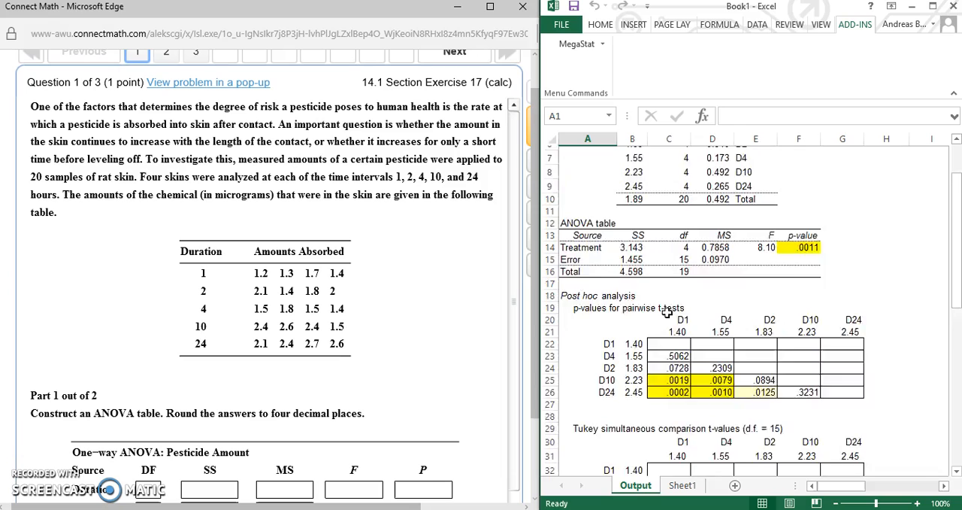
scroll(down, 3)
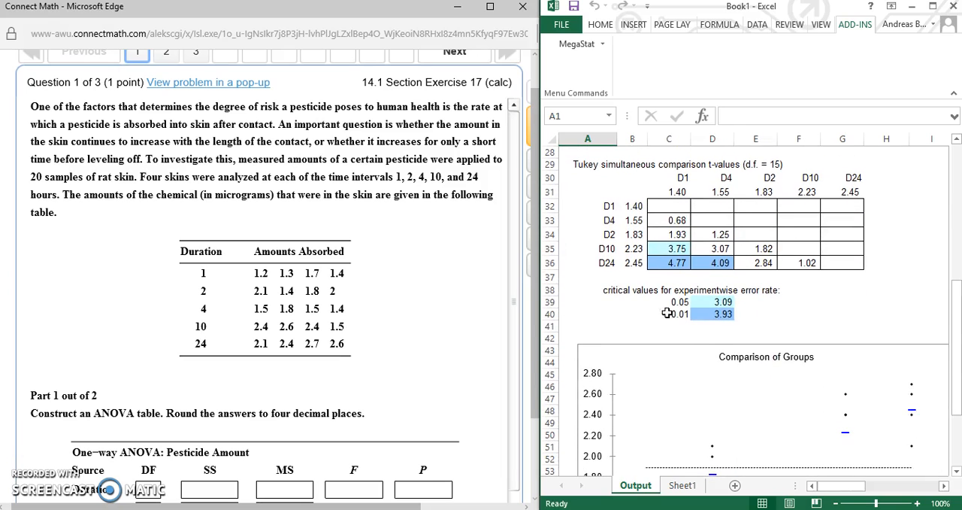
scroll(up, 3)
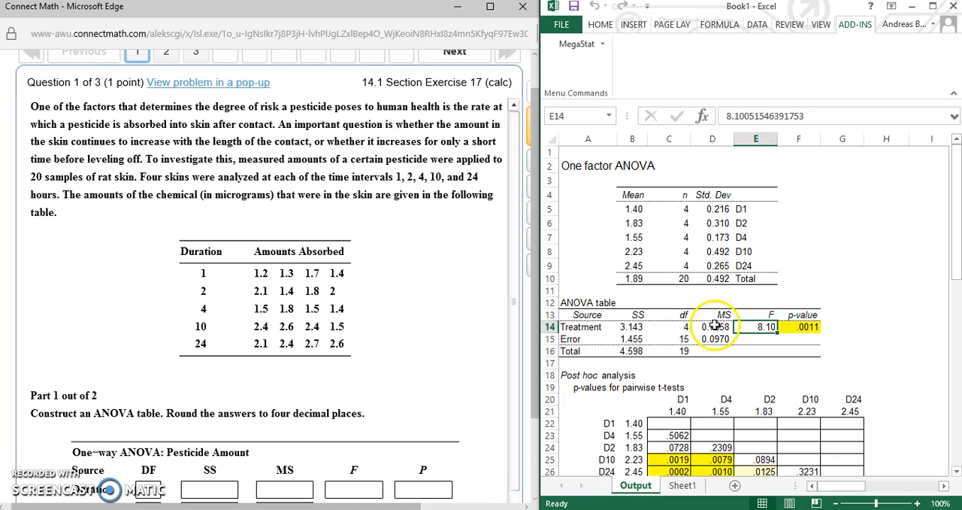
scroll(down, 3)
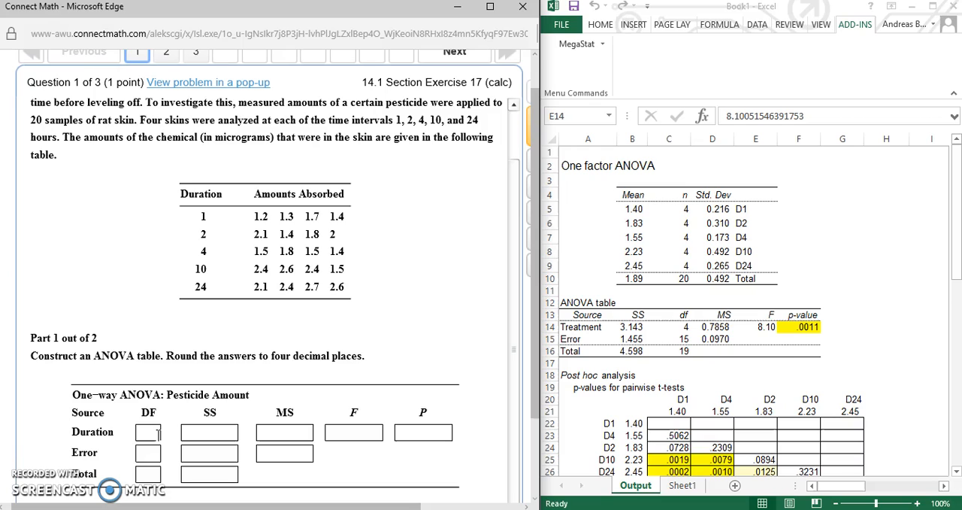
Step: Enter degrees of freedom 4 for Duration, 15 for Error and start 19 for Total
text(4)
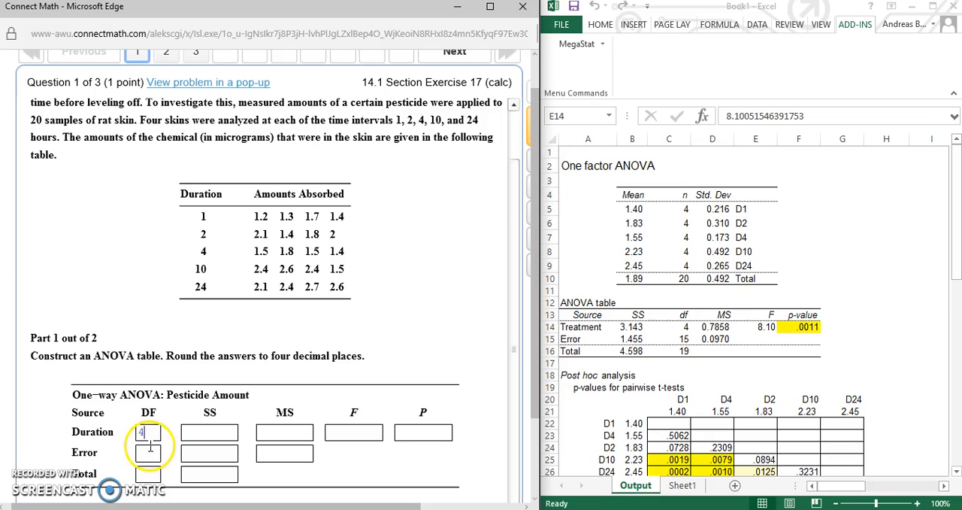
text(15)
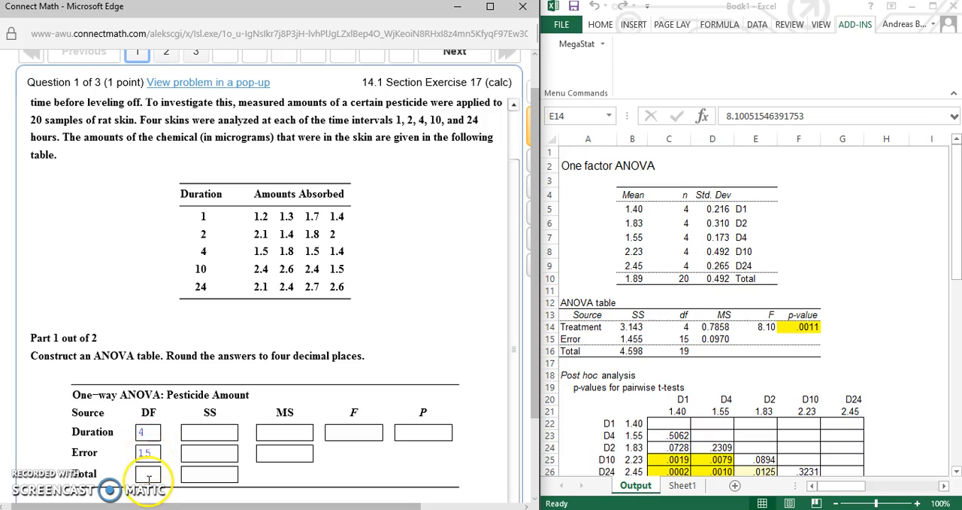
text(19)
click(209, 431)
text(3.143)
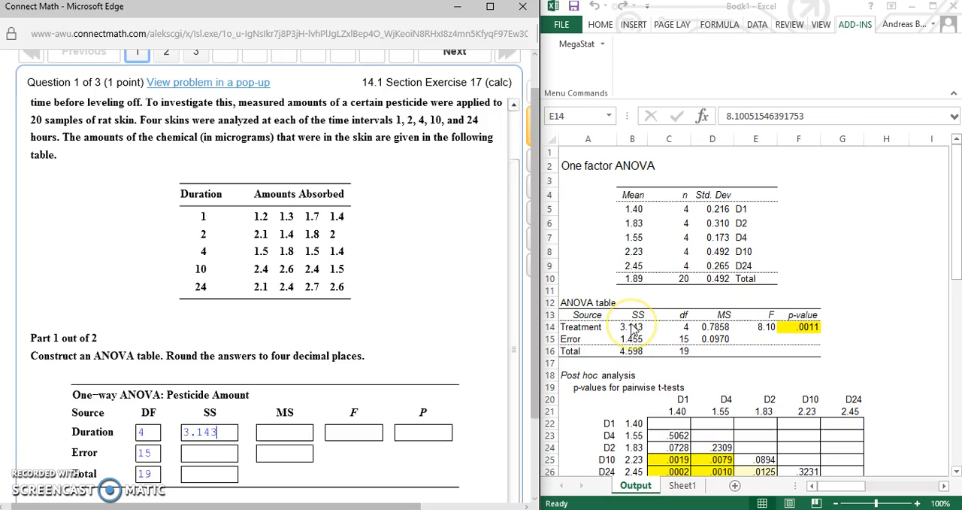
Step: Read the treatment SS, total SS, MS and F values from the MegaStat output, giving Error SS 1.455
click(755, 326)
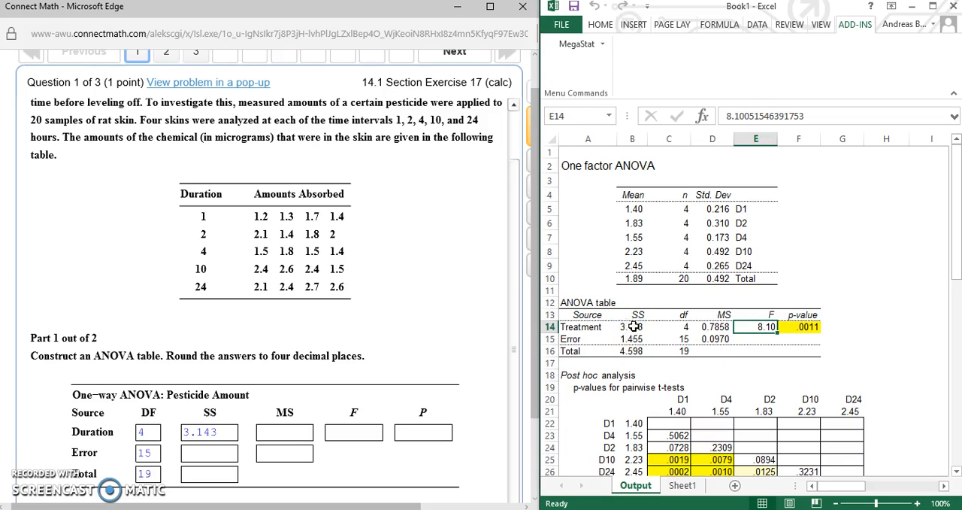
click(631, 326)
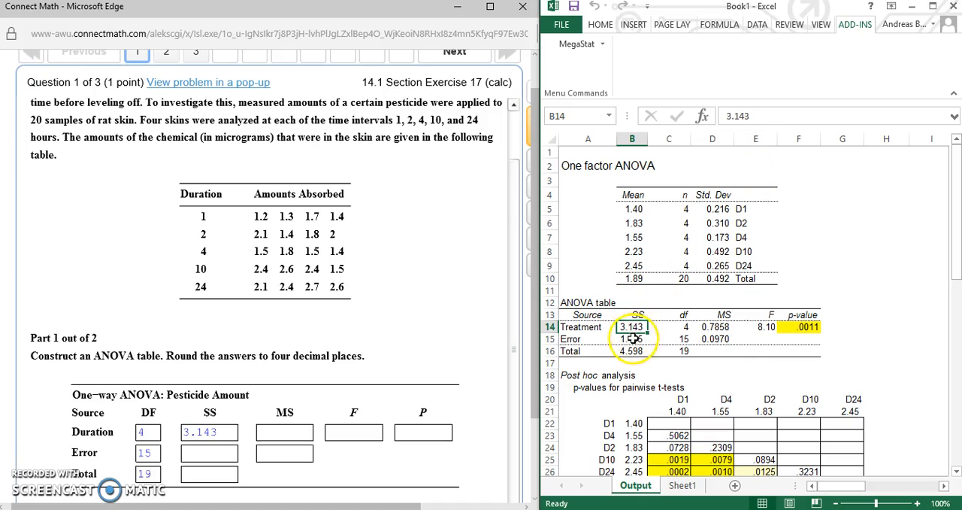
click(632, 352)
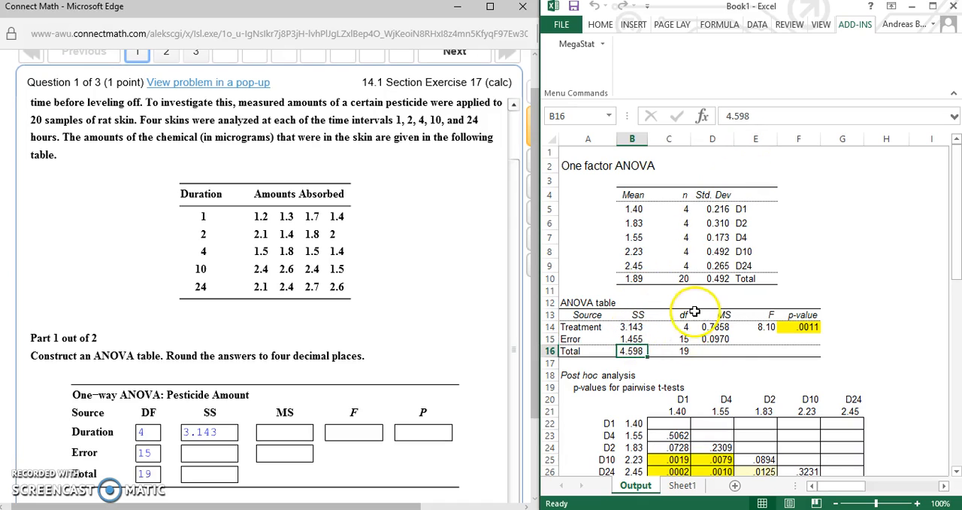
click(712, 326)
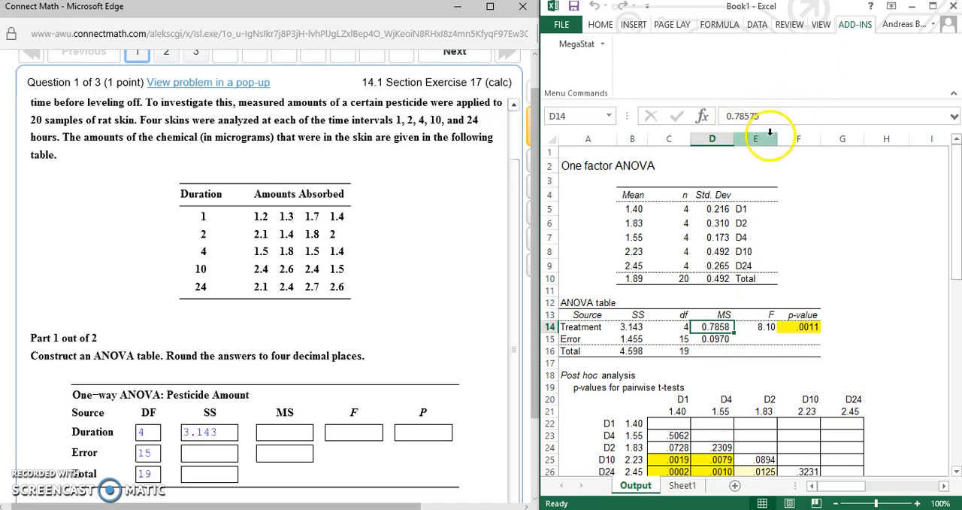
mouse_move(720, 340)
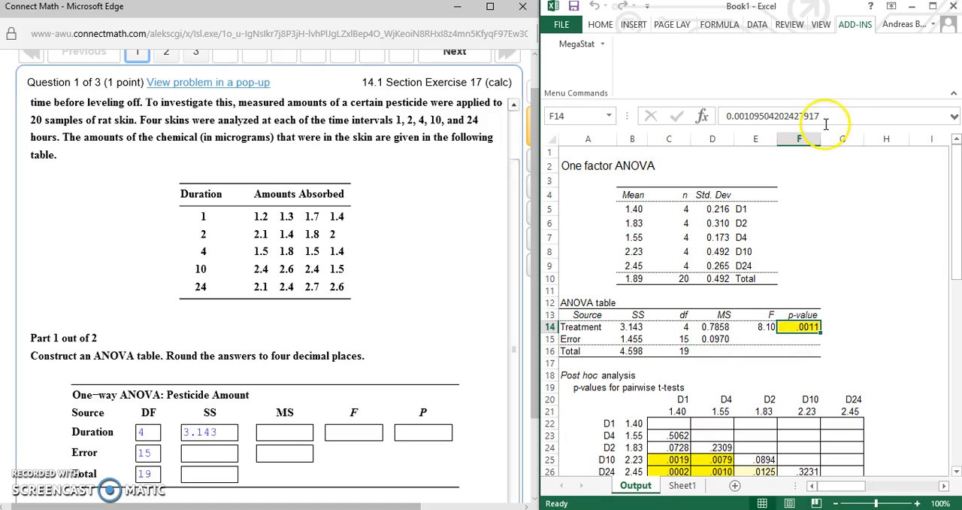
mouse_move(755, 298)
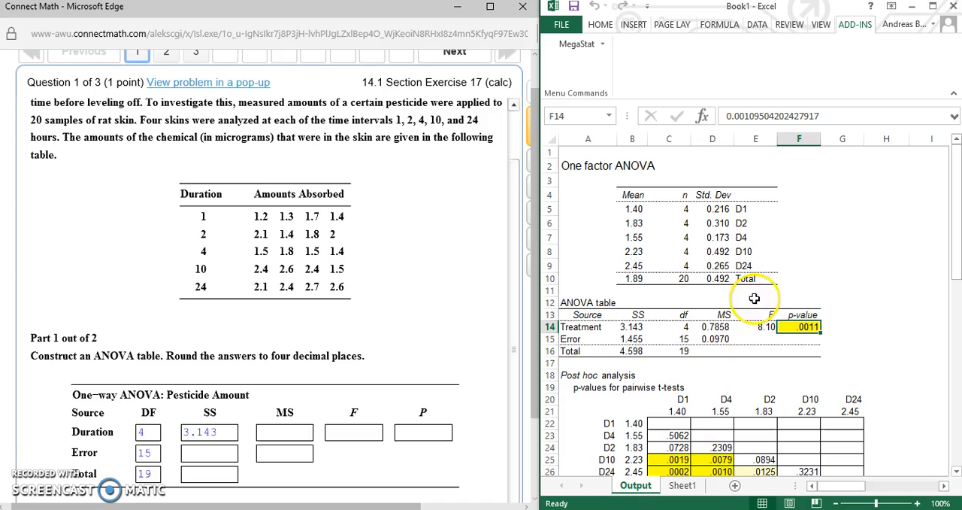
click(755, 326)
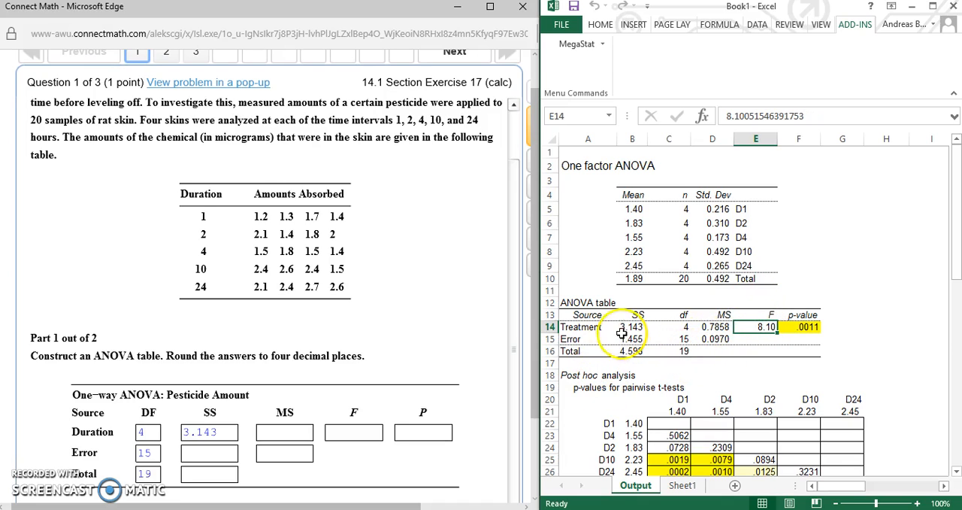
click(631, 326)
text(1.455)
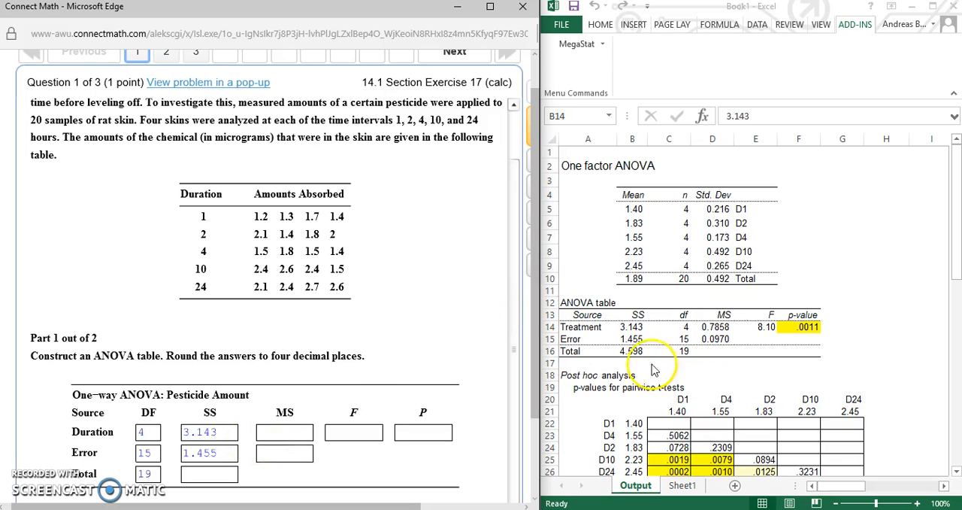
Step: Enter Total SS 4.598 and mean squares .7858 and .0970 in the Connect Math table
click(631, 352)
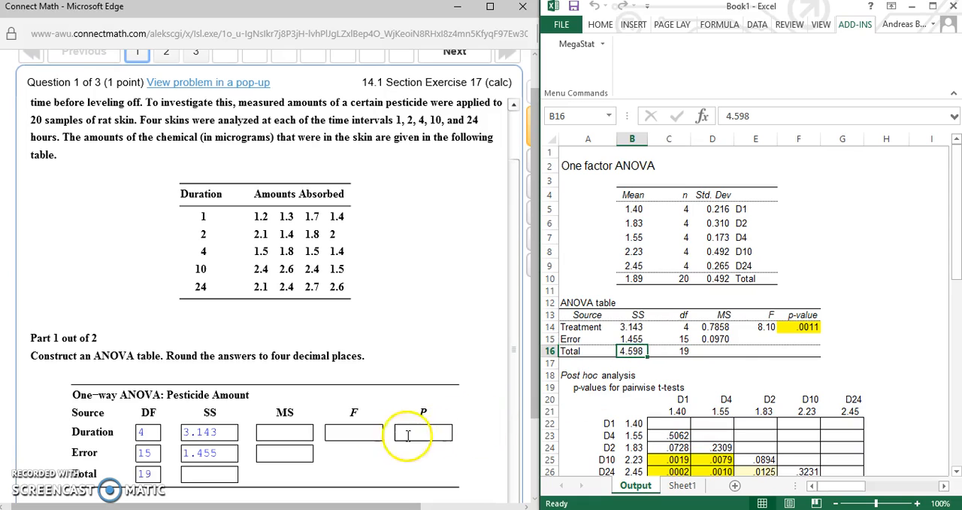
click(209, 474)
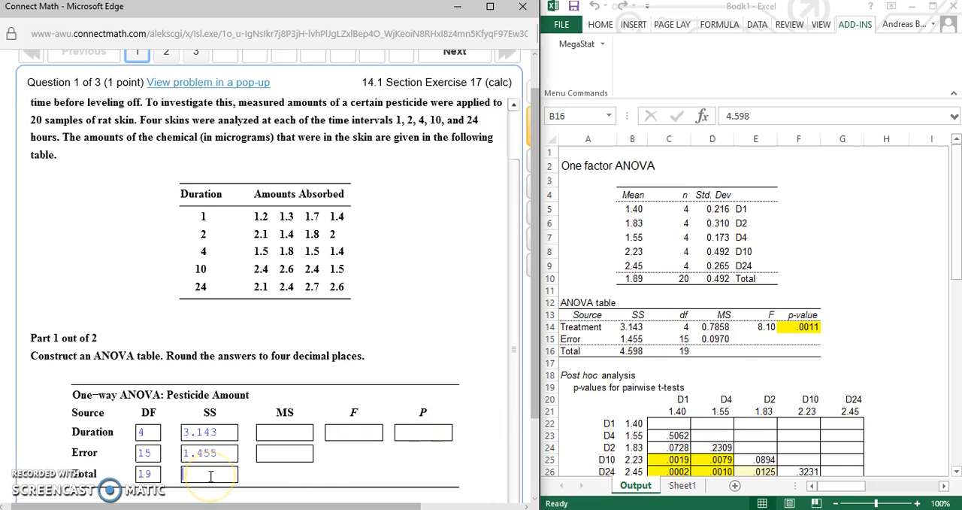
text(4.598)
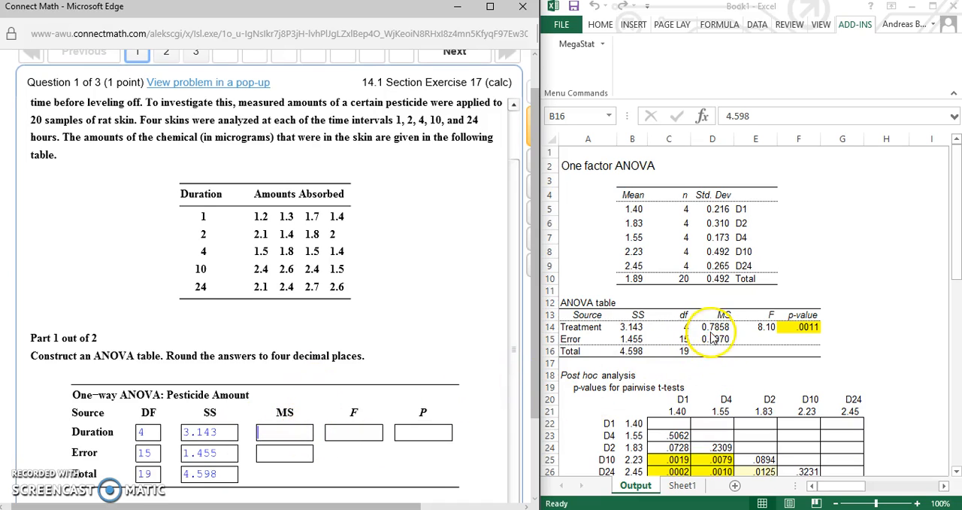
click(712, 326)
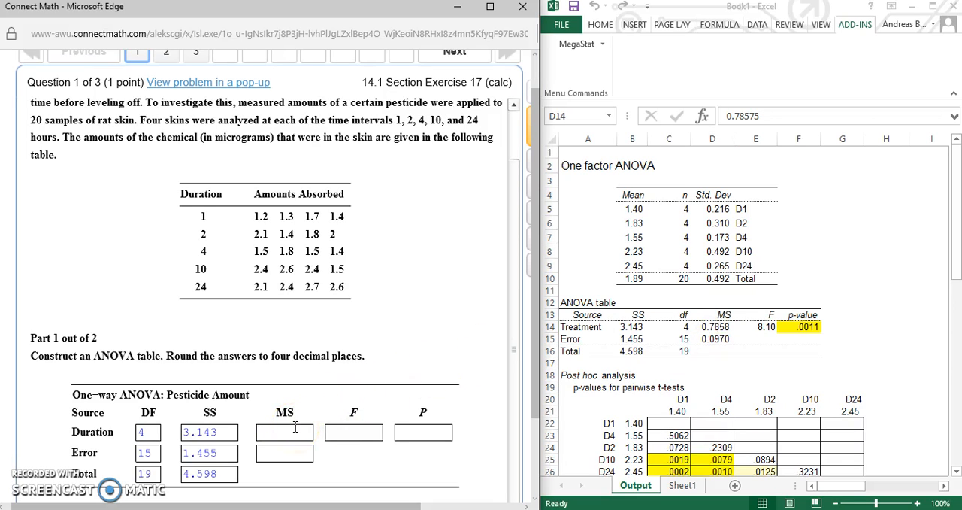
text(.785)
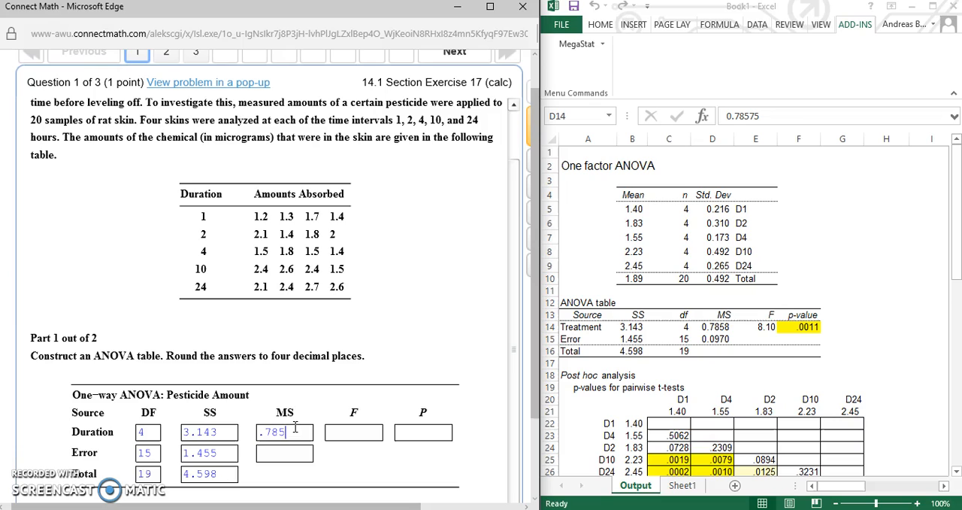
click(284, 453)
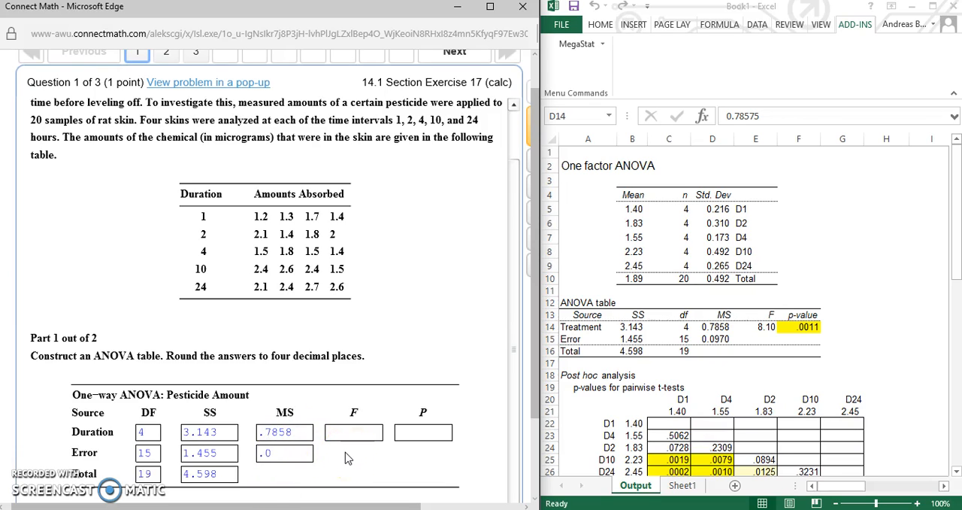
text(970)
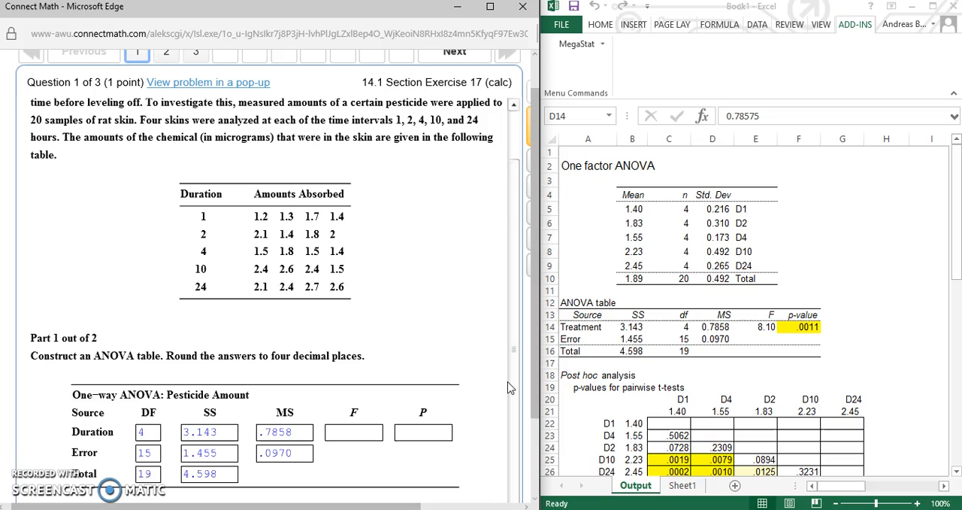
Step: Enter the F statistic 8.1005 and p-value .0011, checking the Excel output for the digits
text(8.1)
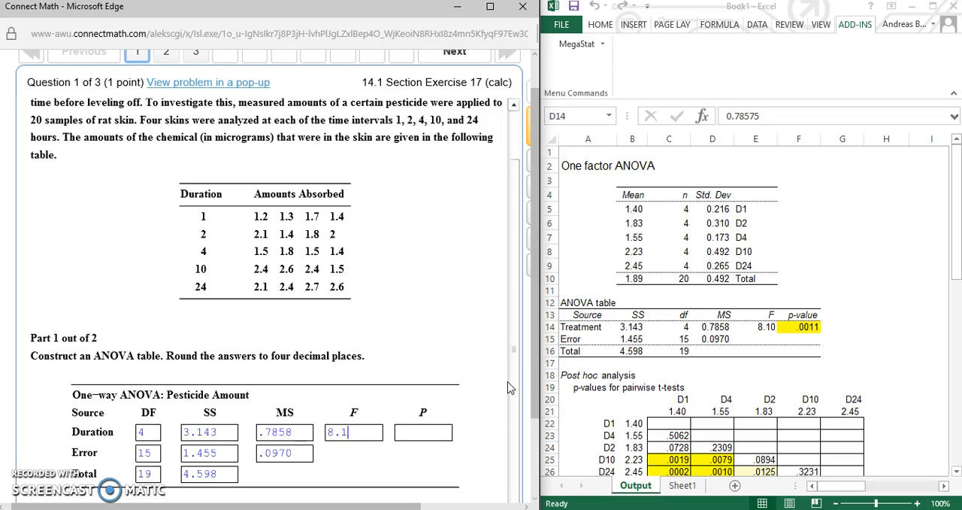
click(713, 326)
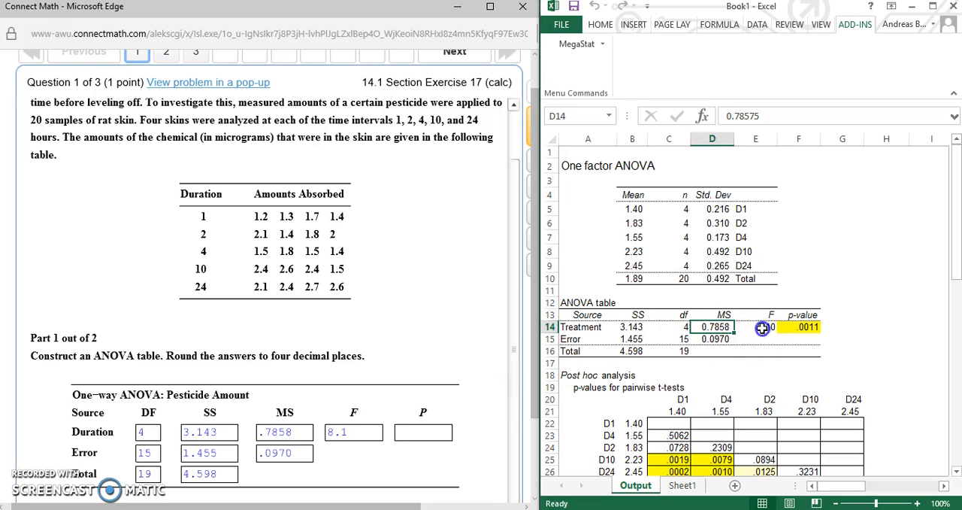
click(755, 327)
text(0)
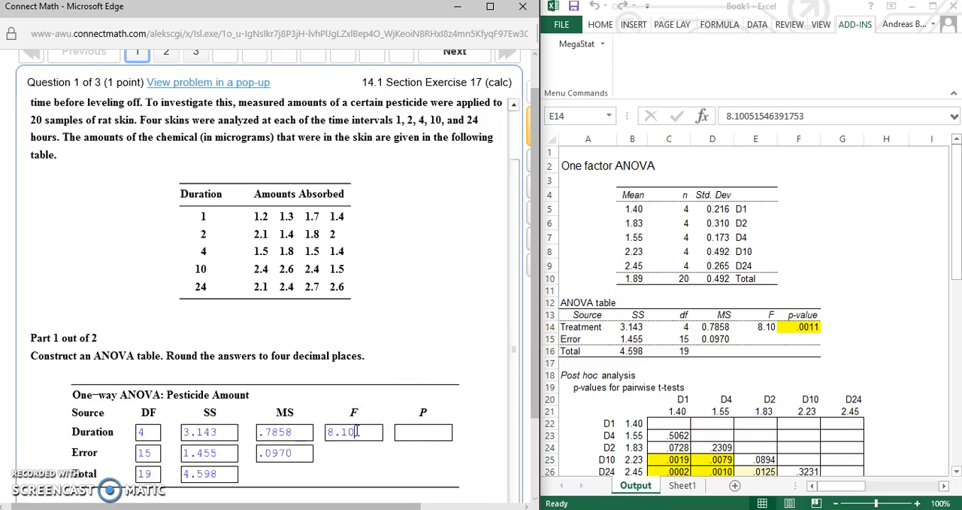
click(422, 432)
text(.0011)
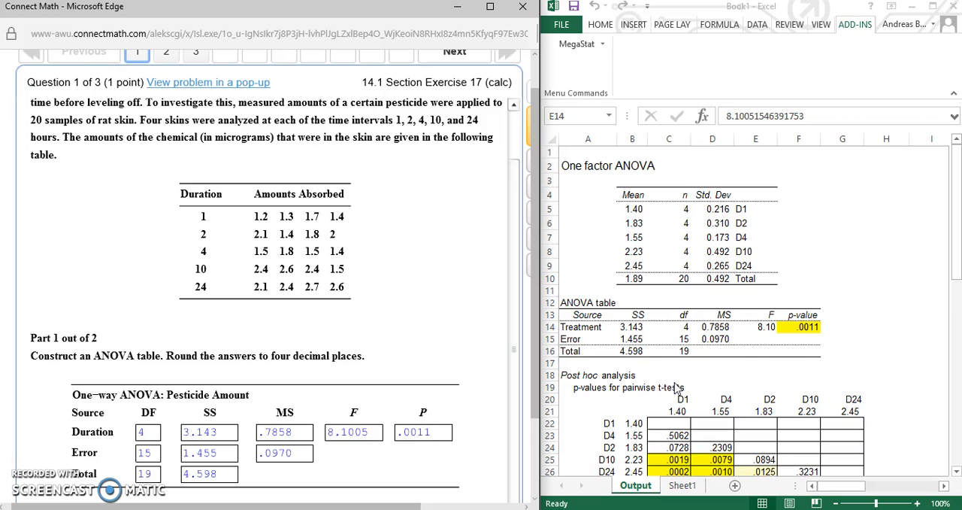
mouse_move(605, 278)
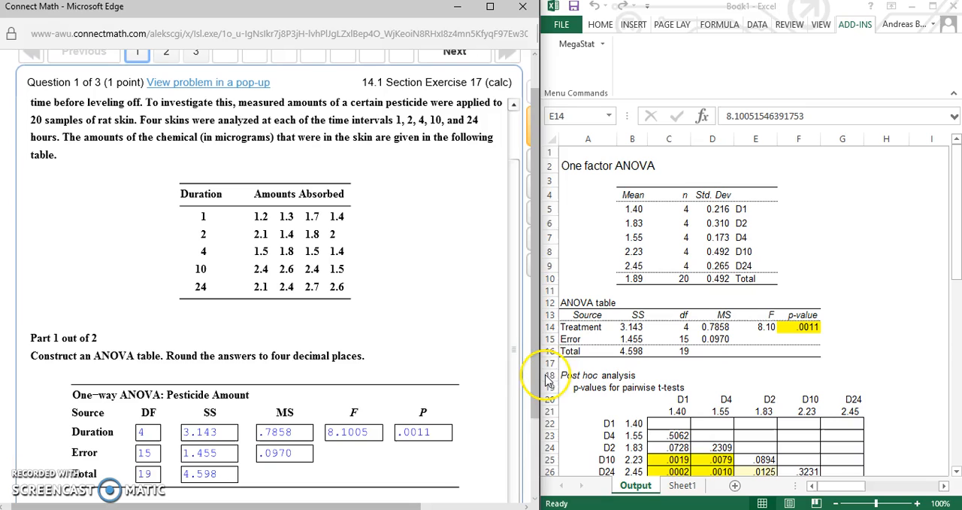
scroll(down, 3)
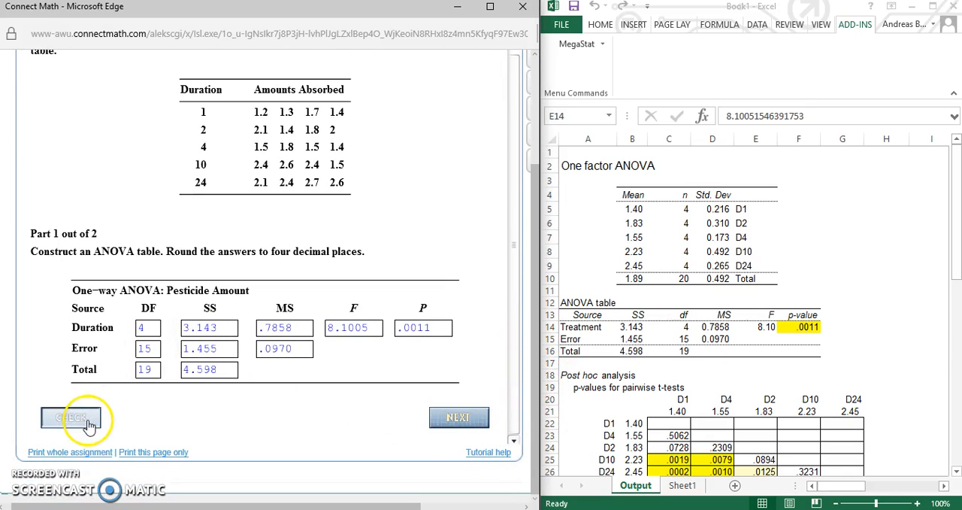
click(69, 418)
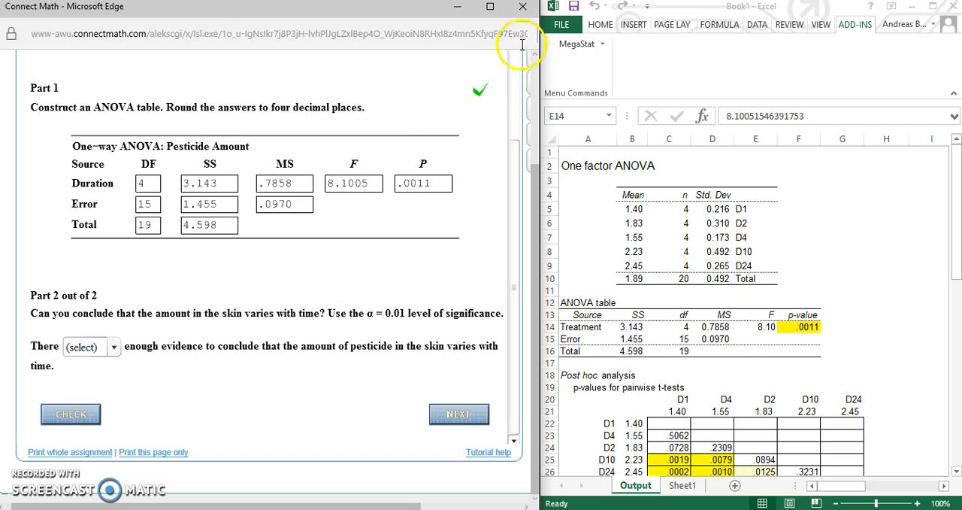
mouse_move(634, 420)
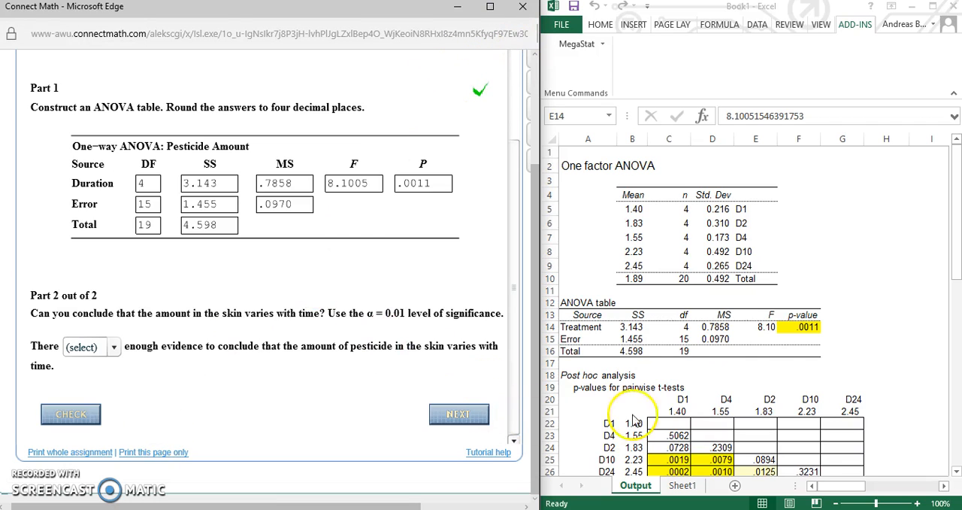
mouse_move(442, 364)
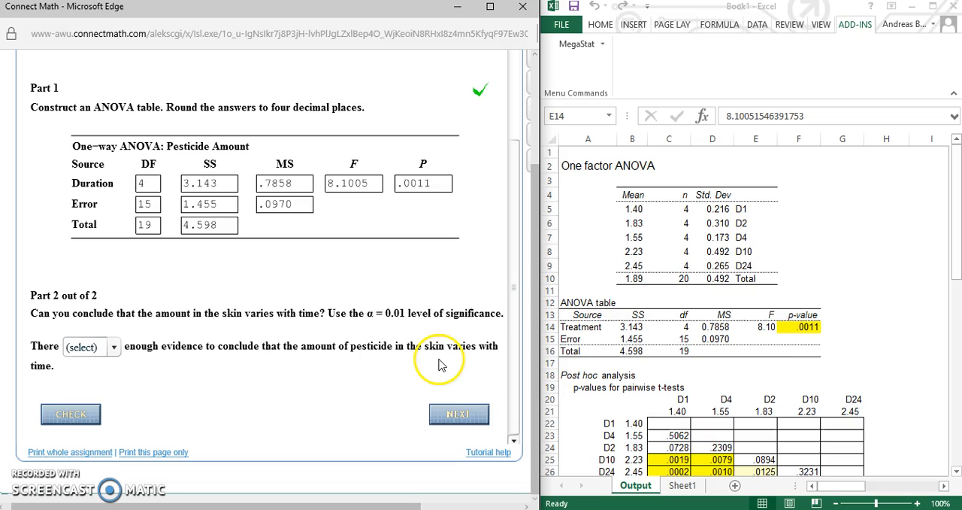
mouse_move(158, 319)
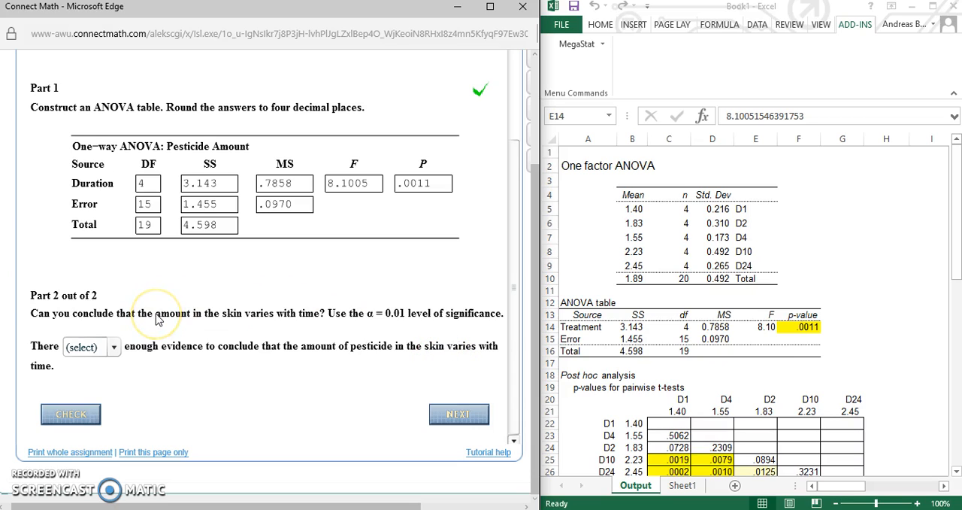
mouse_move(218, 345)
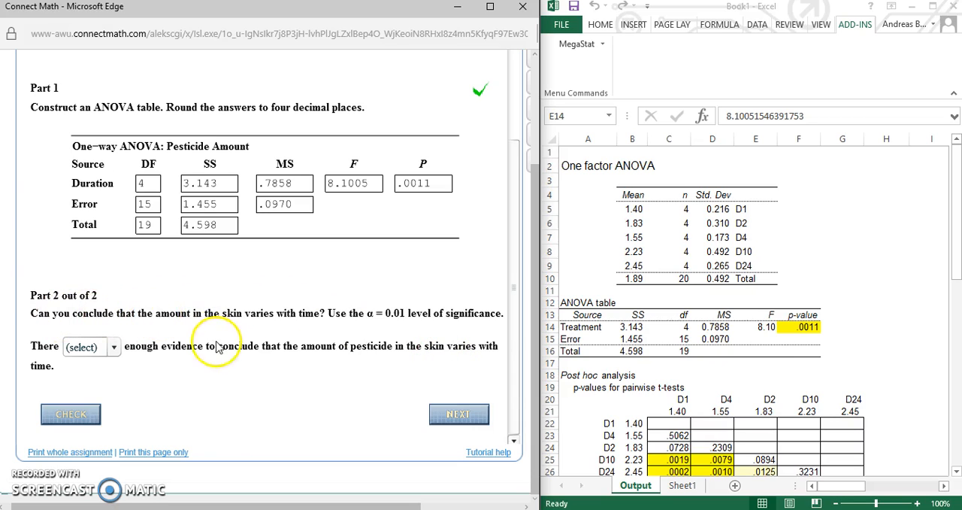
mouse_move(288, 313)
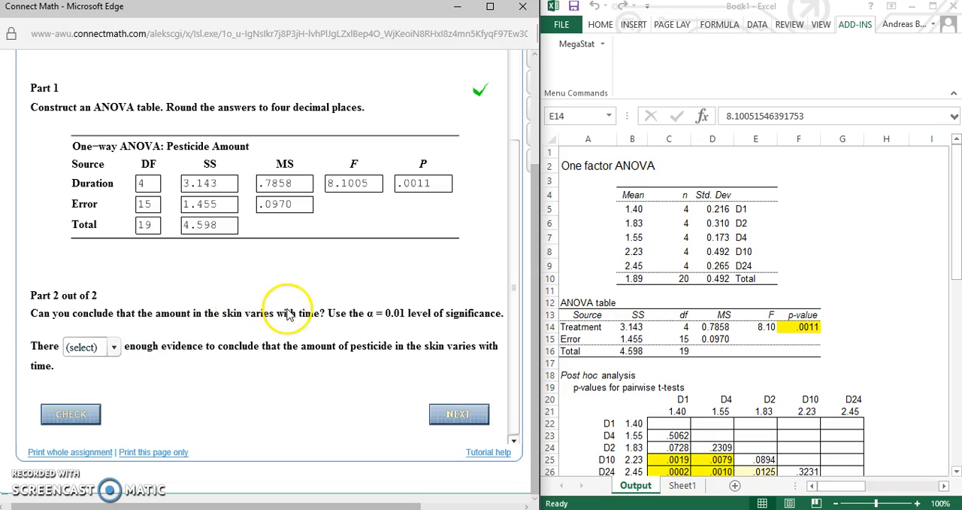
mouse_move(379, 334)
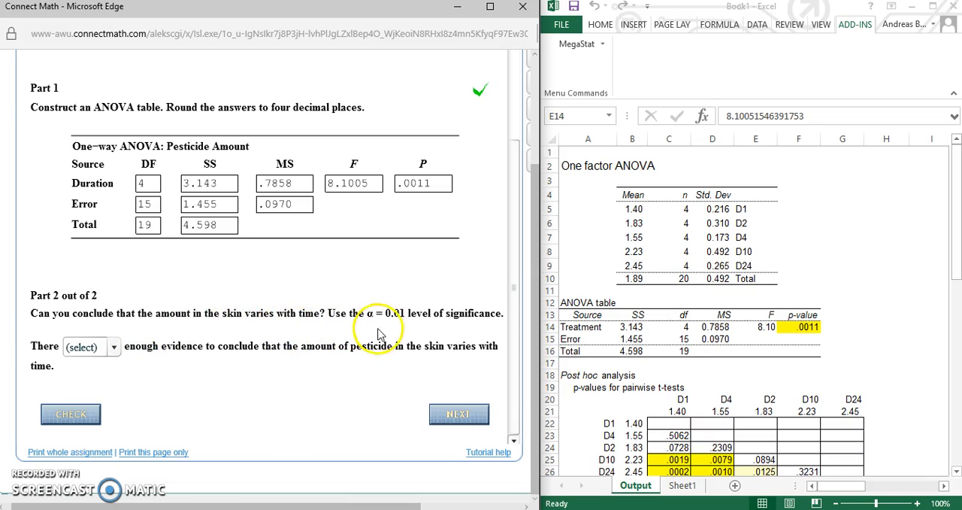
mouse_move(194, 325)
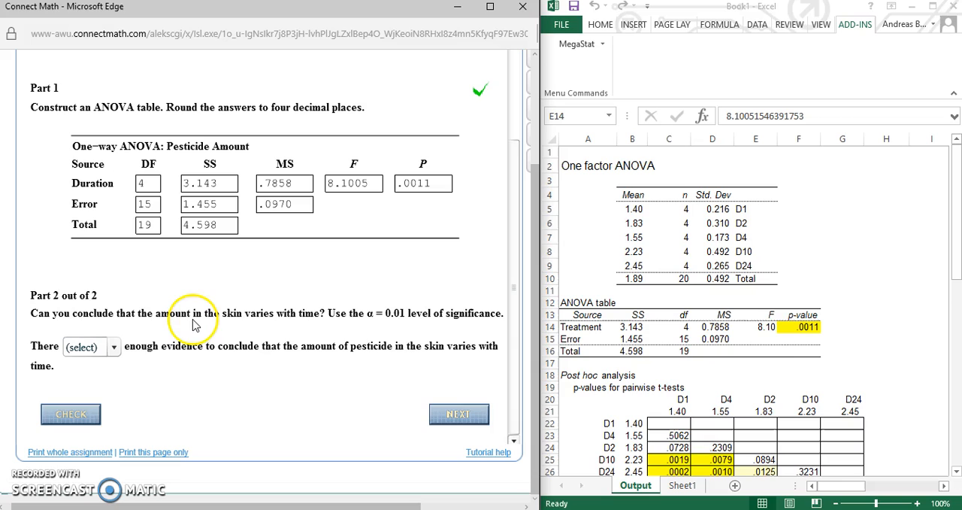
mouse_move(238, 325)
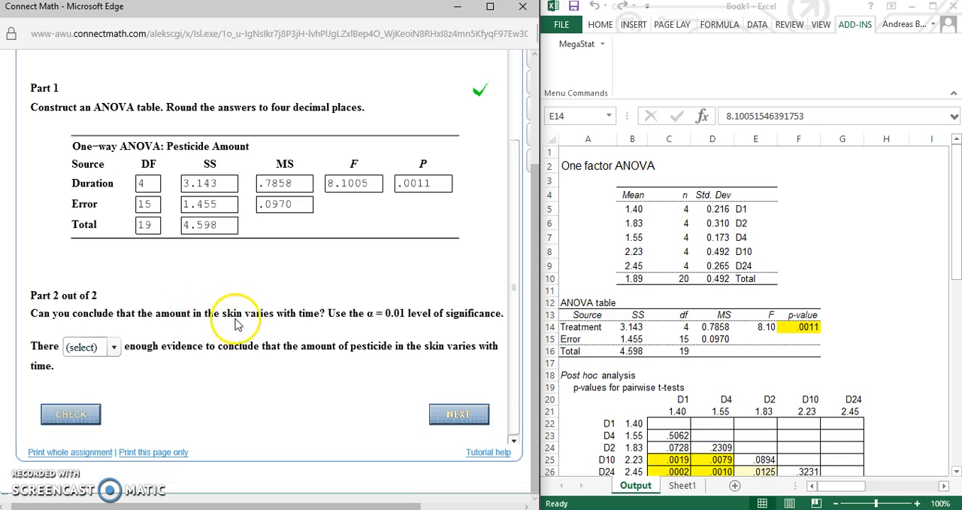
mouse_move(384, 332)
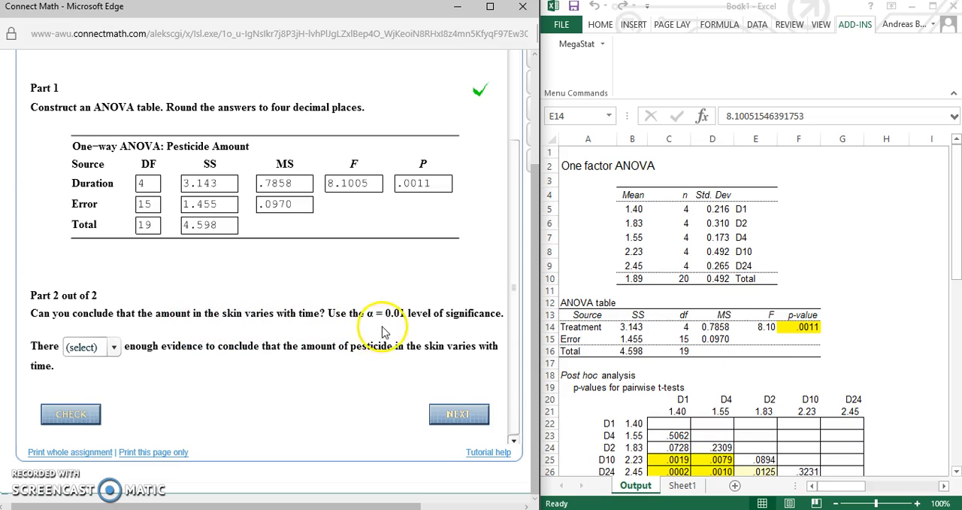
mouse_move(398, 323)
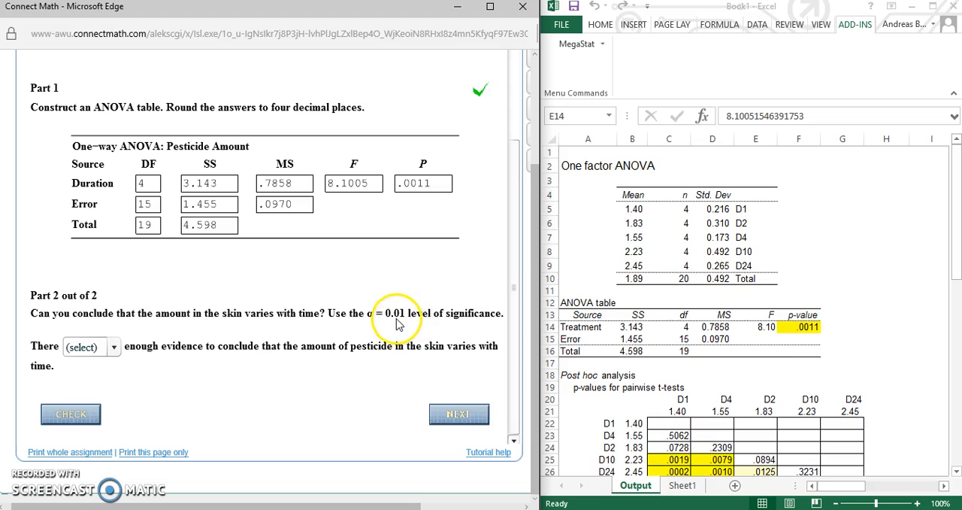
mouse_move(138, 361)
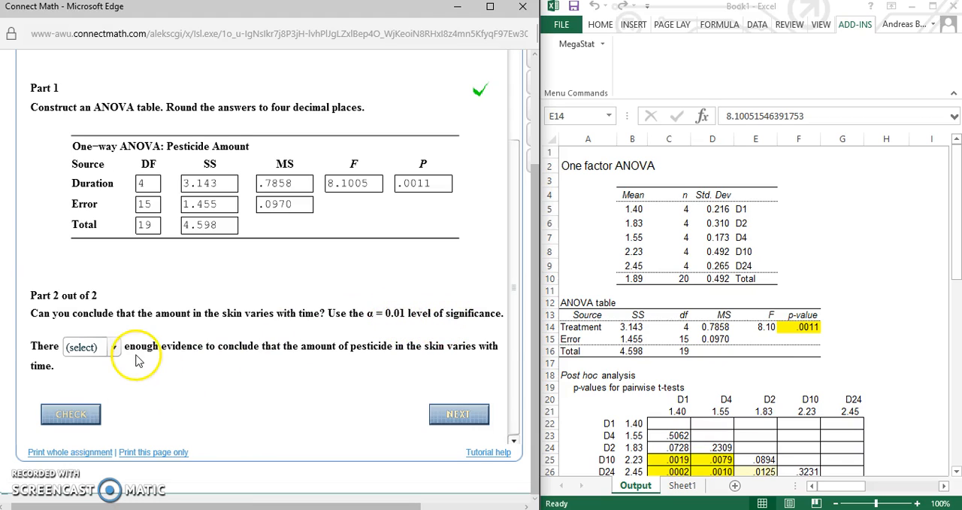
Step: Answer that there 'is' enough evidence the amount varies with time and check the Part 2 answer
click(112, 346)
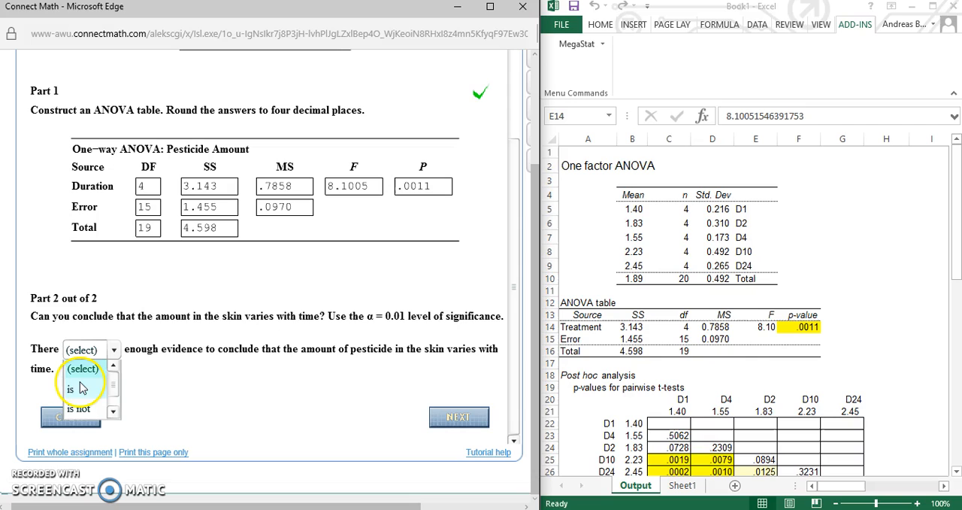
click(69, 388)
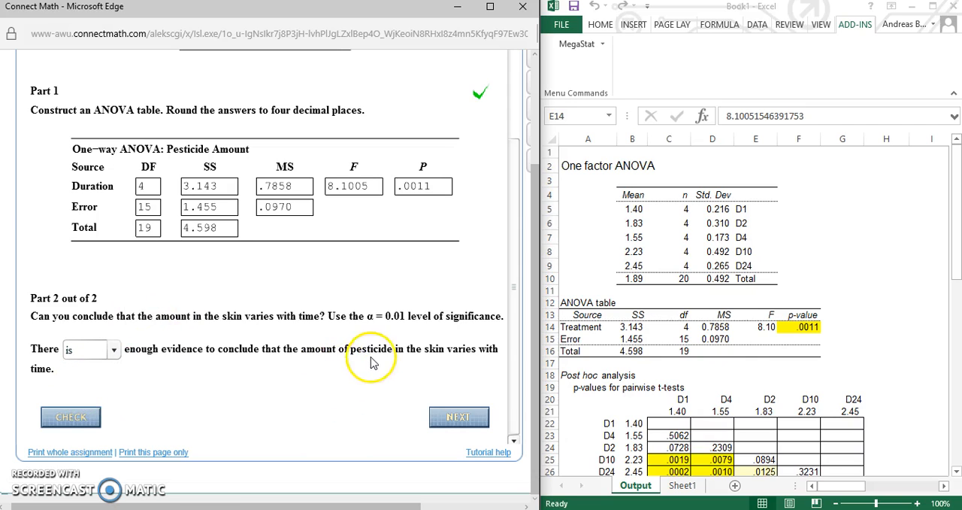
mouse_move(382, 379)
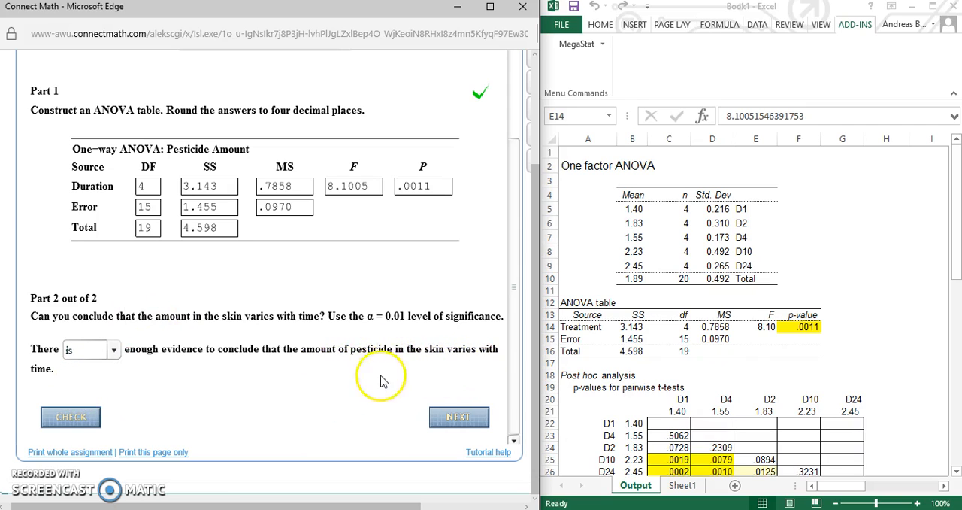
scroll(up, 3)
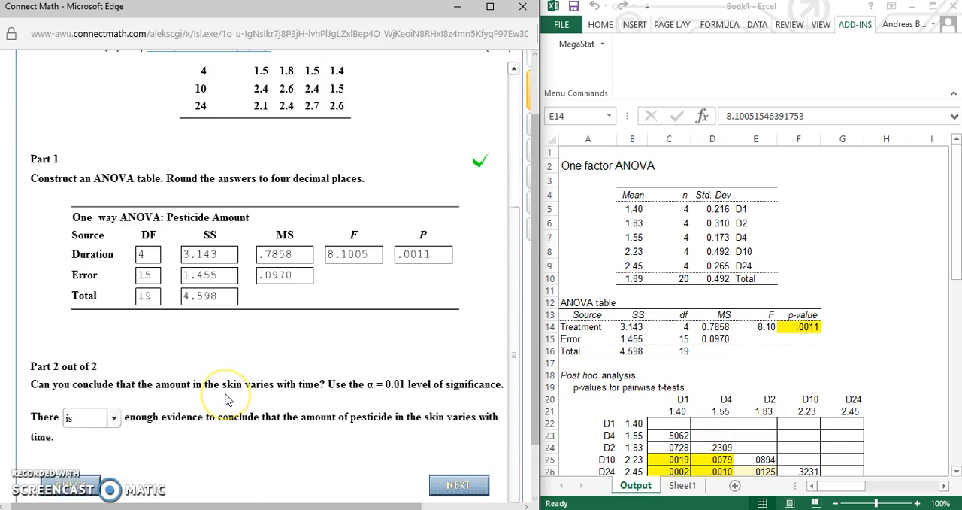
scroll(down, 3)
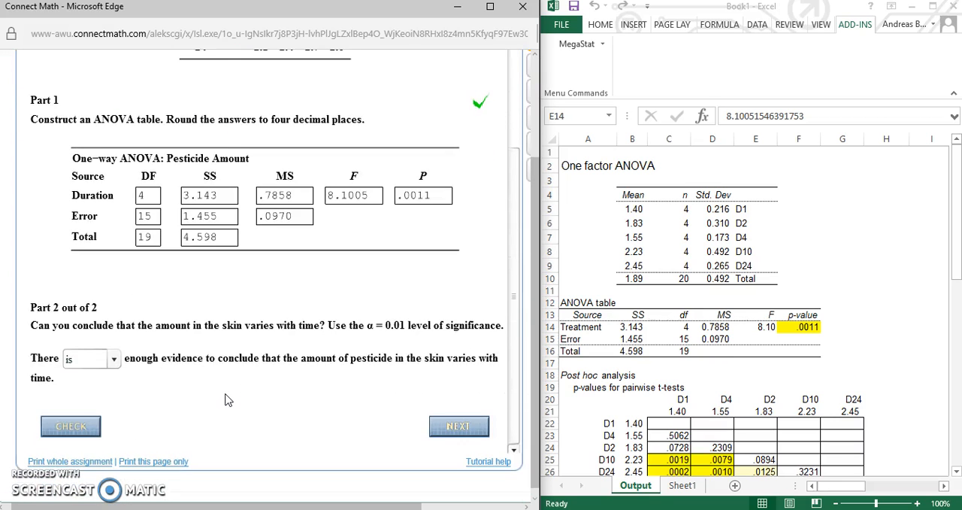
scroll(up, 3)
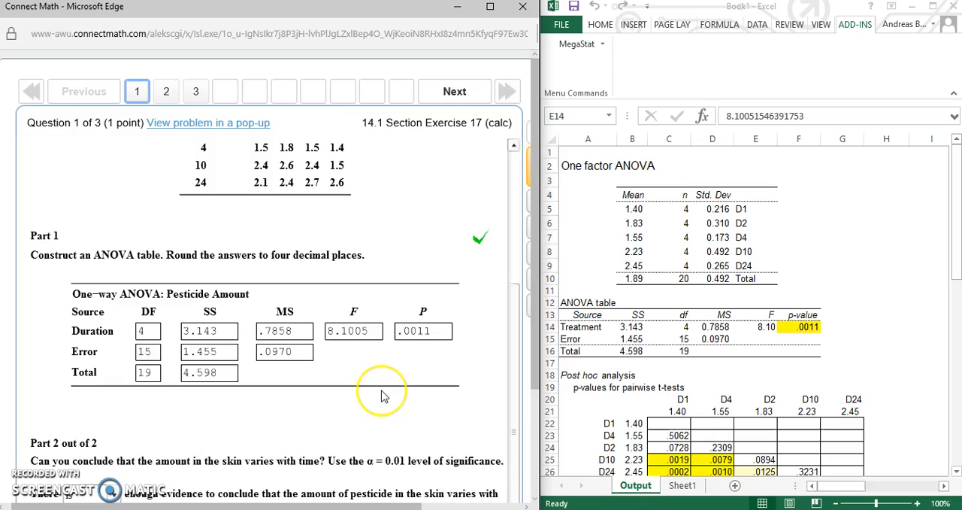
scroll(down, 3)
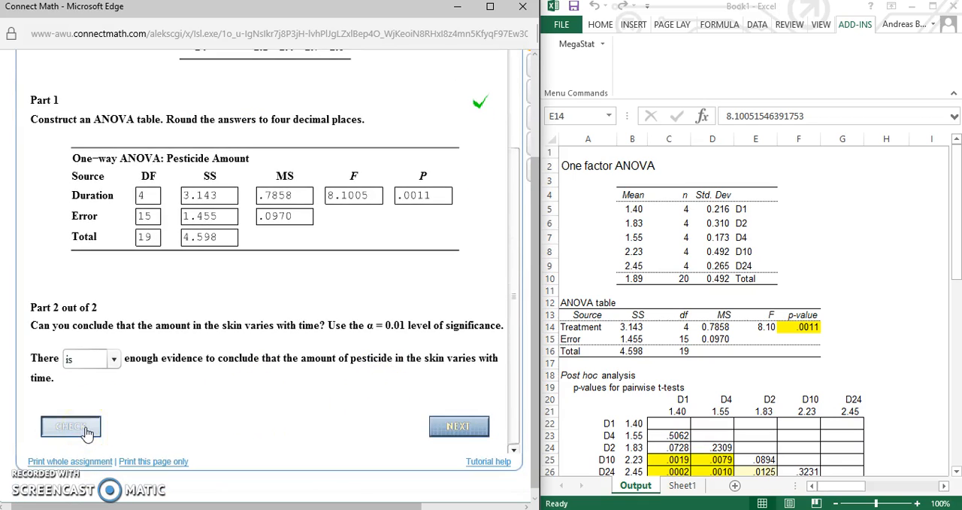
click(69, 427)
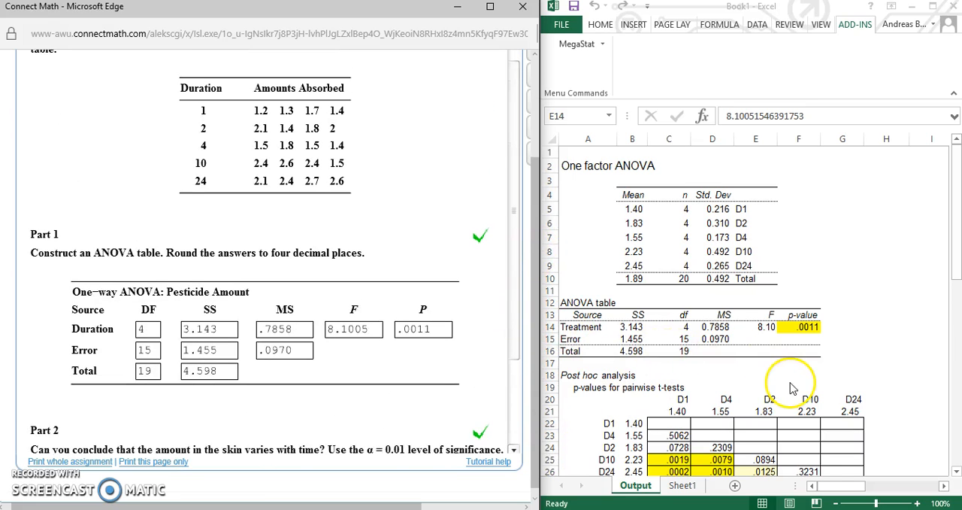
scroll(down, 3)
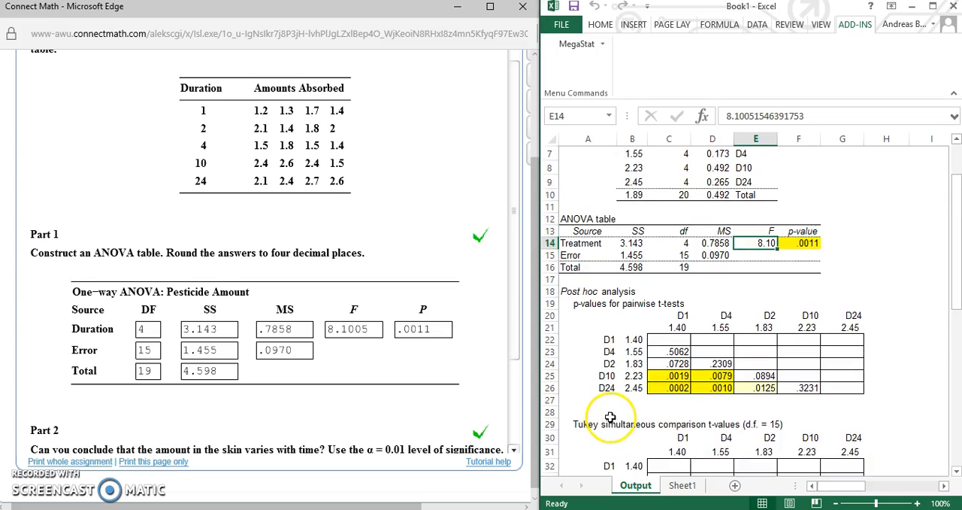
scroll(up, 3)
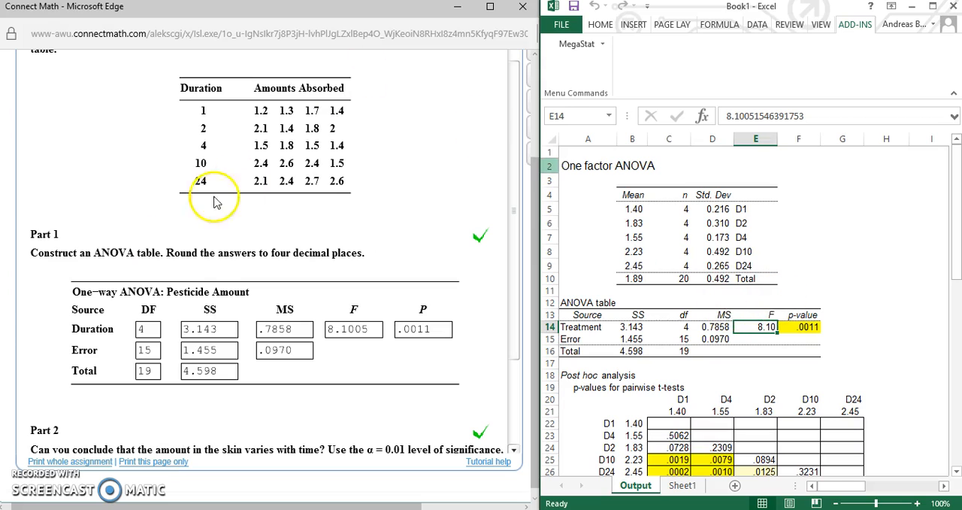
scroll(up, 3)
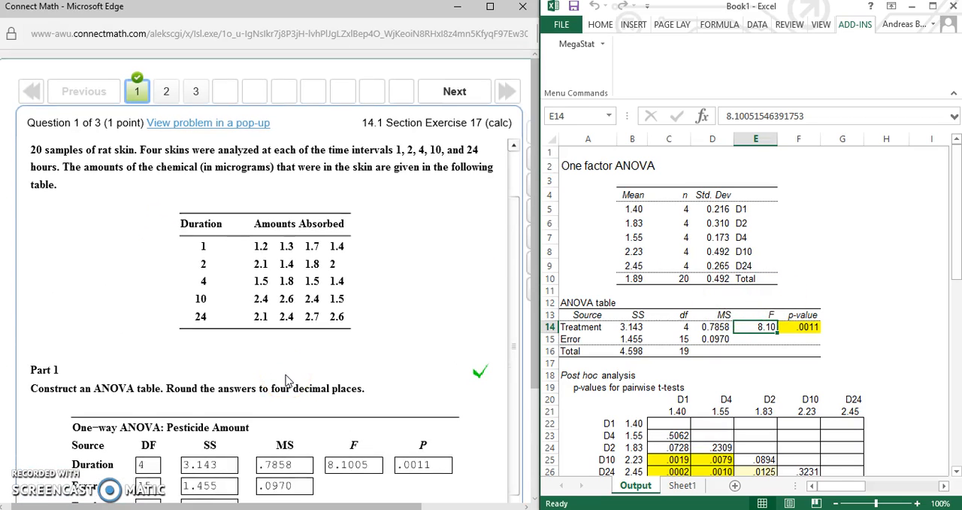
mouse_move(651, 295)
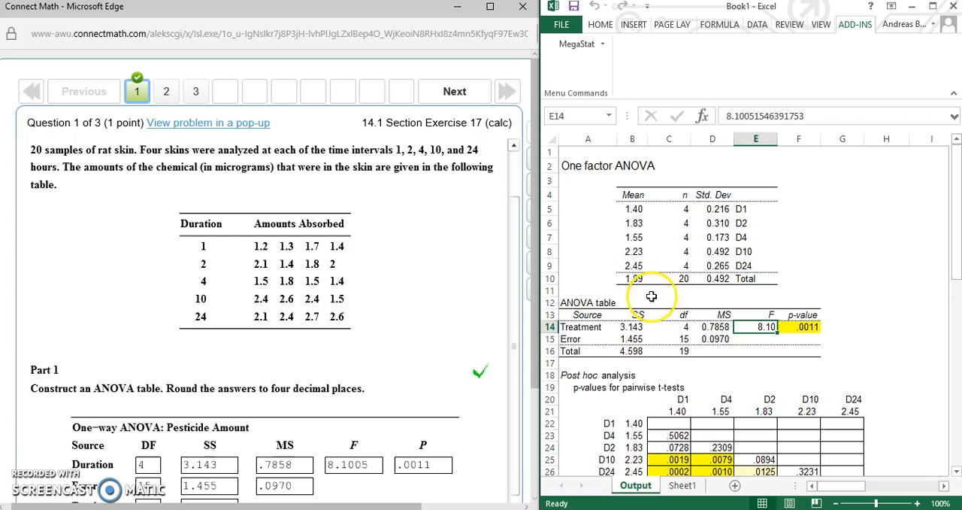
click(798, 290)
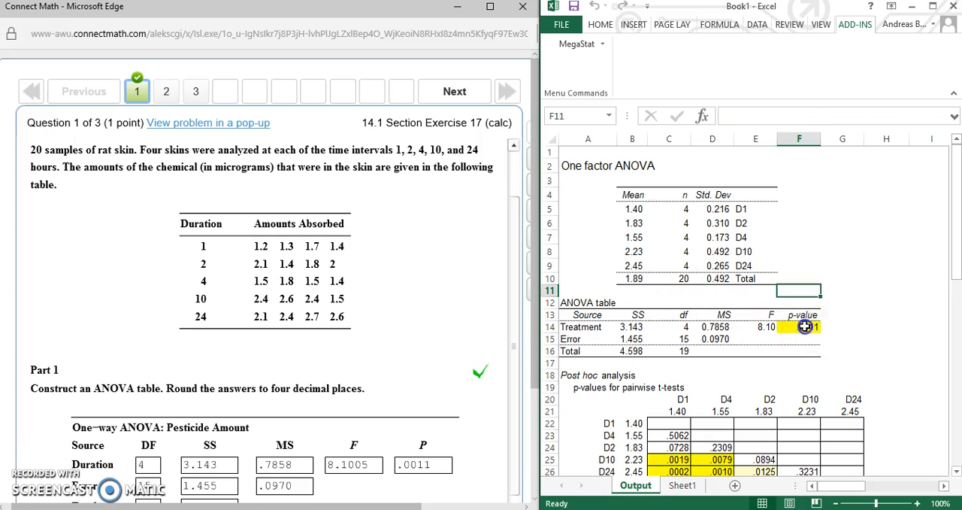
click(799, 326)
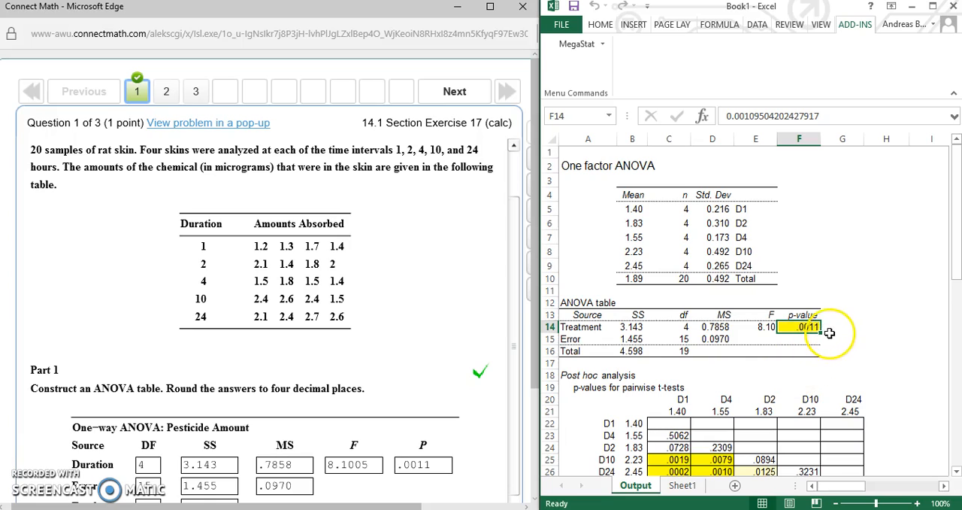
Step: Write '< .01 So We reject the Null.' in the cell beside the .0011 p-value
click(842, 327)
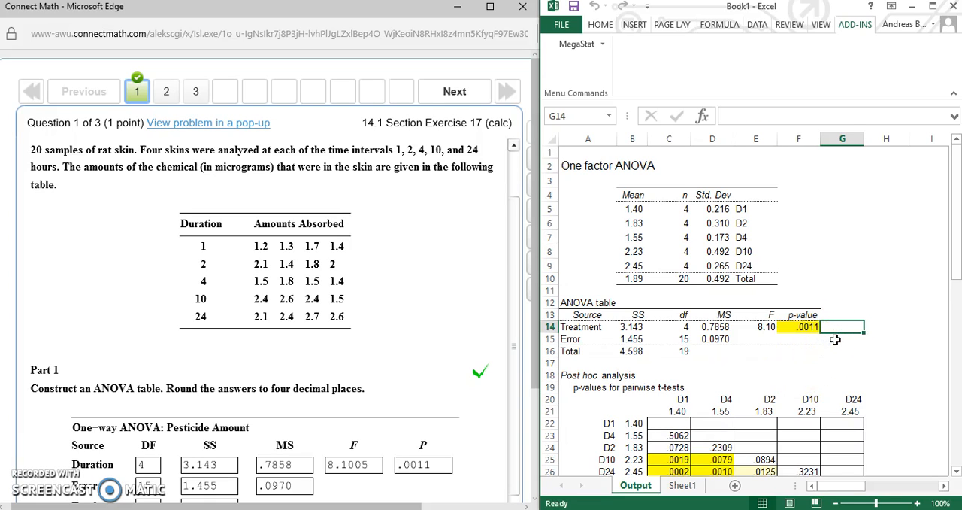
text(<)
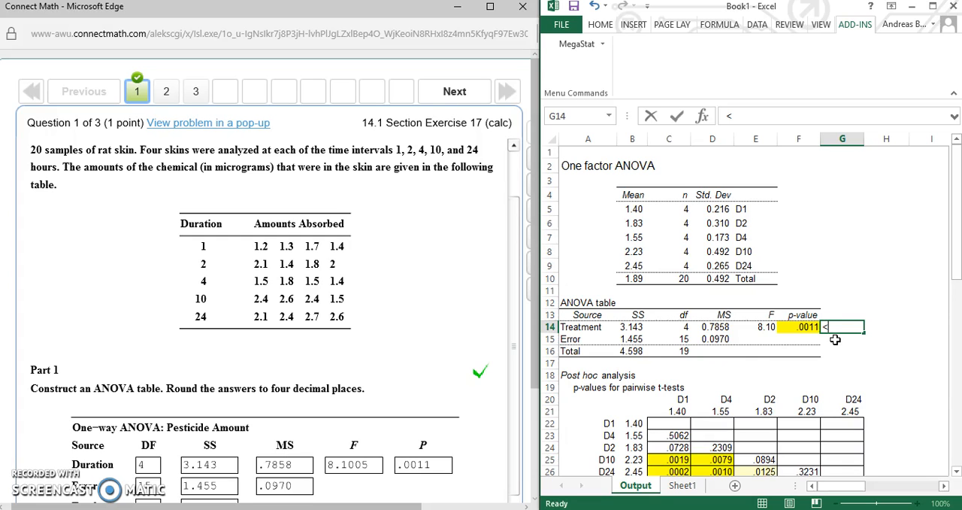
mouse_move(508, 252)
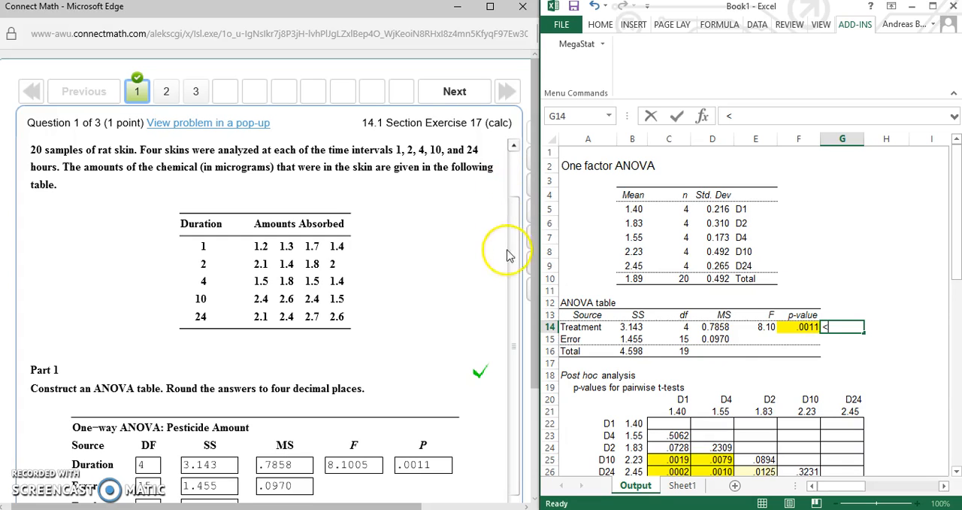
scroll(up, 3)
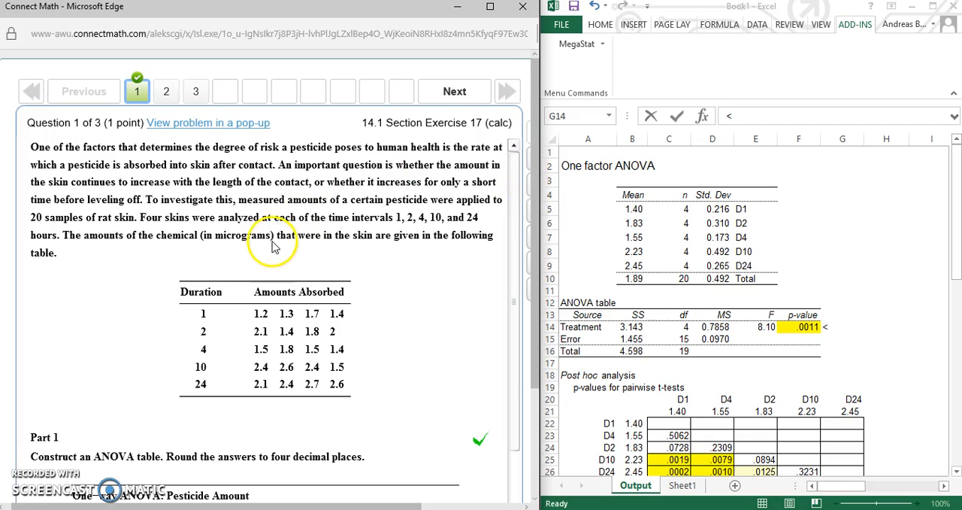
mouse_move(508, 194)
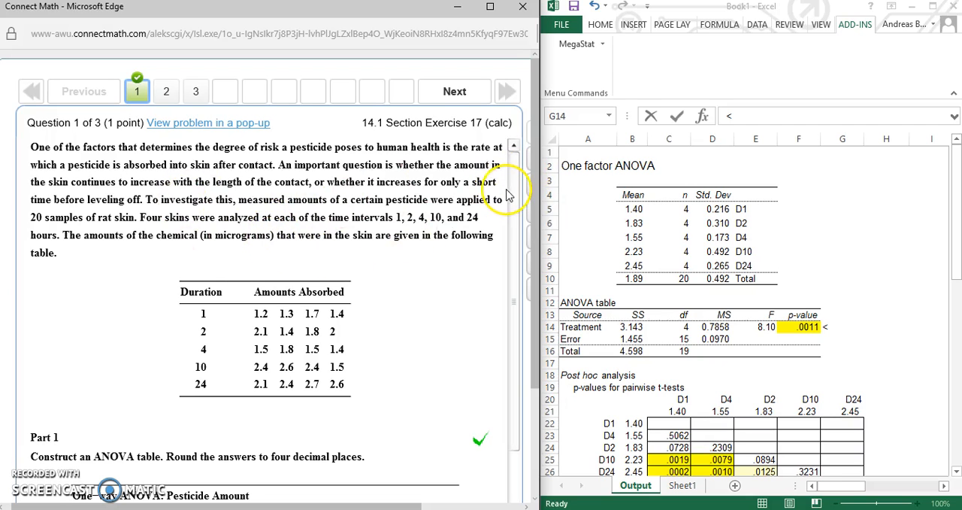
scroll(down, 3)
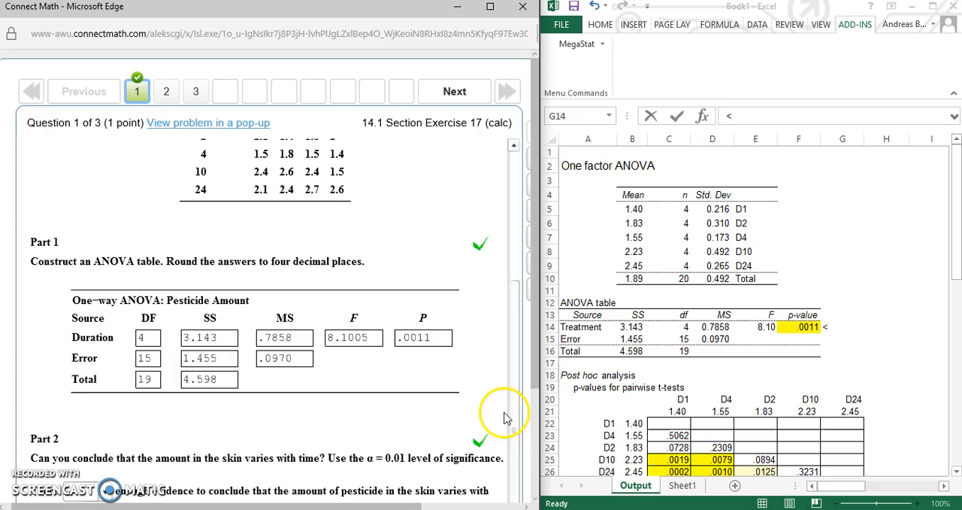
mouse_move(749, 324)
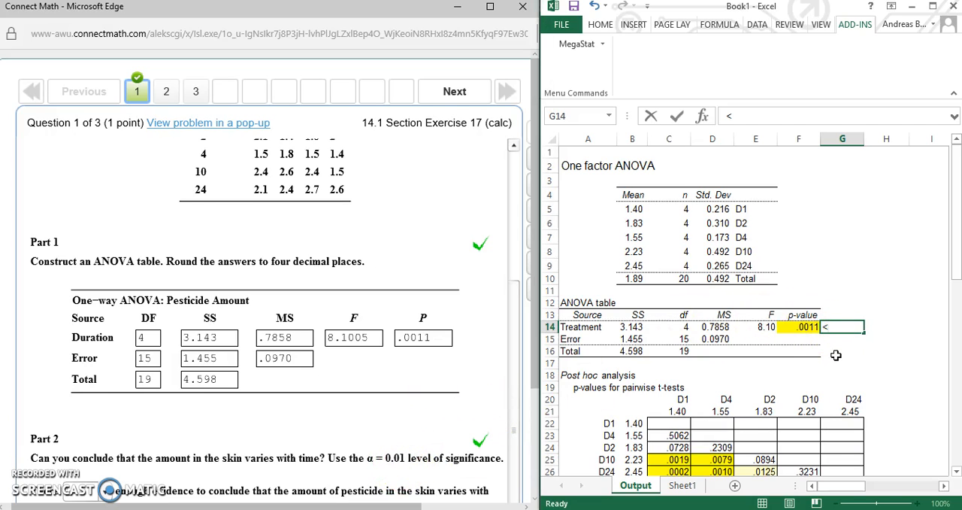
text(.01)
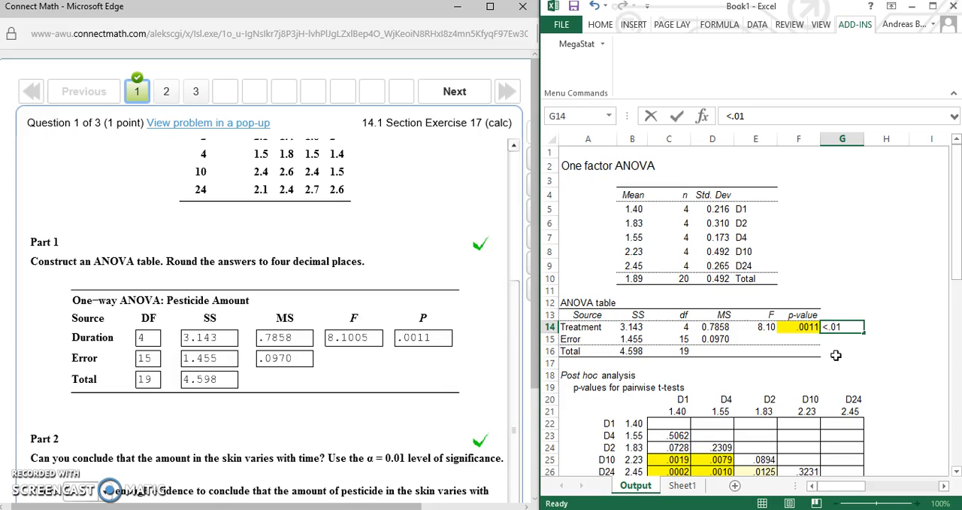
text(So)
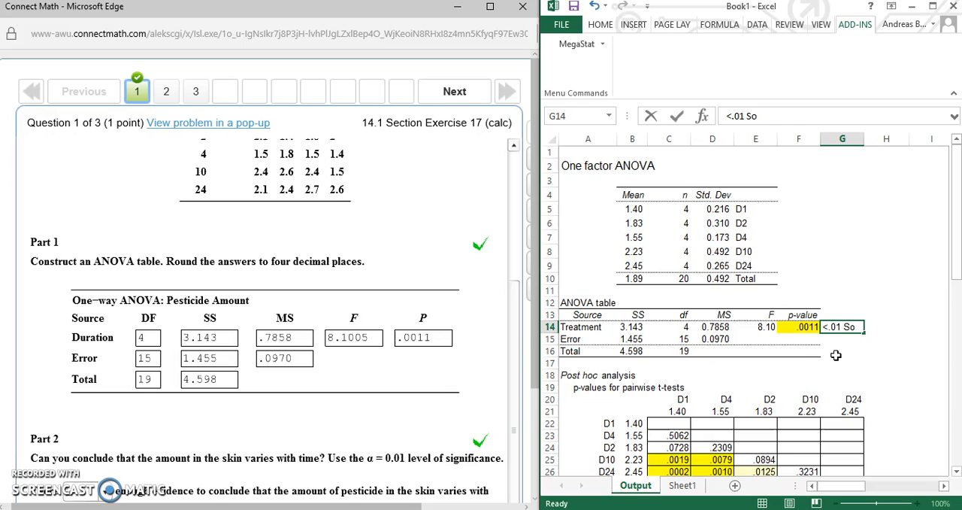
text(We reject the Nu)
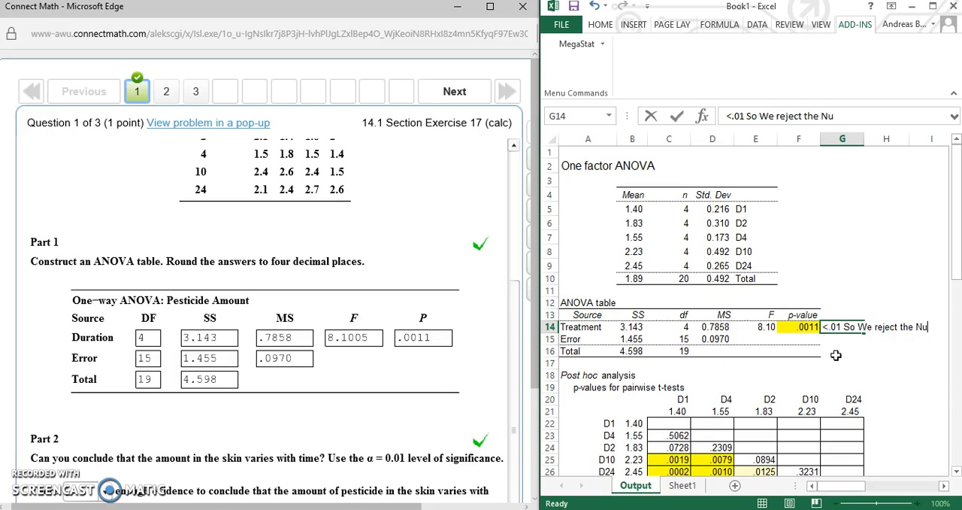
text(ll.)
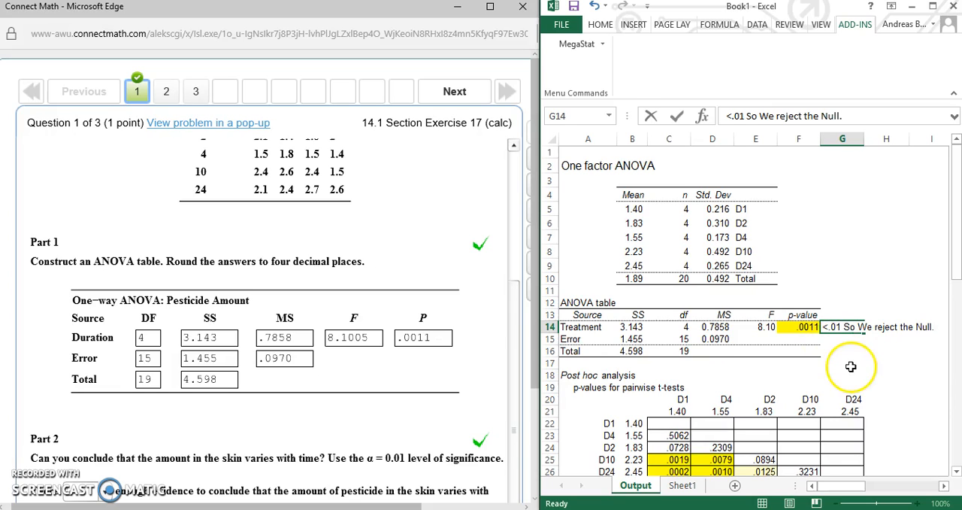
mouse_move(444, 331)
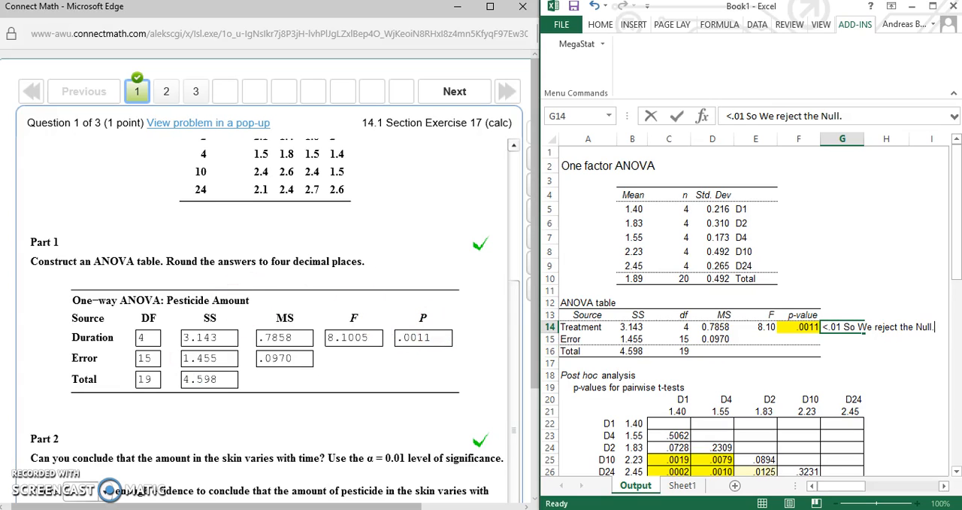
mouse_move(629, 185)
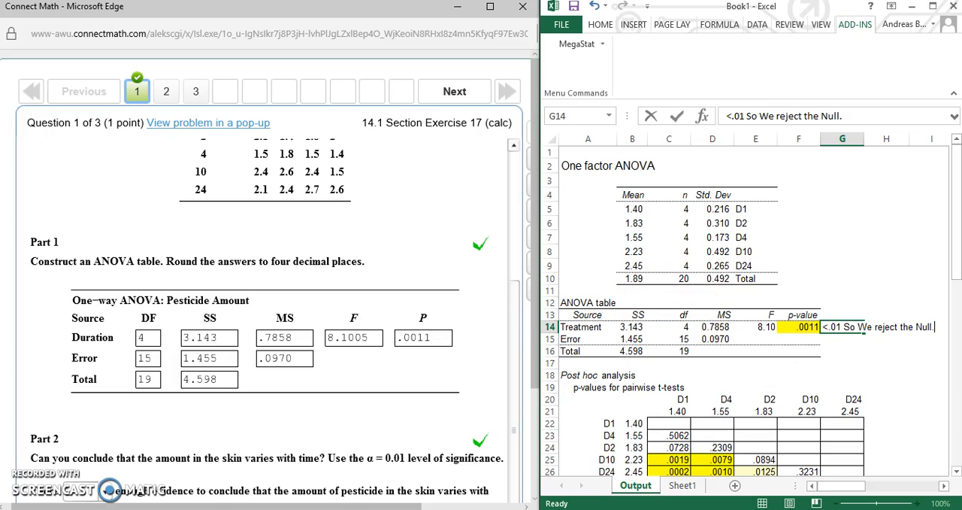
mouse_move(857, 349)
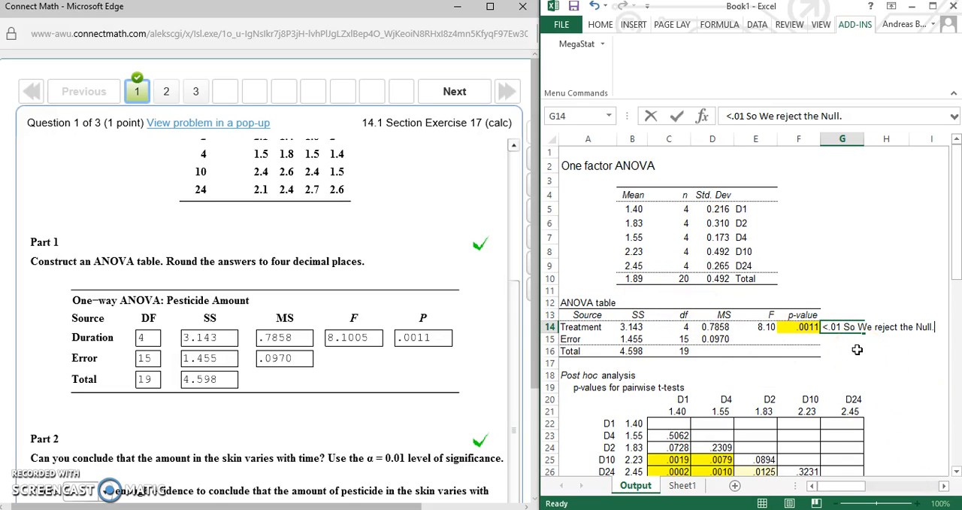
mouse_move(785, 340)
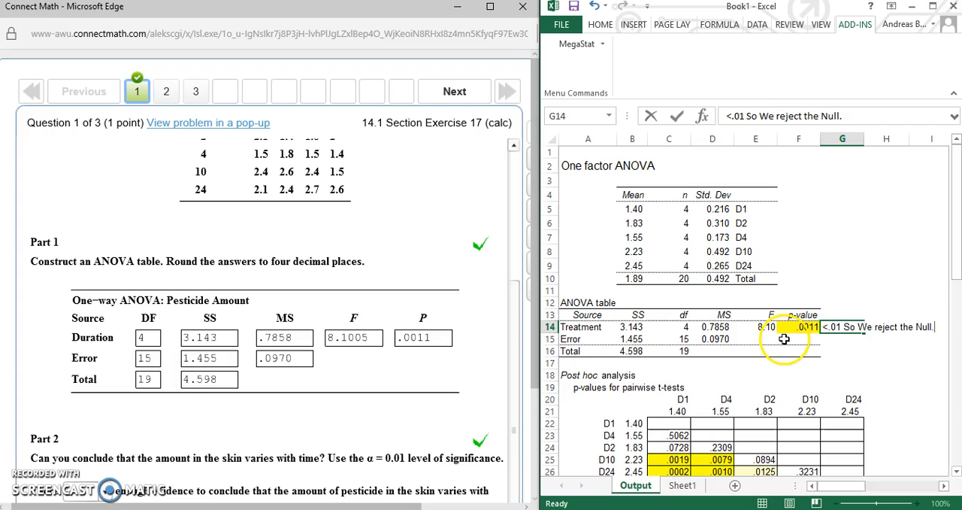
Step: Delete the 0.05 critical value row (3.09) under the Tukey comparison output
scroll(down, 3)
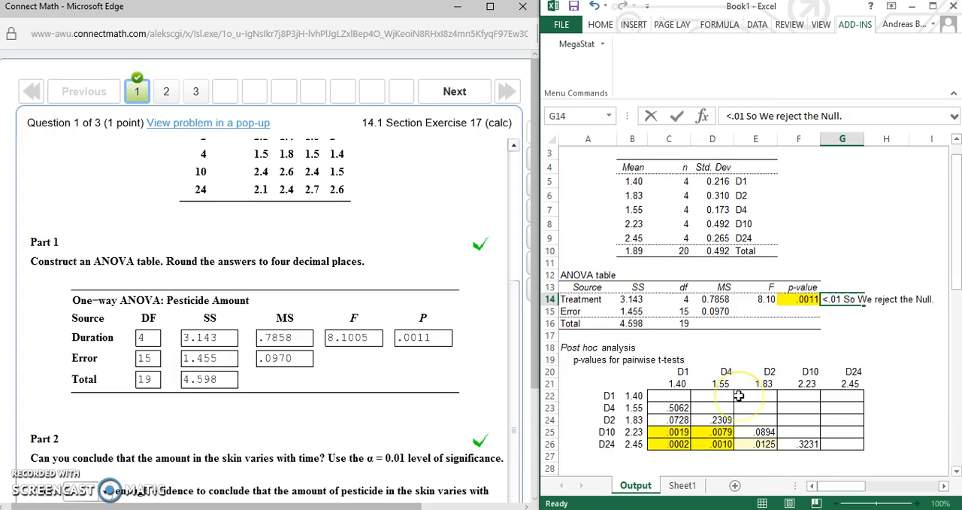
scroll(down, 3)
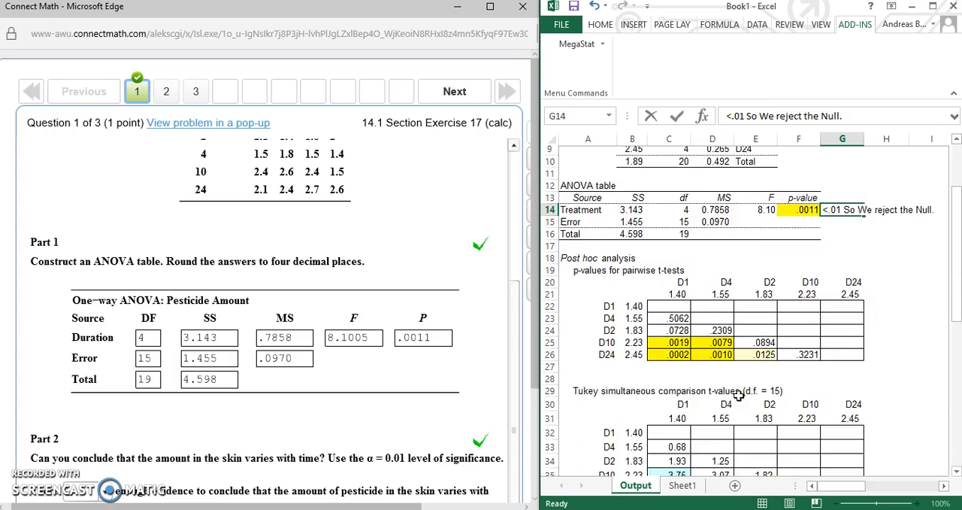
scroll(down, 3)
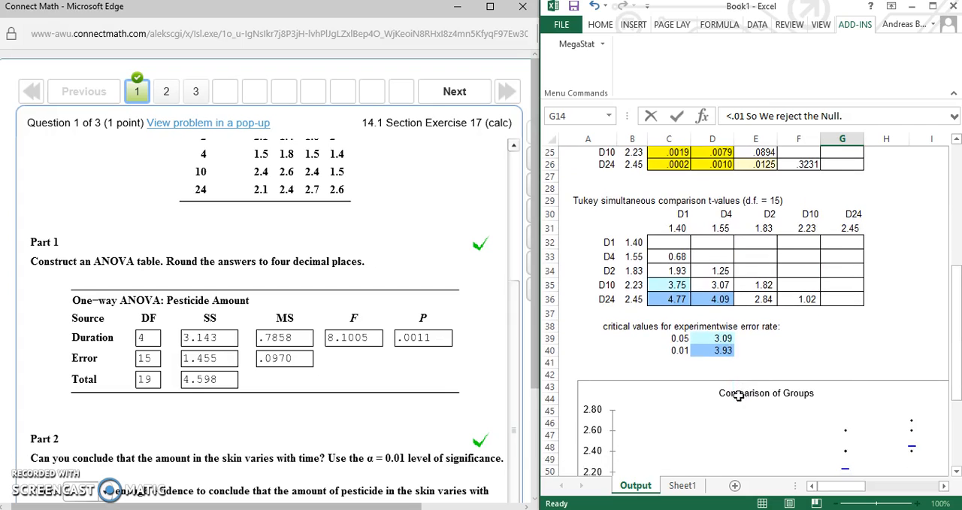
scroll(down, 3)
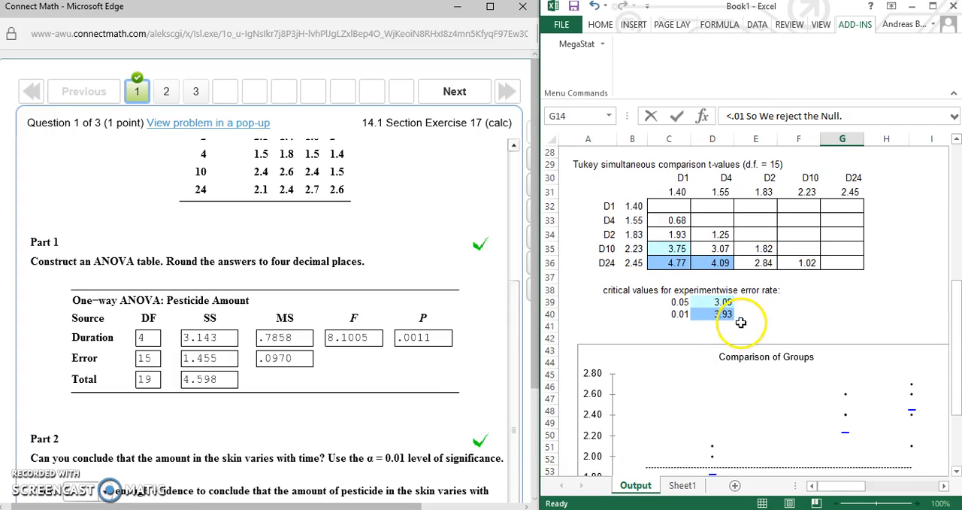
click(711, 313)
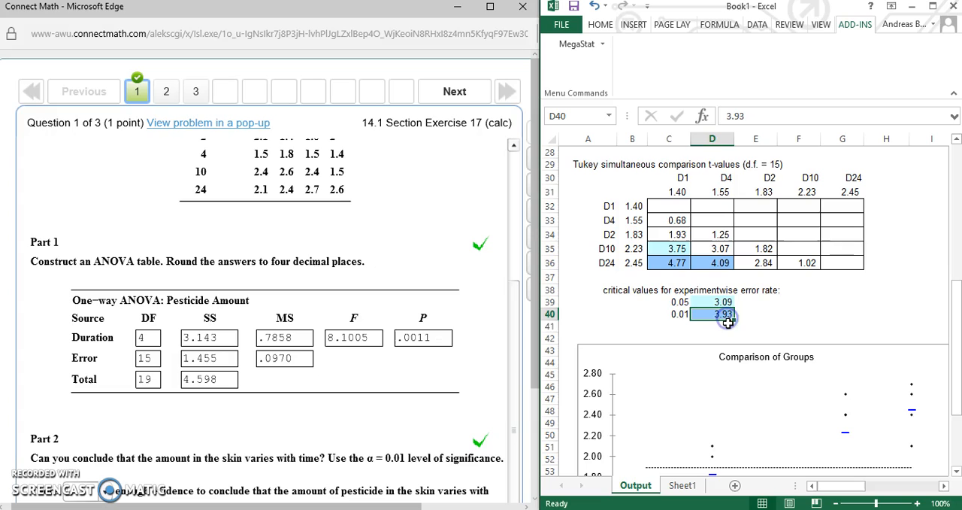
mouse_move(680, 313)
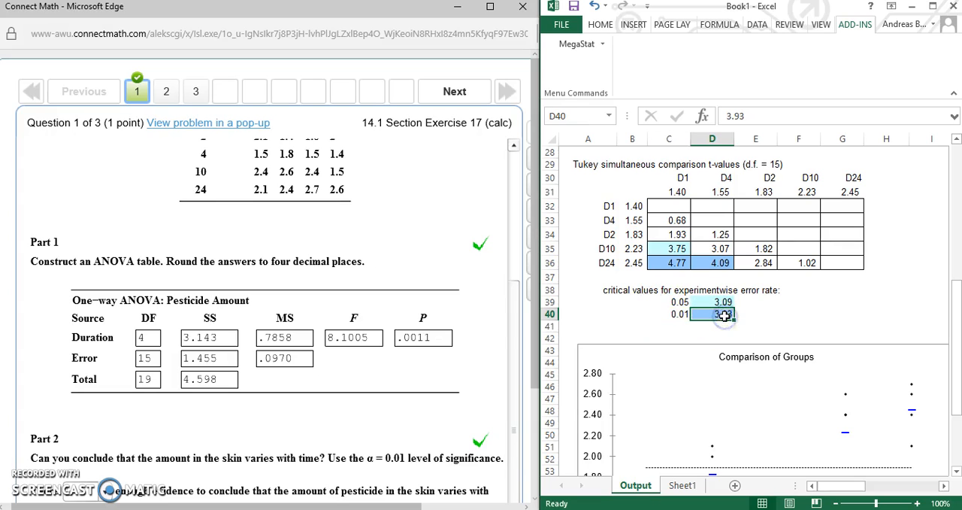
click(713, 301)
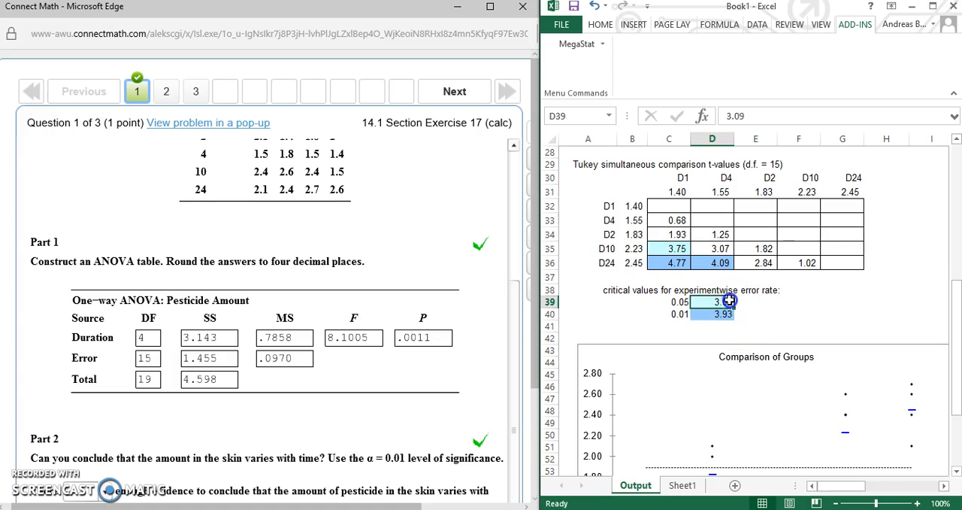
click(680, 300)
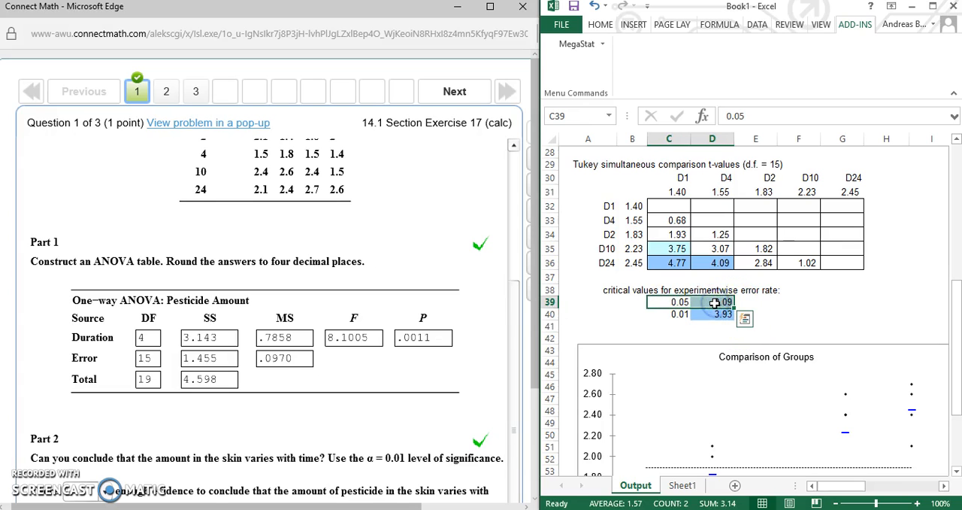
click(713, 313)
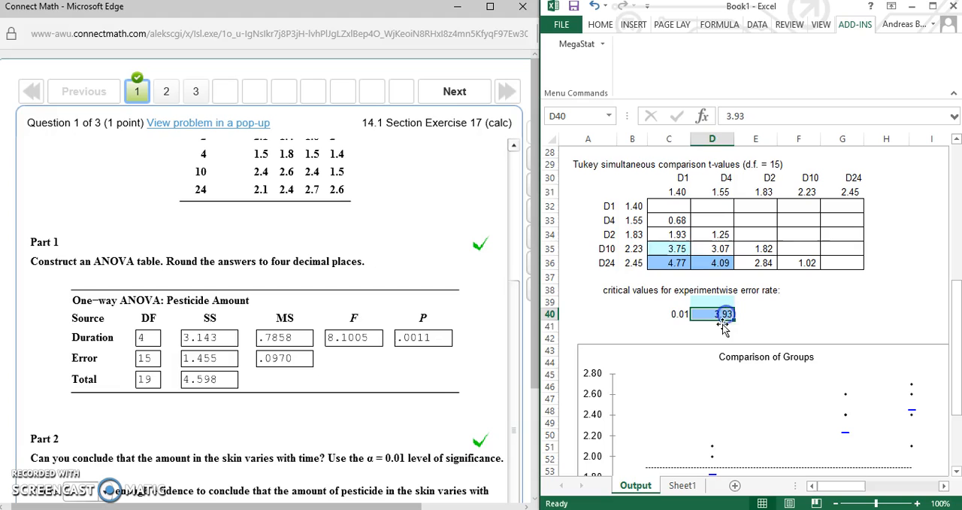
Step: Highlight the remaining 0.01 critical value of 3.93
drag(691, 313, 739, 337)
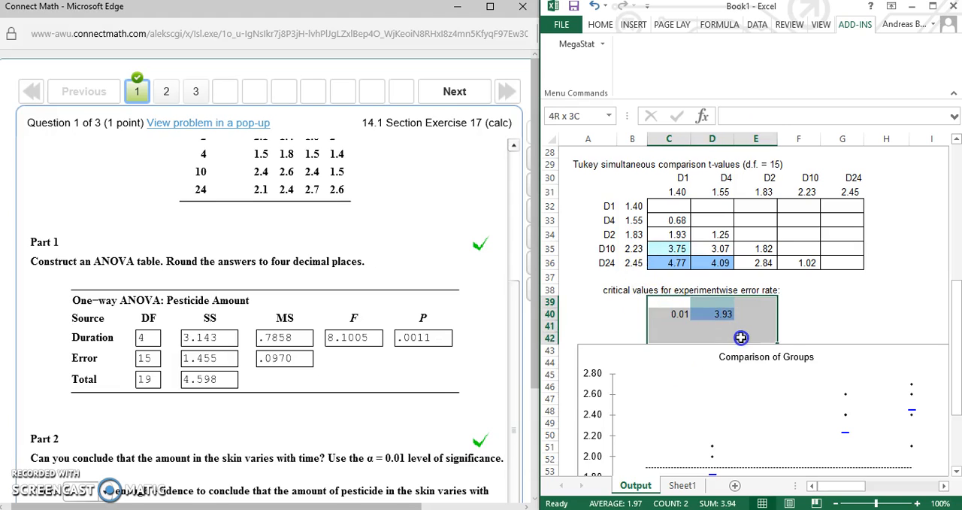
click(676, 312)
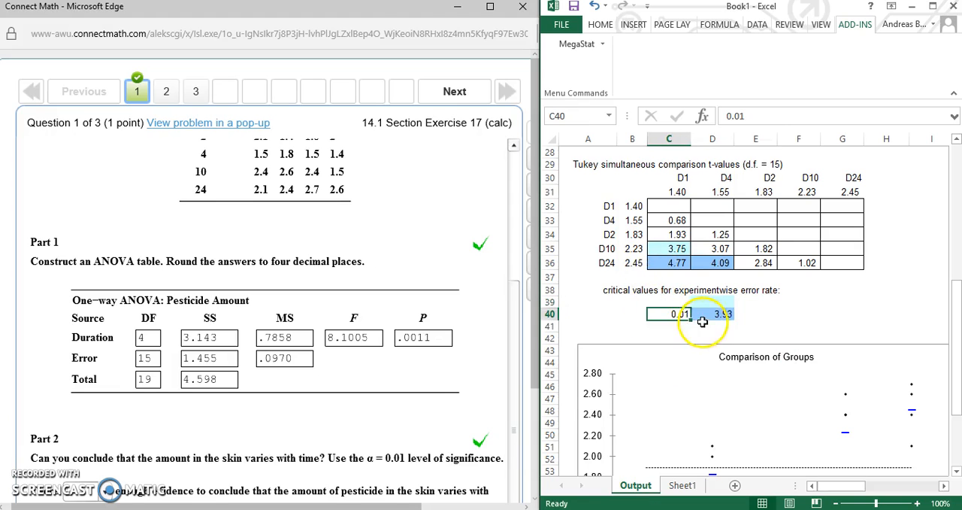
click(712, 313)
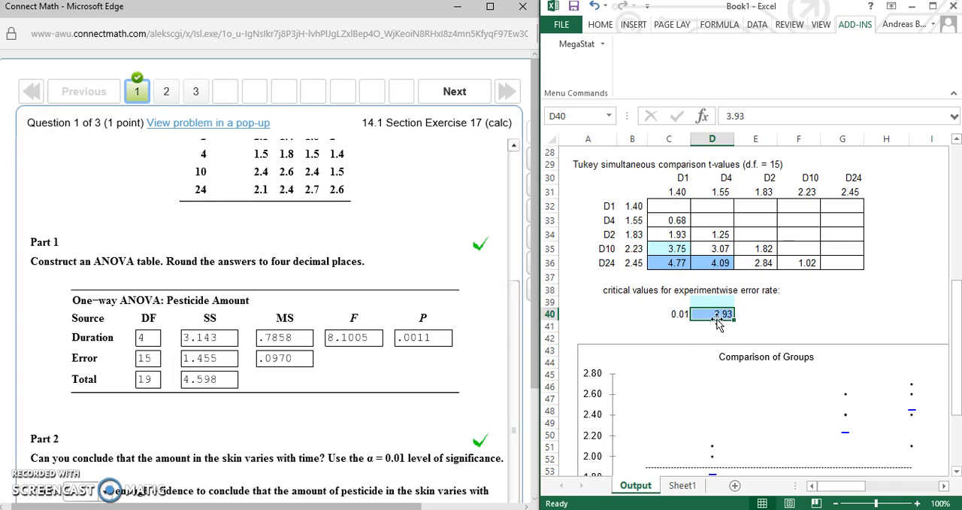
mouse_move(713, 336)
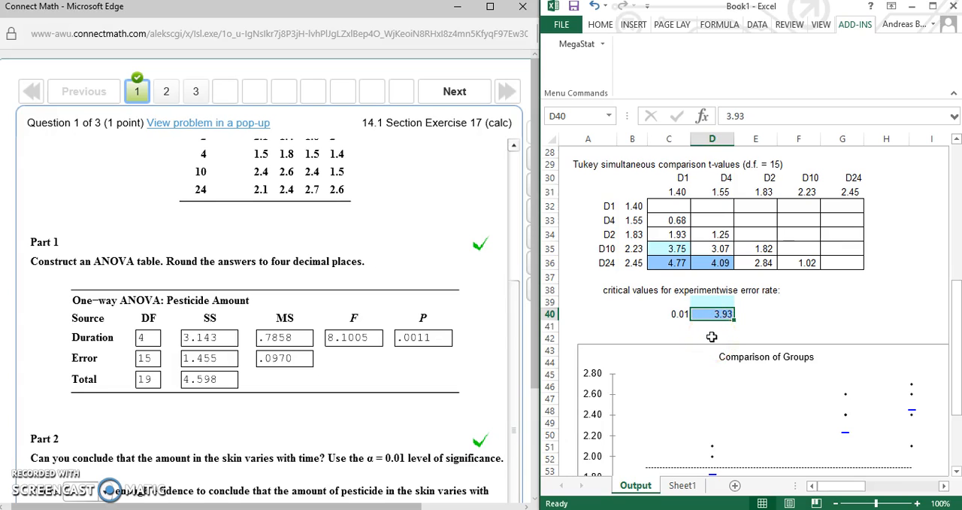
mouse_move(679, 189)
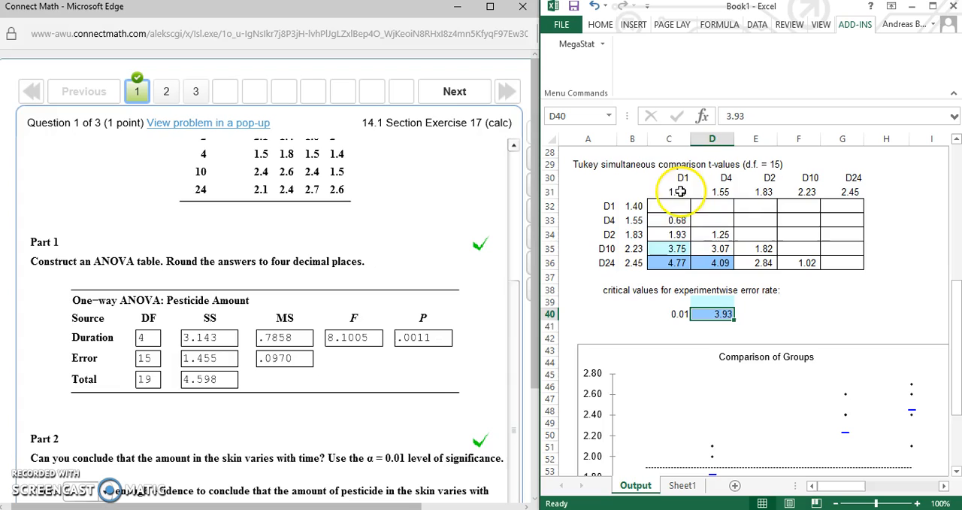
mouse_move(674, 246)
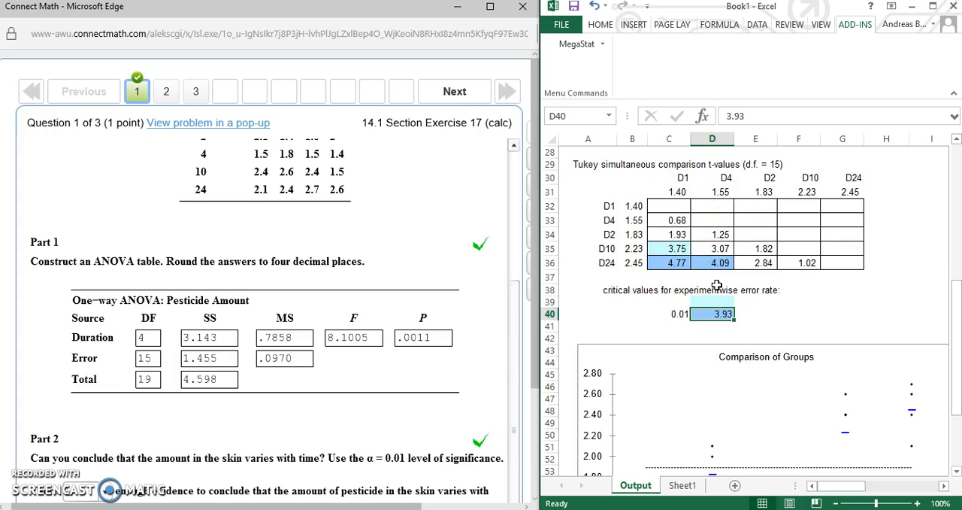
click(590, 262)
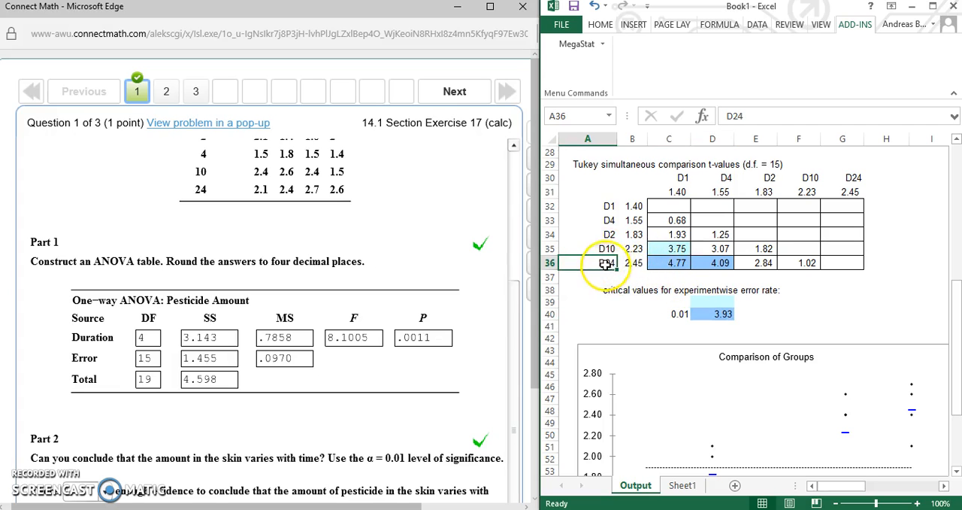
click(667, 261)
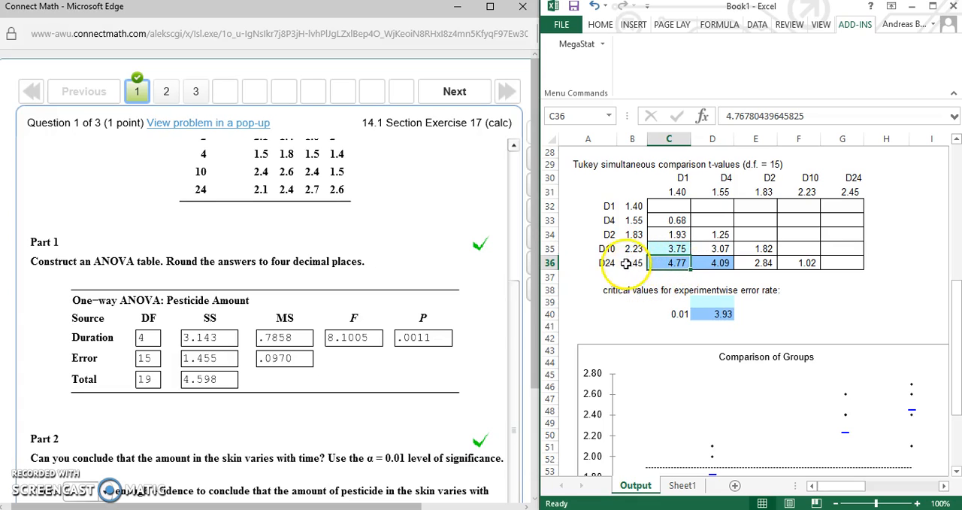
click(609, 262)
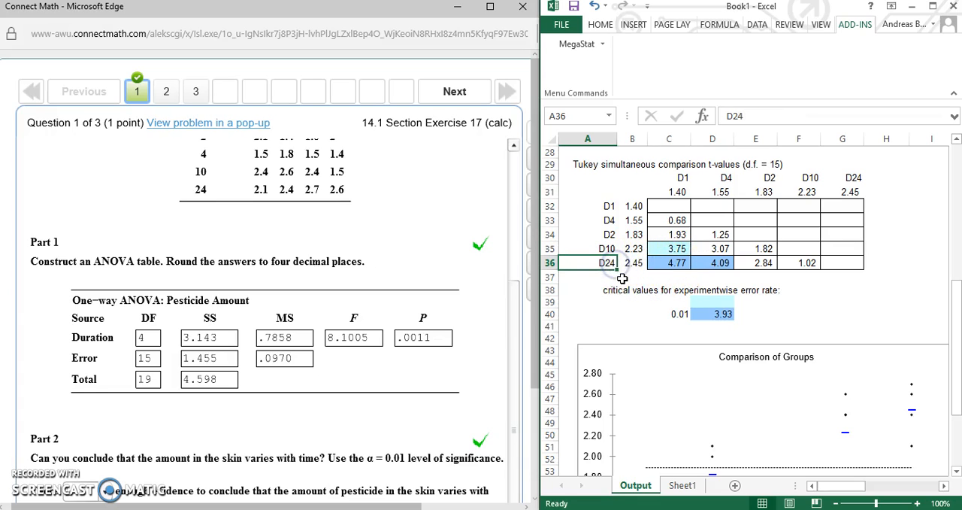
mouse_move(671, 199)
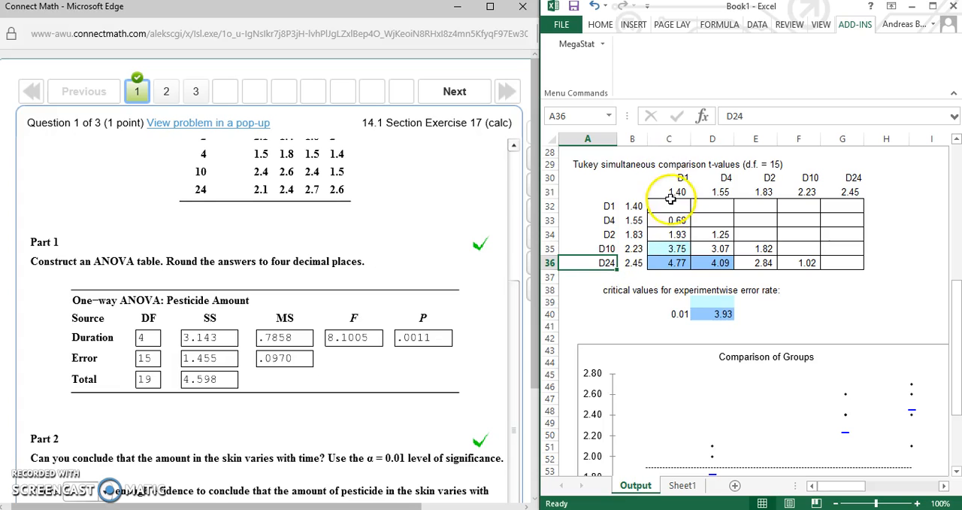
click(669, 177)
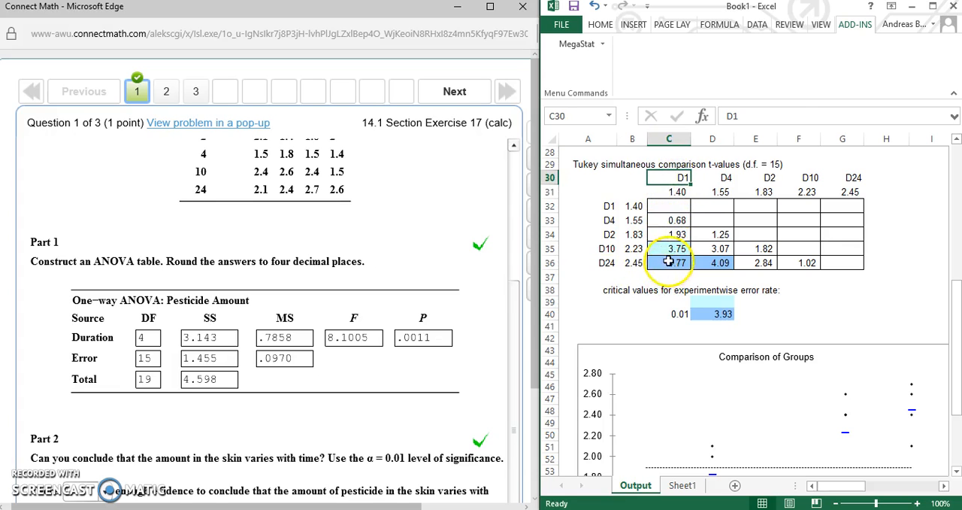
click(668, 261)
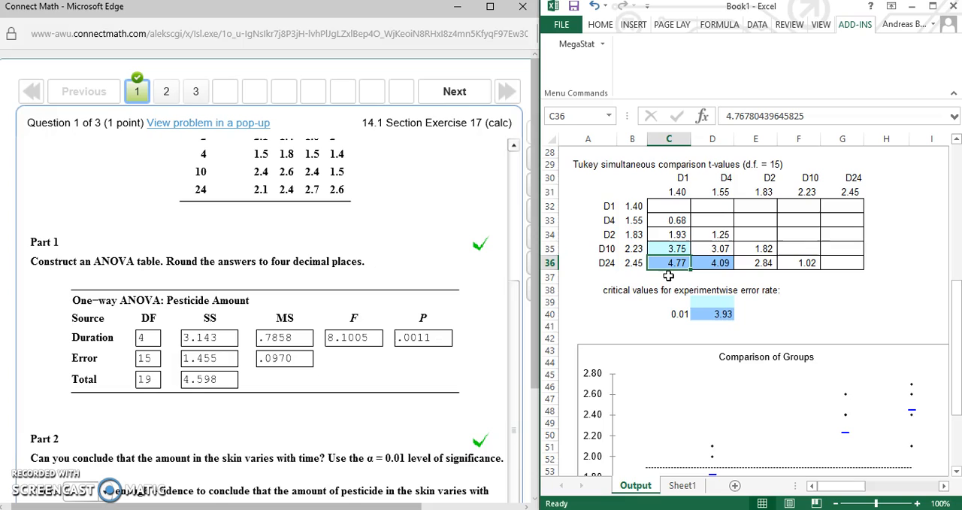
mouse_move(680, 273)
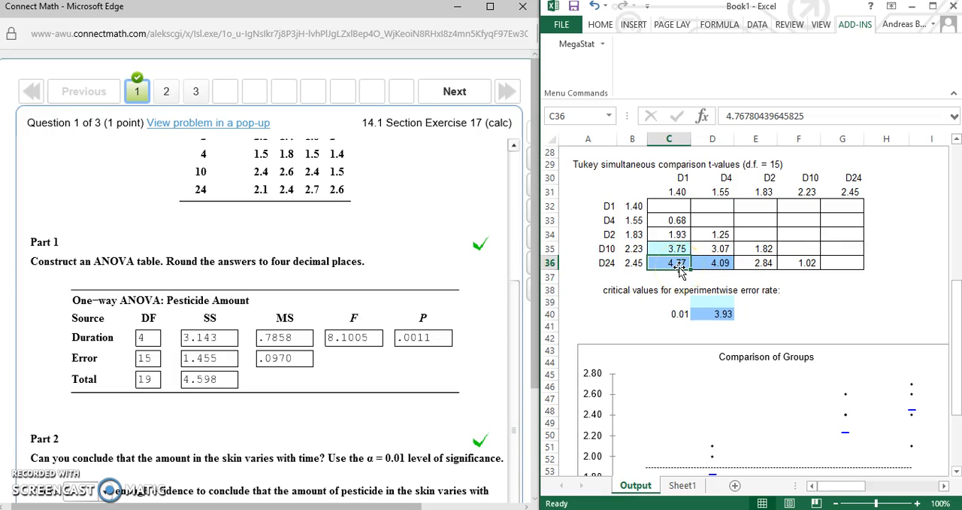
mouse_move(682, 284)
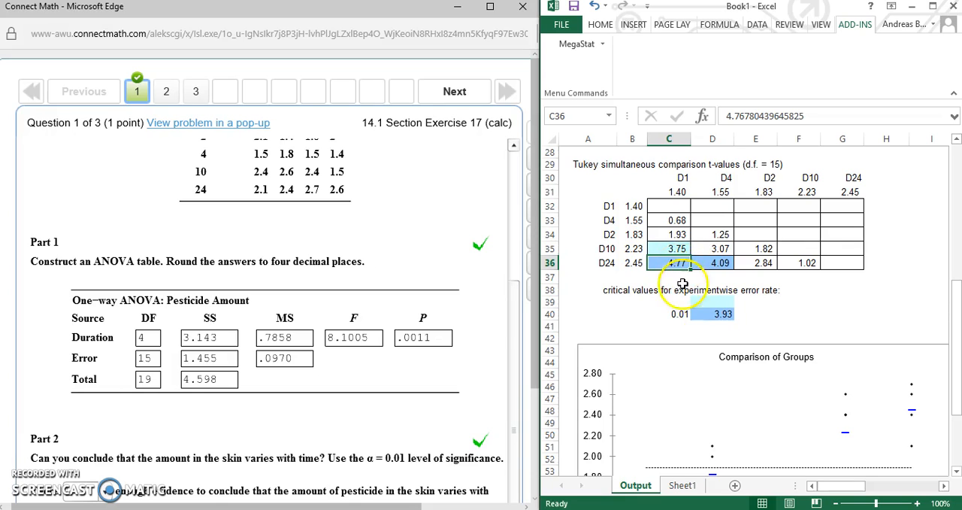
click(711, 313)
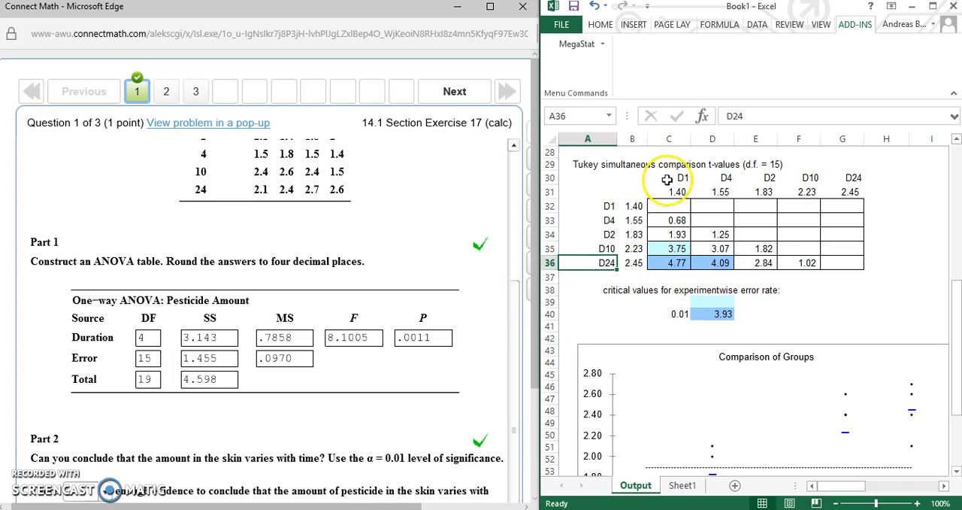
click(668, 178)
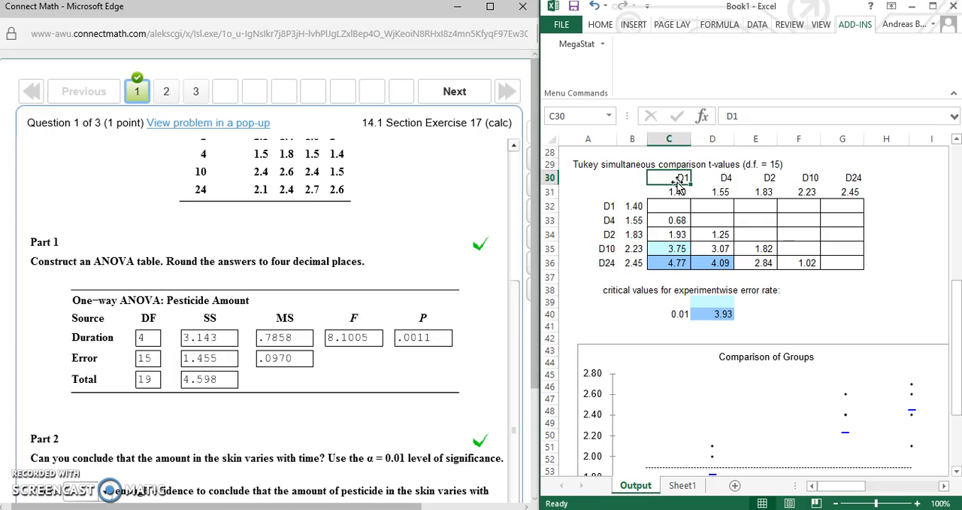
click(588, 262)
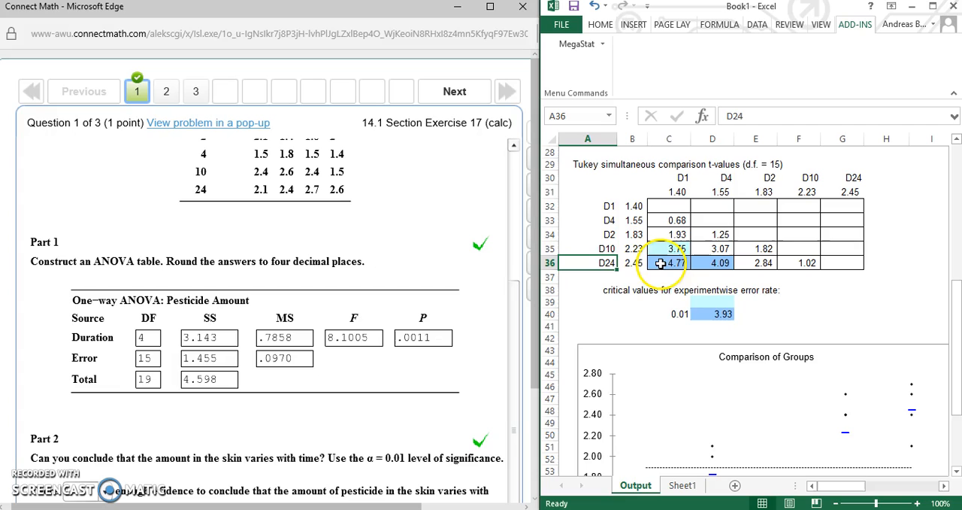
click(668, 177)
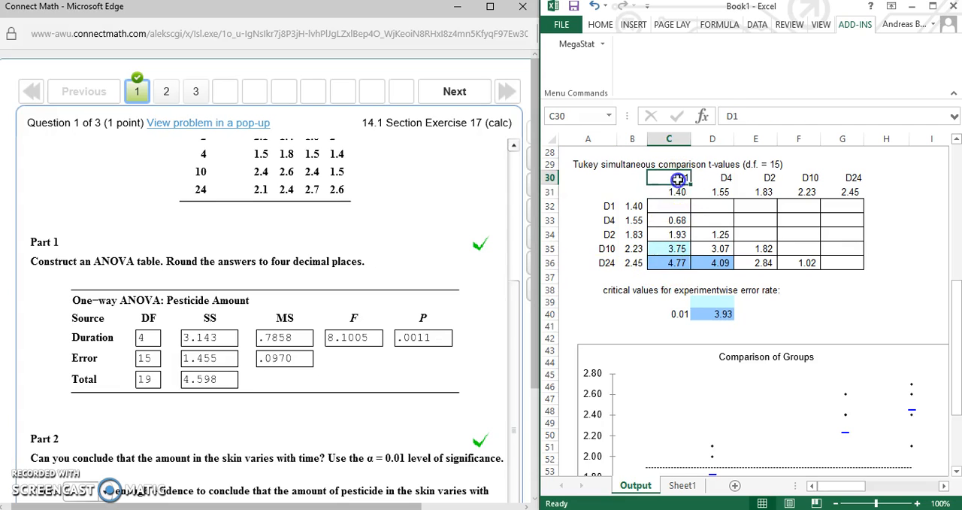
click(588, 262)
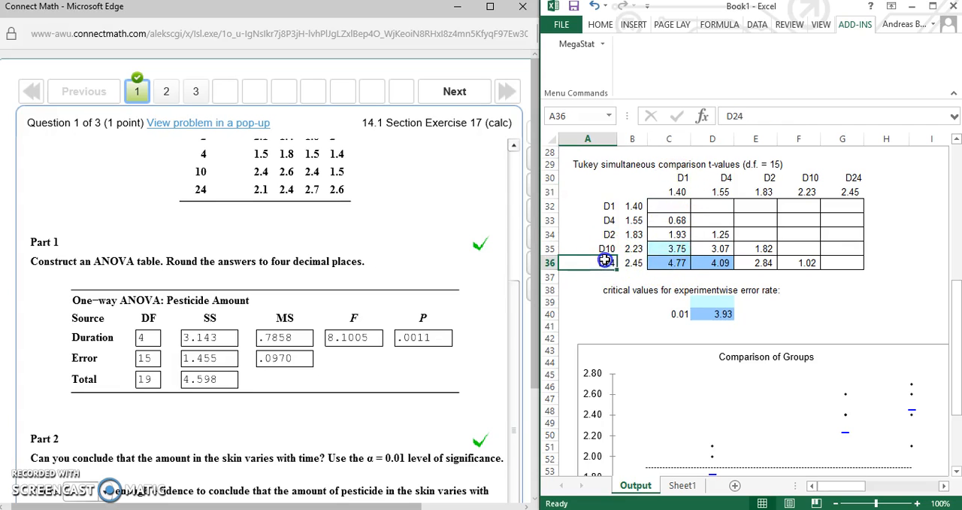
click(668, 262)
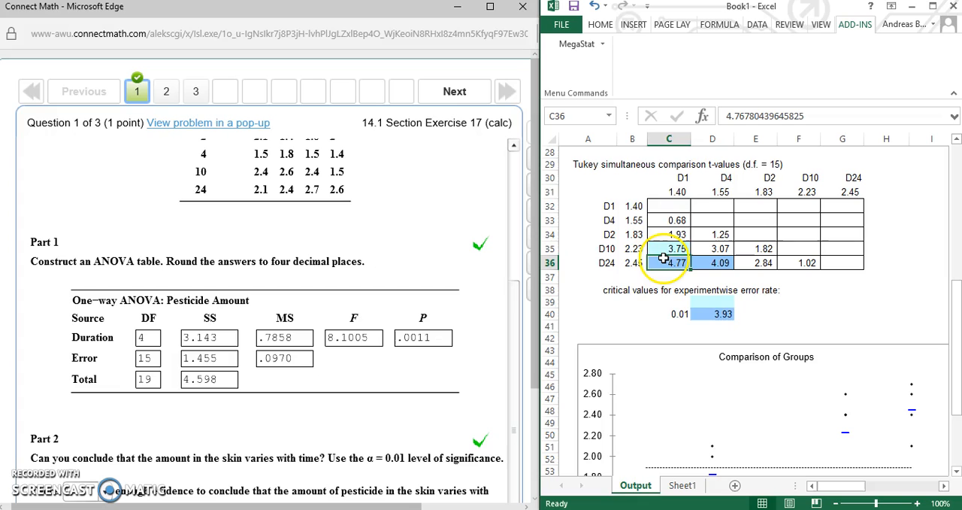
mouse_move(710, 314)
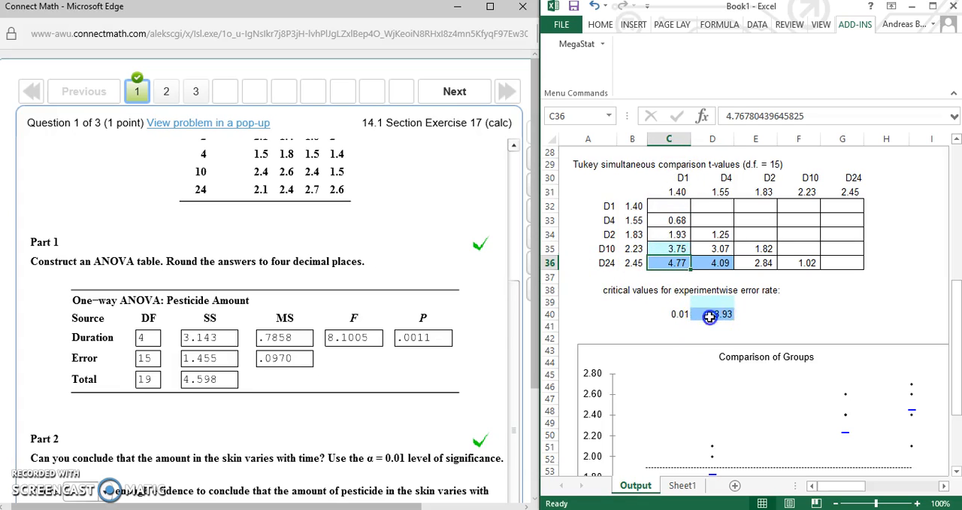
click(713, 262)
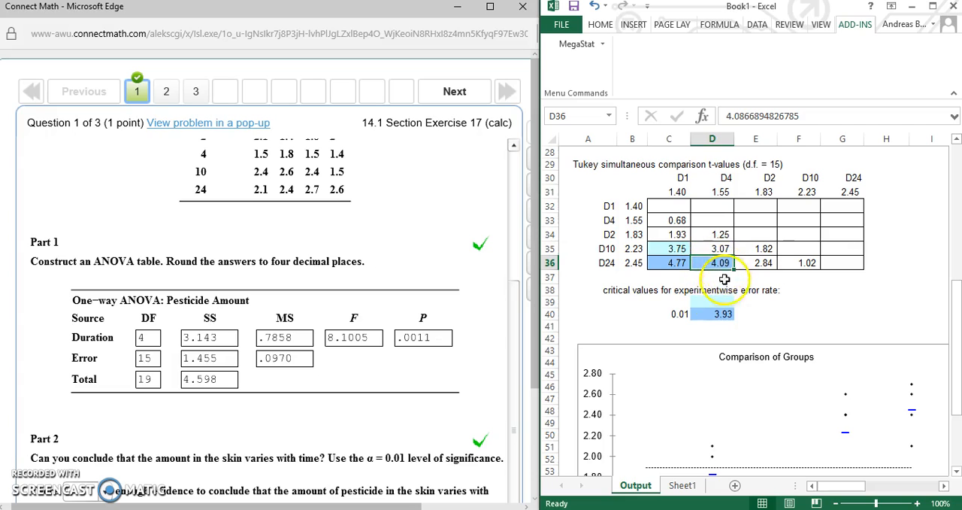
click(712, 313)
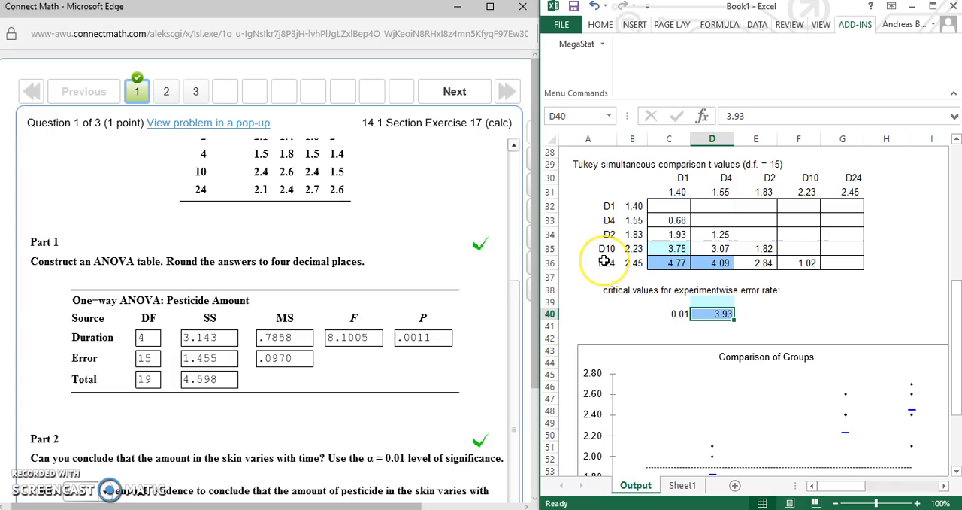
click(588, 261)
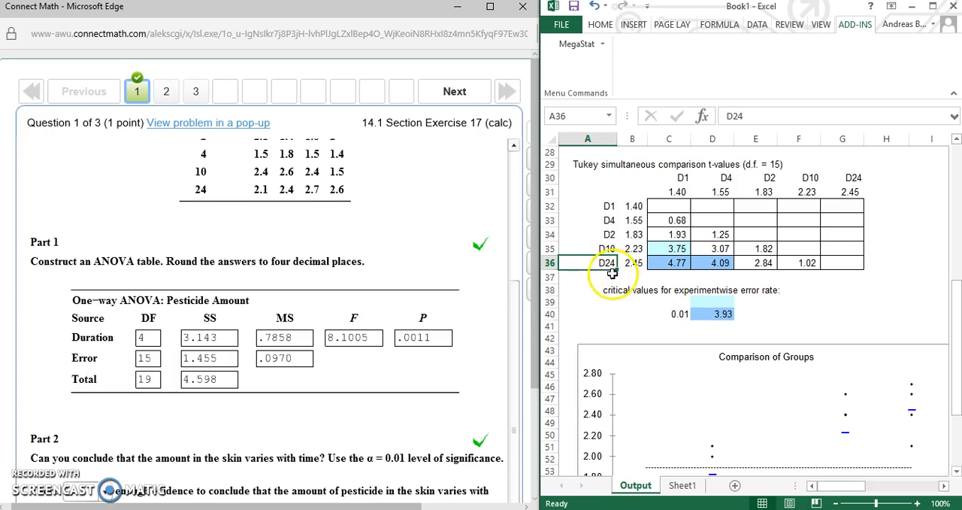
mouse_move(704, 265)
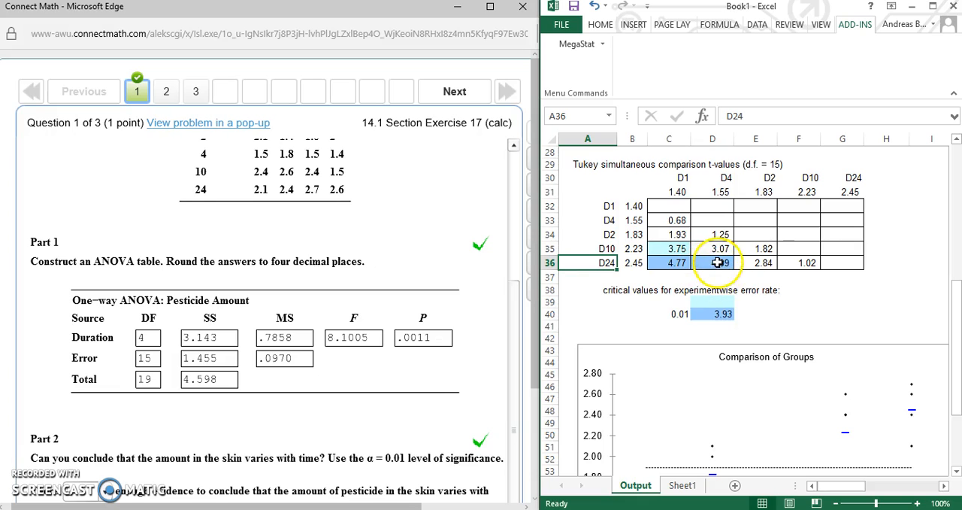
click(713, 178)
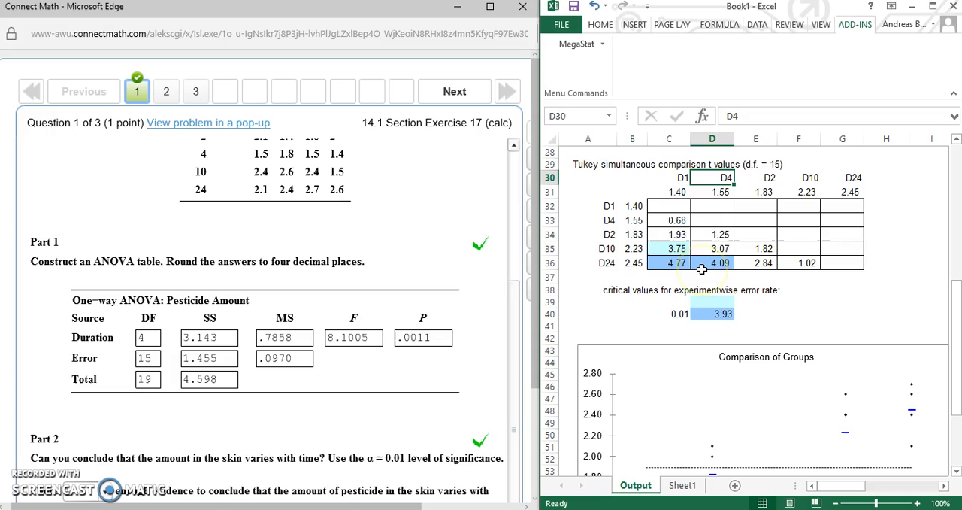
click(712, 261)
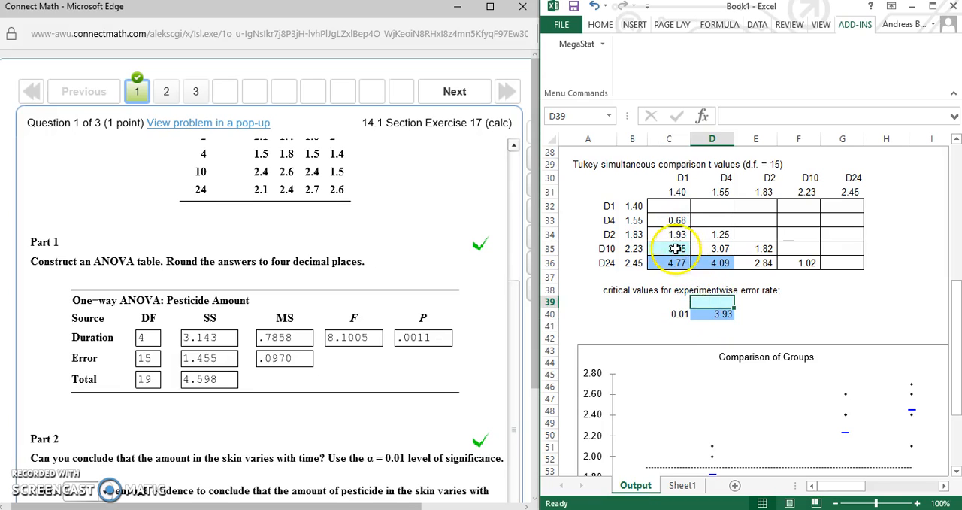
Step: Point out the 3.75 t-value for D10 versus D1 and restore the 0.05 critical value row with 3.09
click(669, 248)
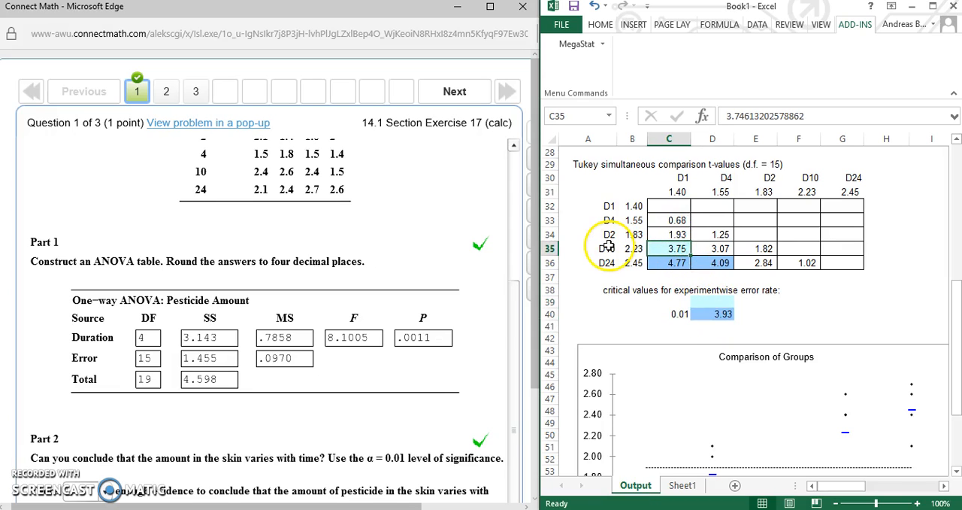
click(607, 249)
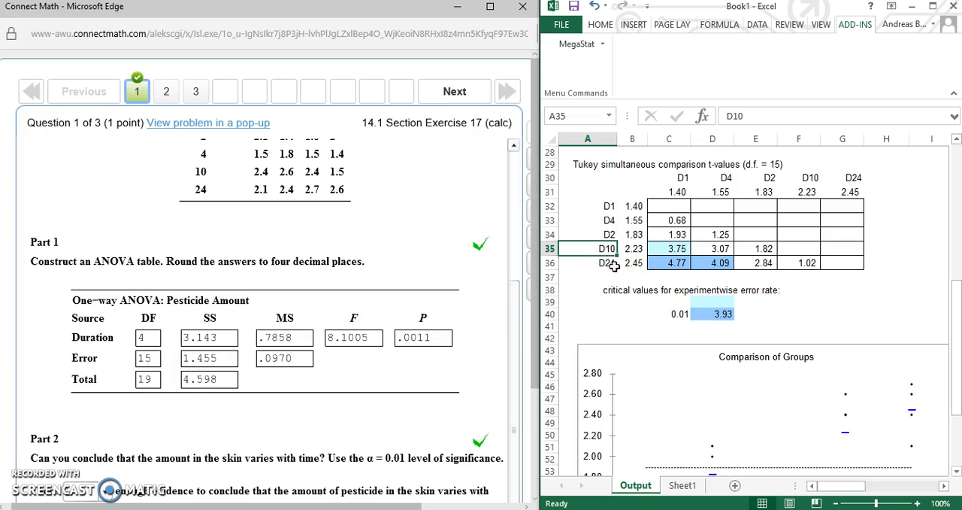
mouse_move(613, 268)
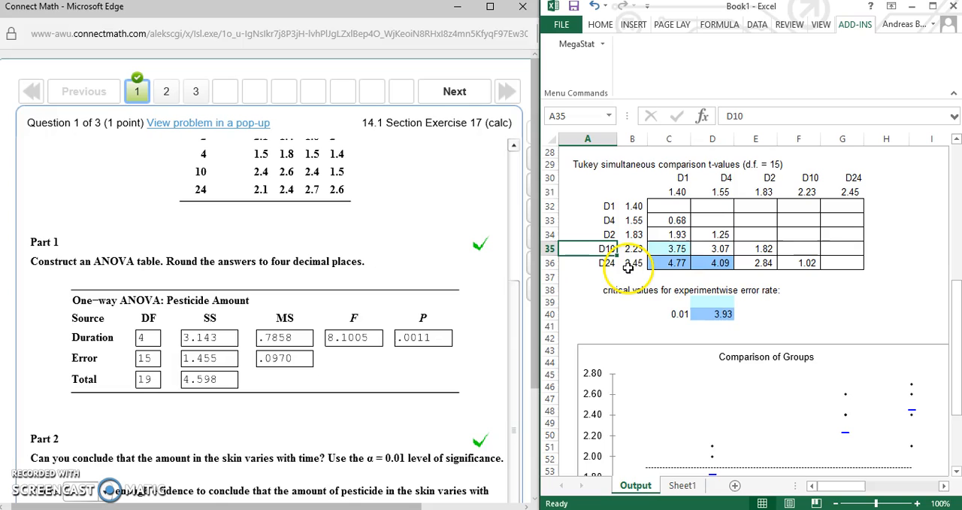
mouse_move(625, 277)
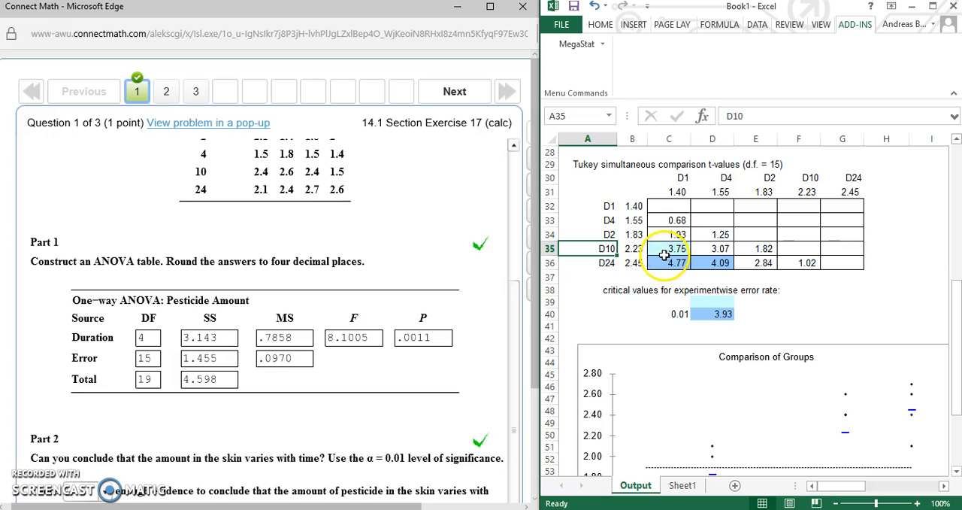
click(668, 177)
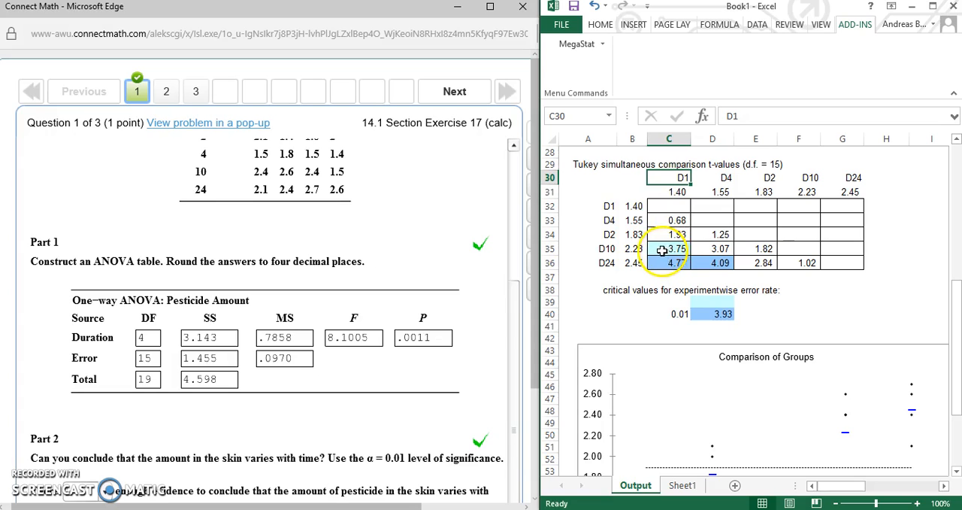
click(669, 248)
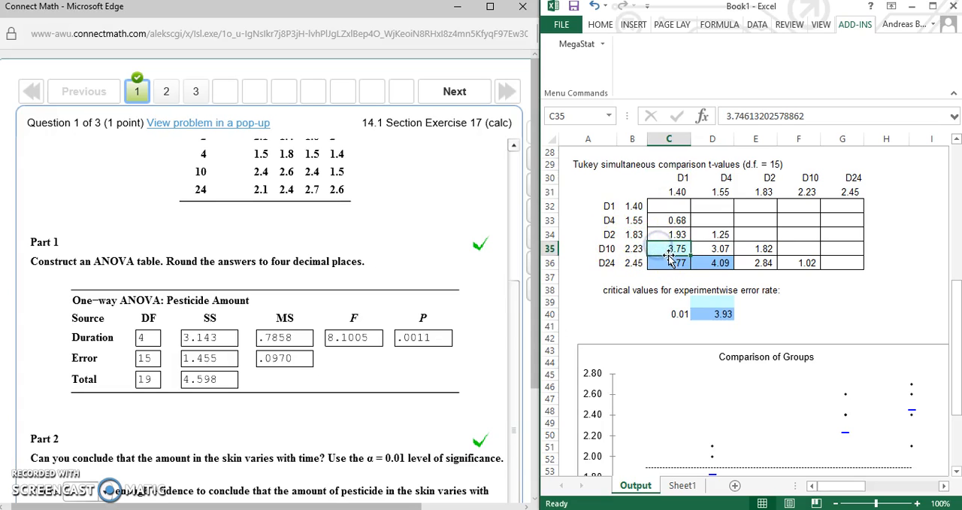
mouse_move(671, 292)
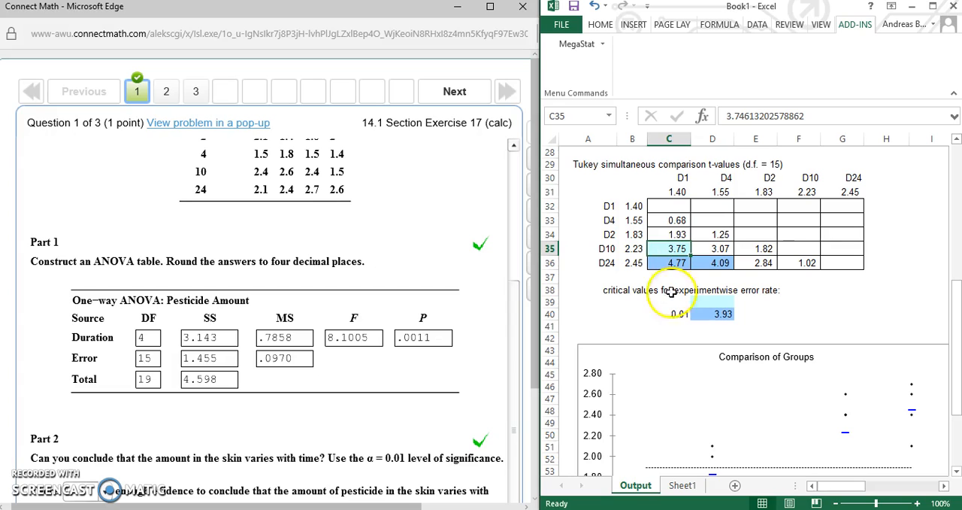
click(668, 301)
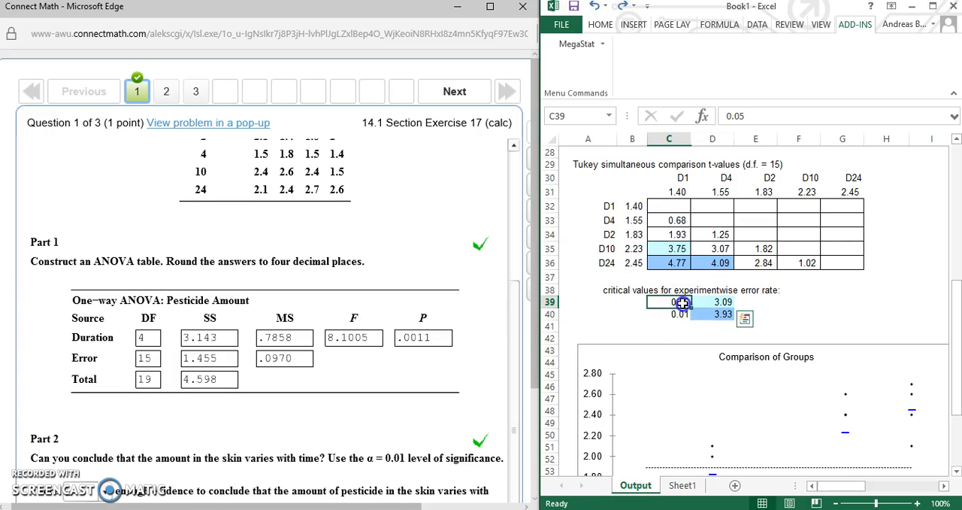
click(713, 301)
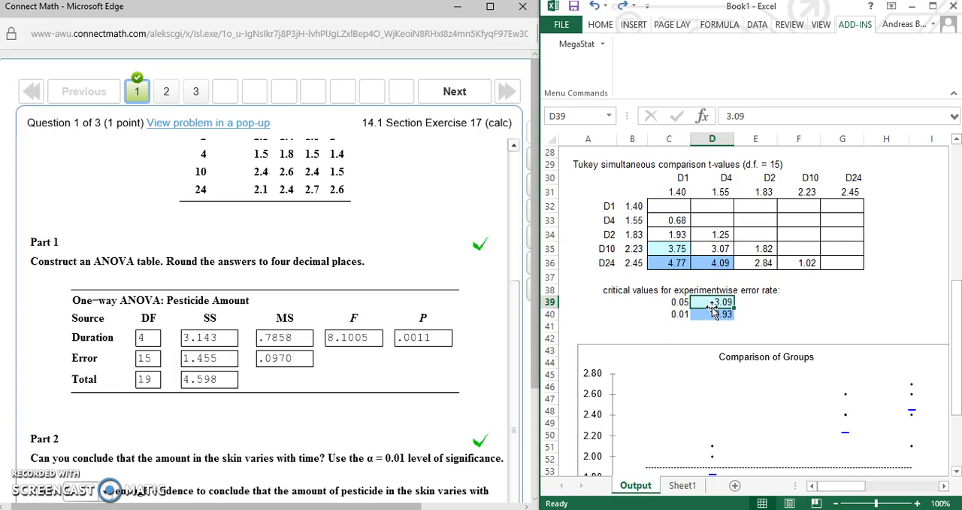
click(669, 248)
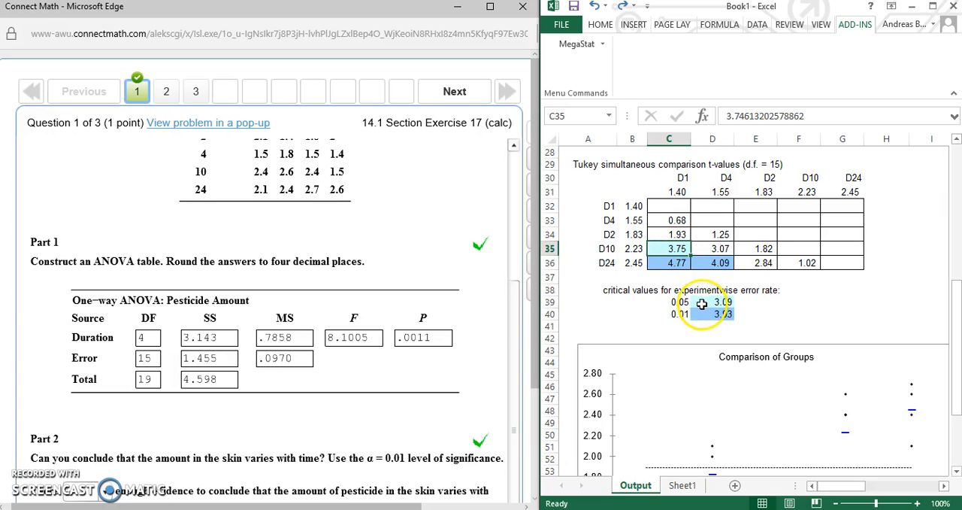
click(712, 301)
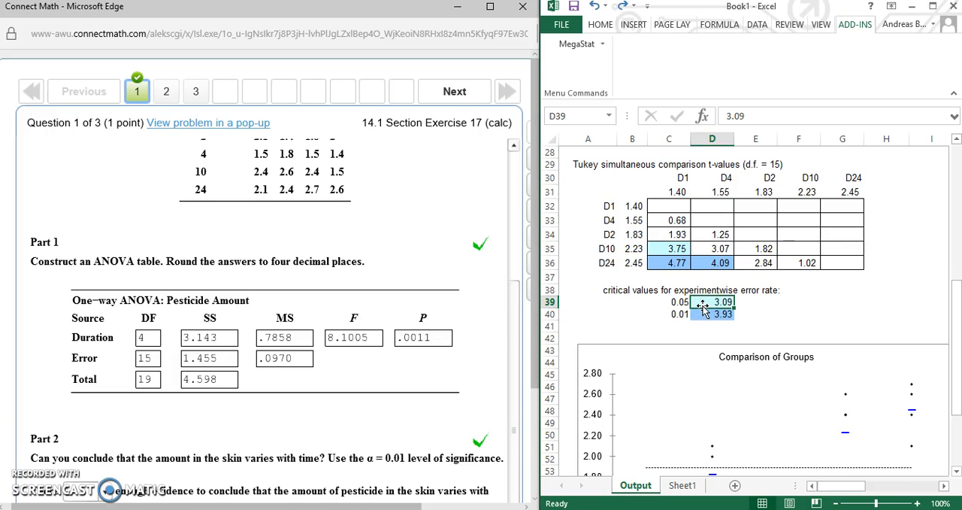
click(669, 248)
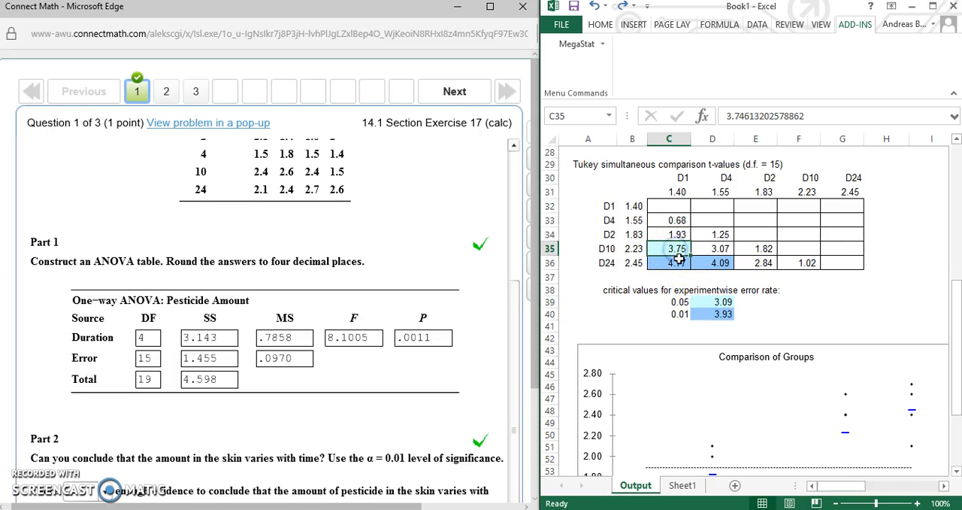
click(679, 301)
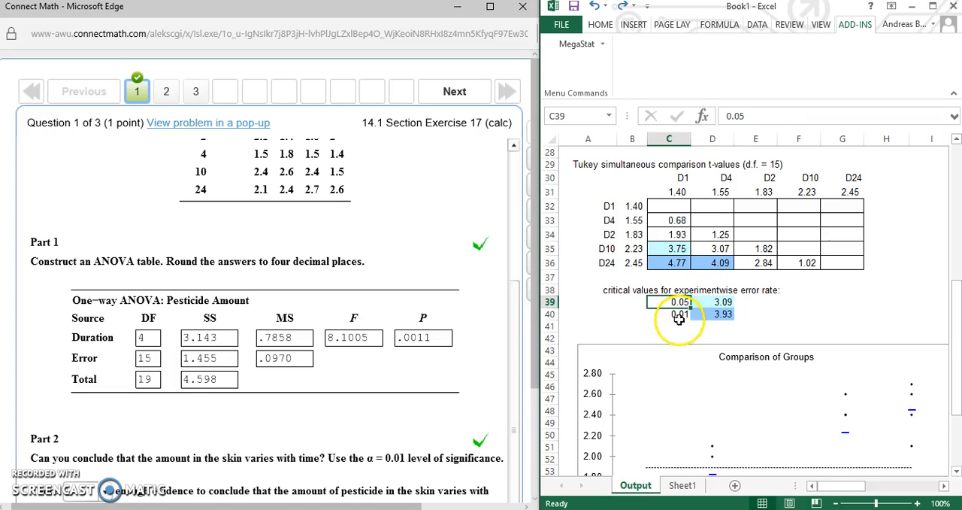
click(680, 313)
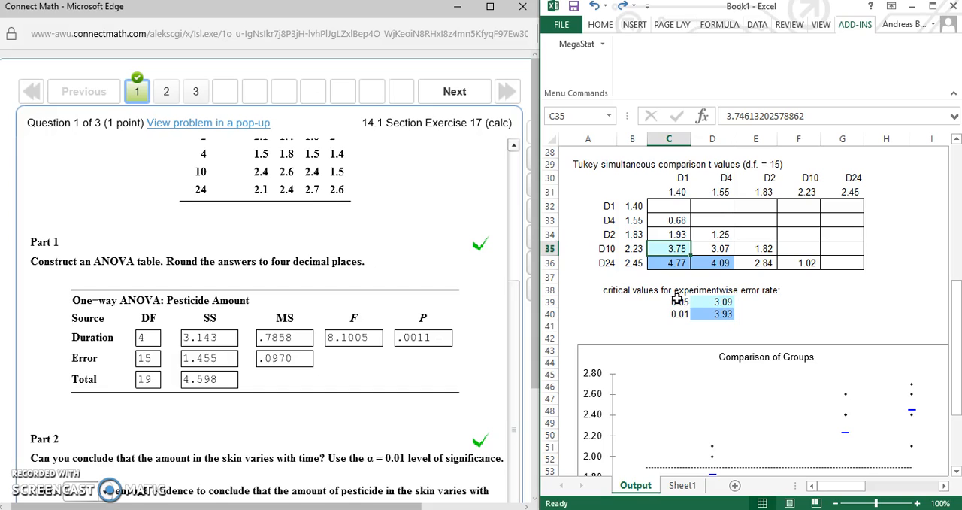
mouse_move(667, 334)
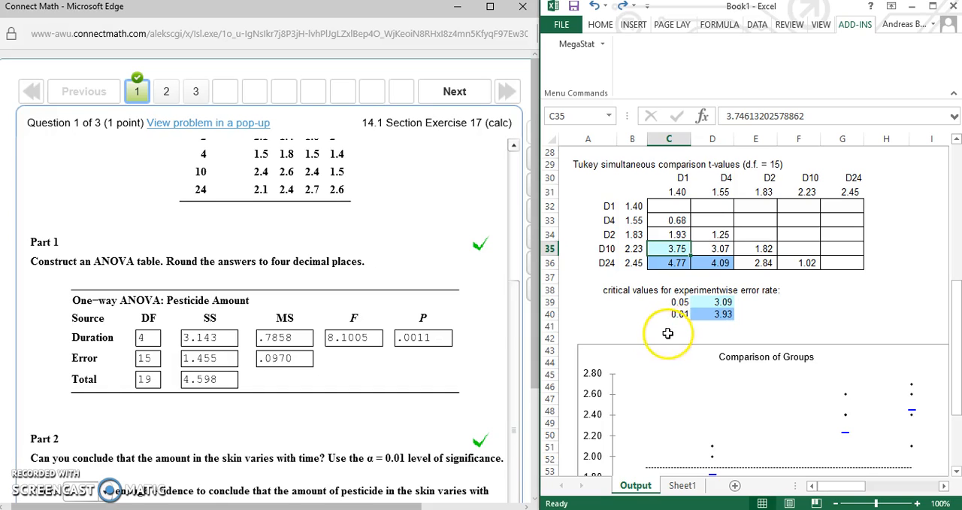
click(667, 325)
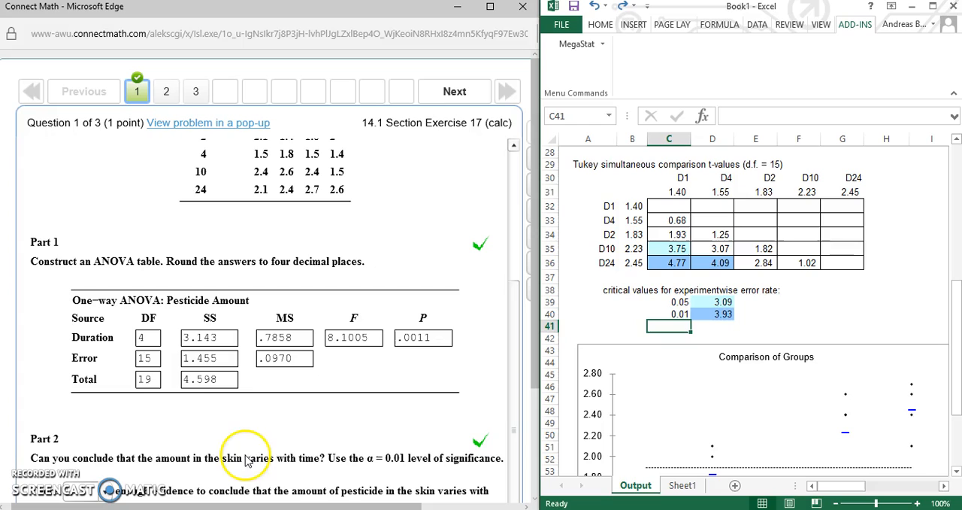